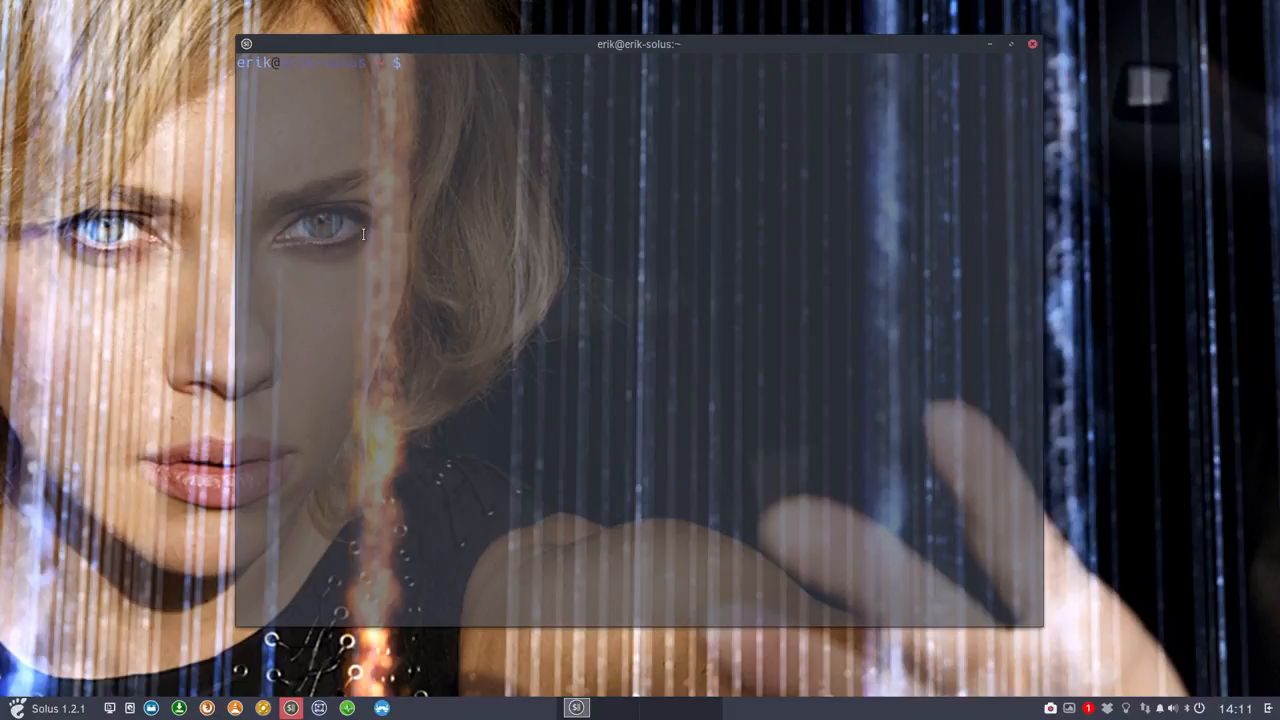
- Run screenfetch in the terminal to show the Solus 1.2.1 system and theme details
type("sc")
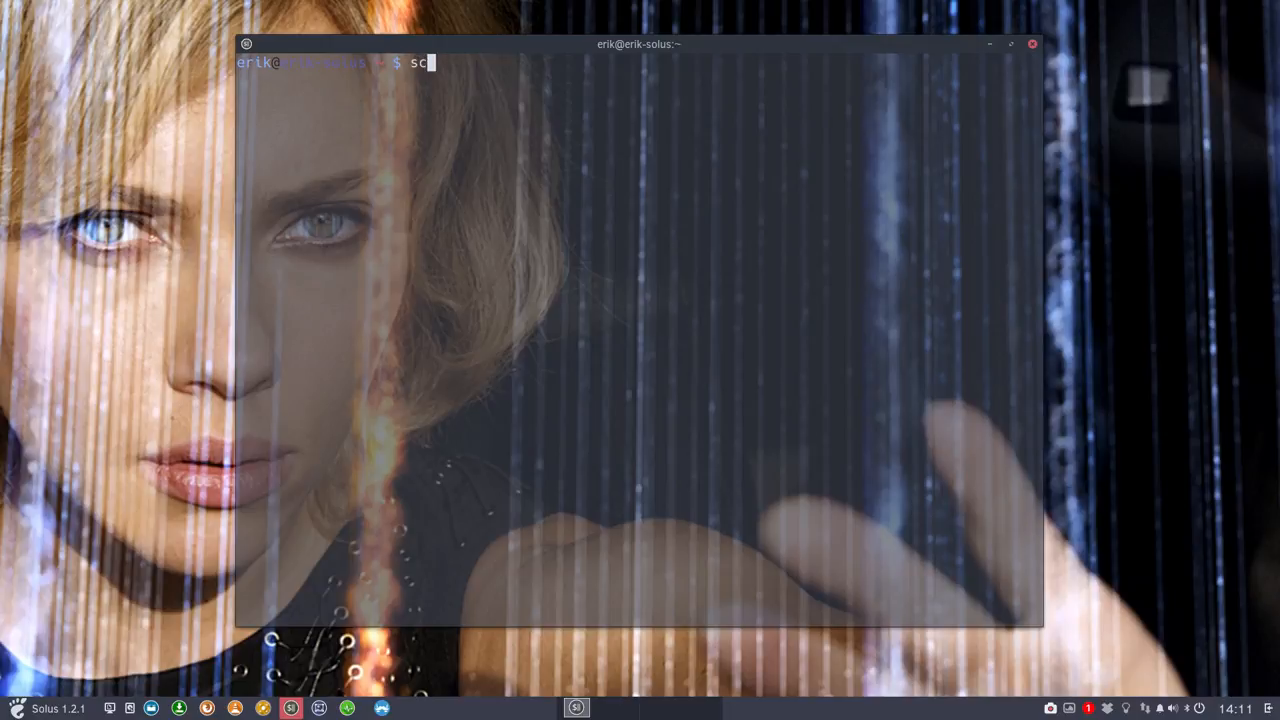
type("reenefe")
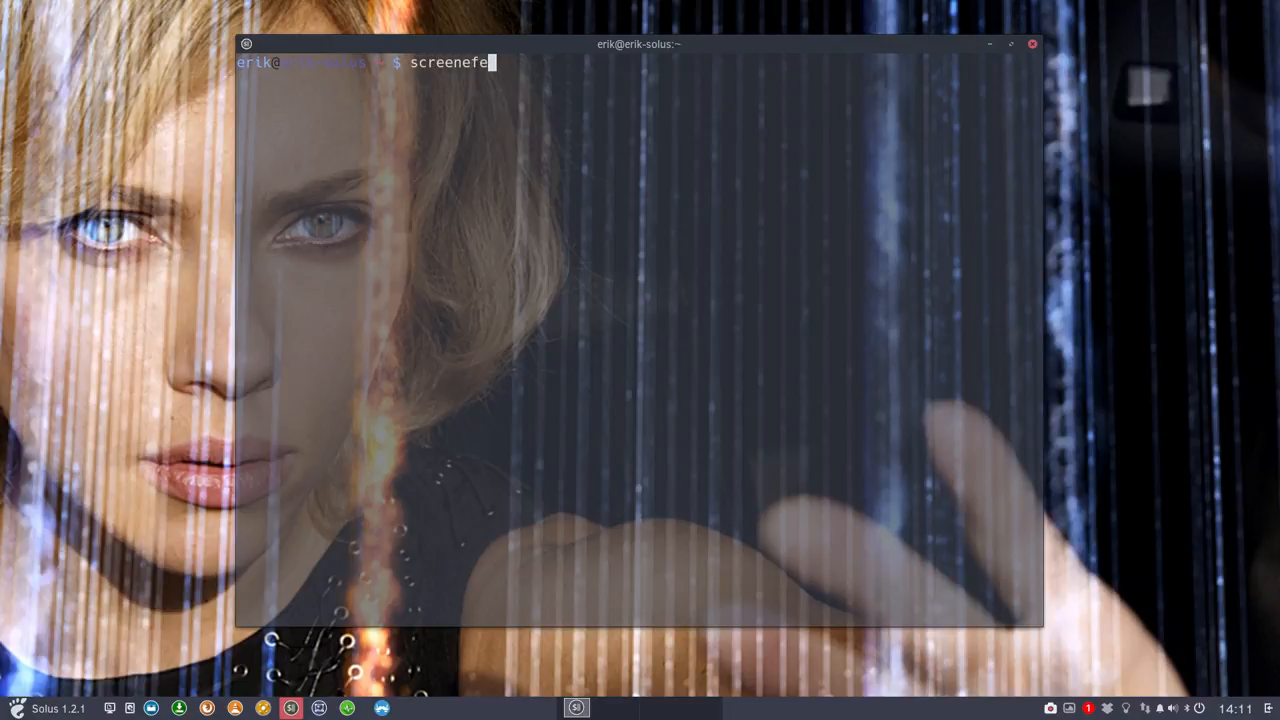
type("tchg")
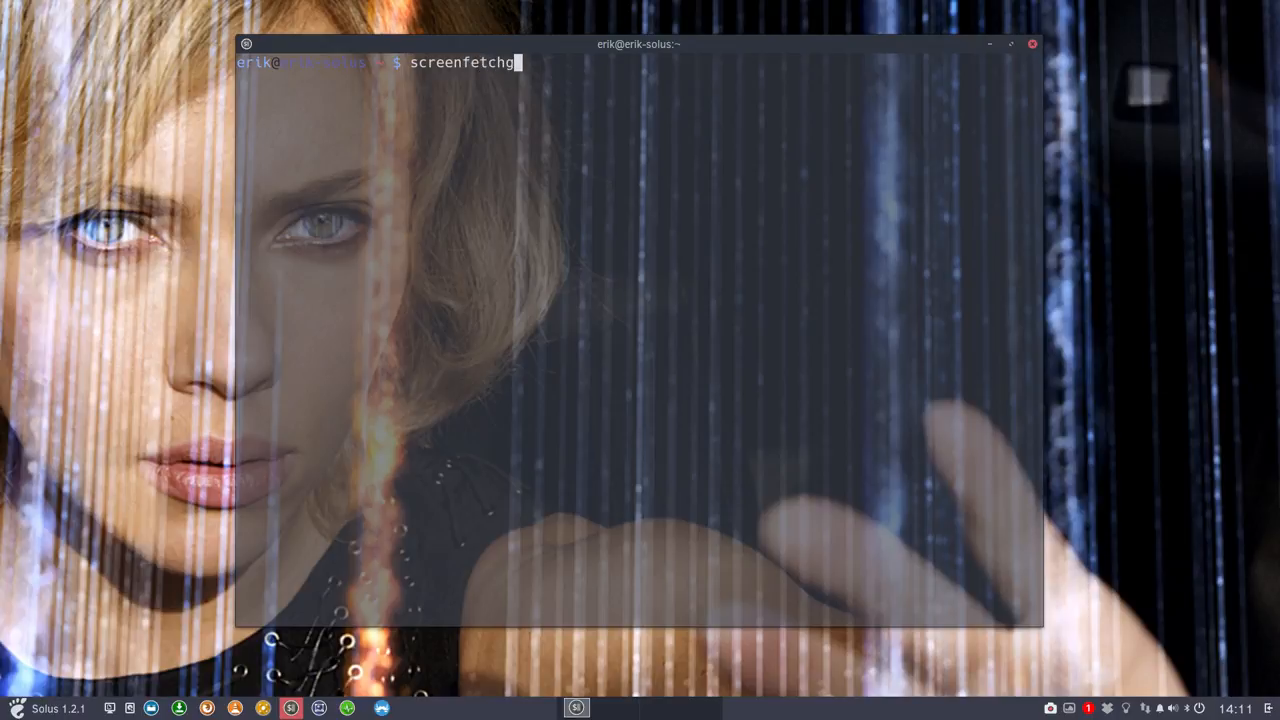
key("BackSpace")
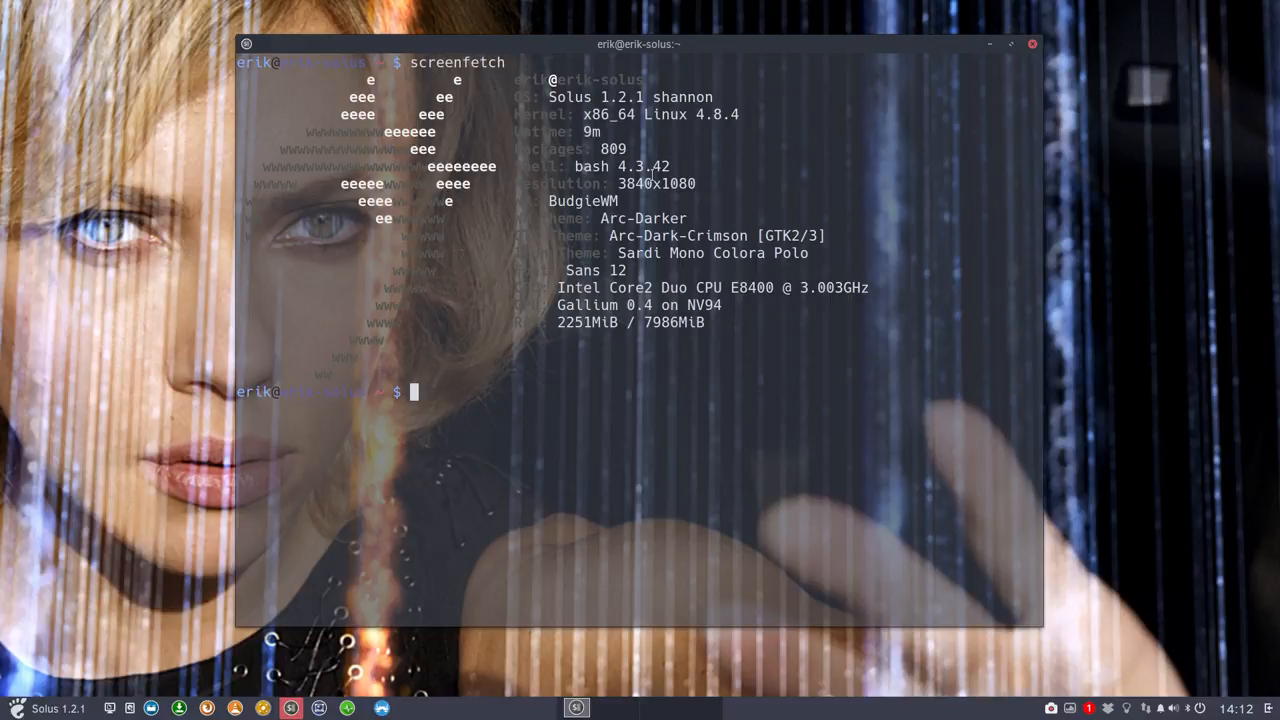
- Highlight the Arc-Dark-Crimson theme name in the output, then open the file manager
double_click(590, 166)
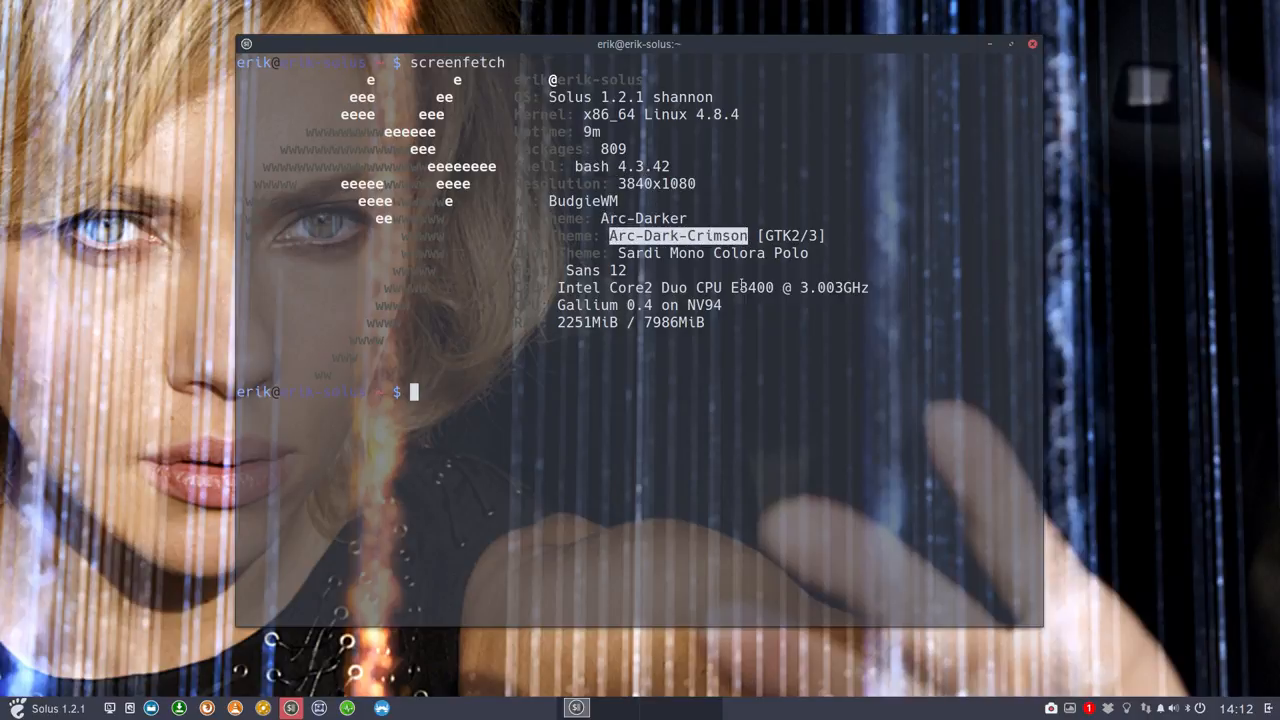
left_click(14, 708)
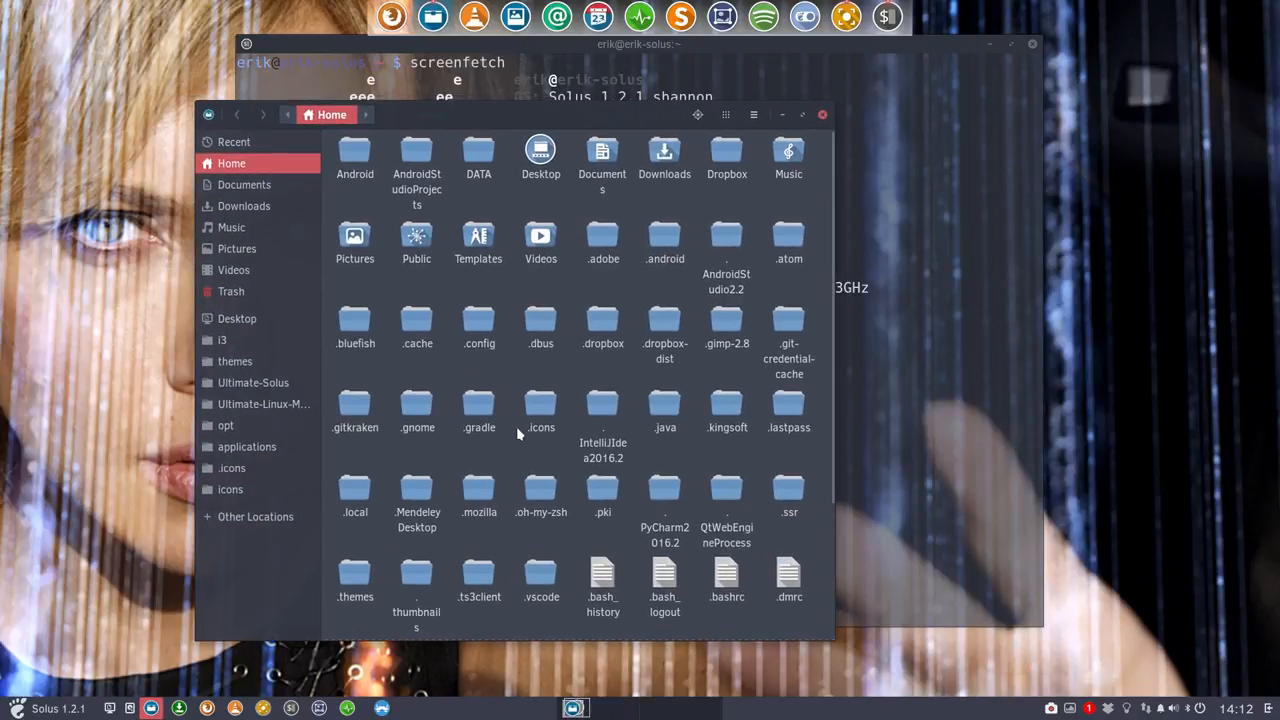
- Hide the dotfiles in the Home folder with Ctrl+H
key("ctrl+h")
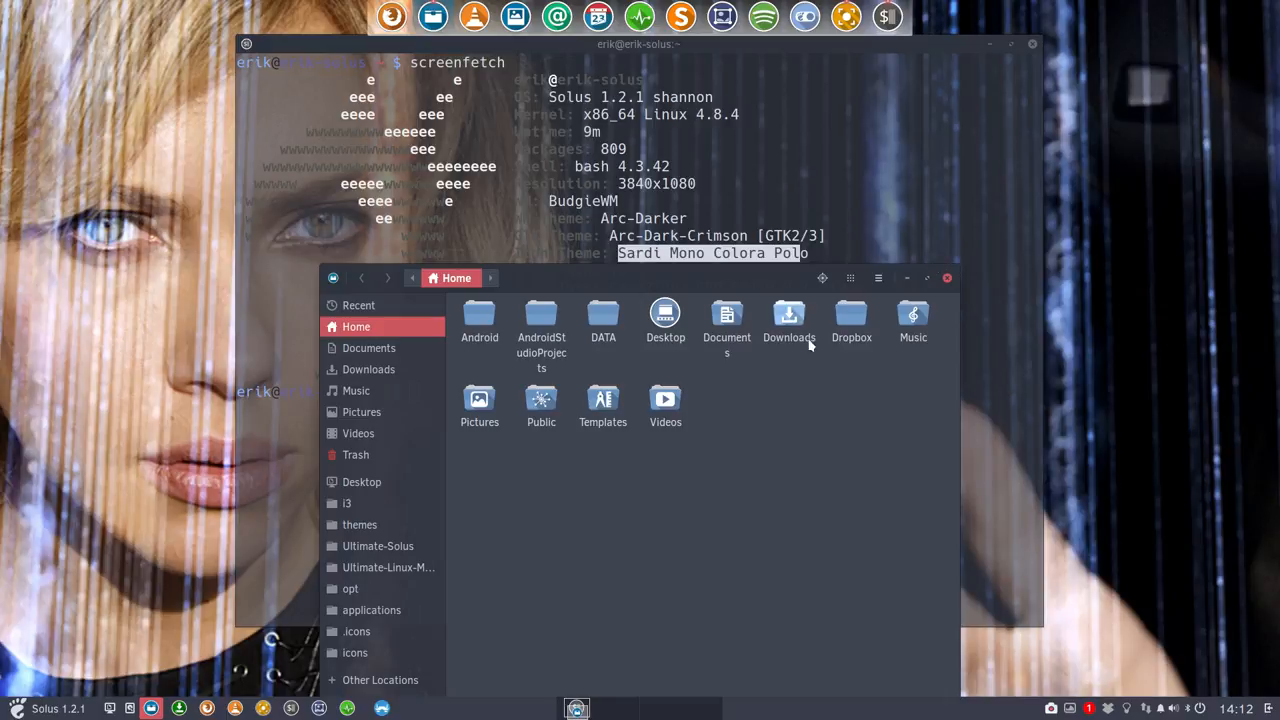
mouse_move(784, 404)
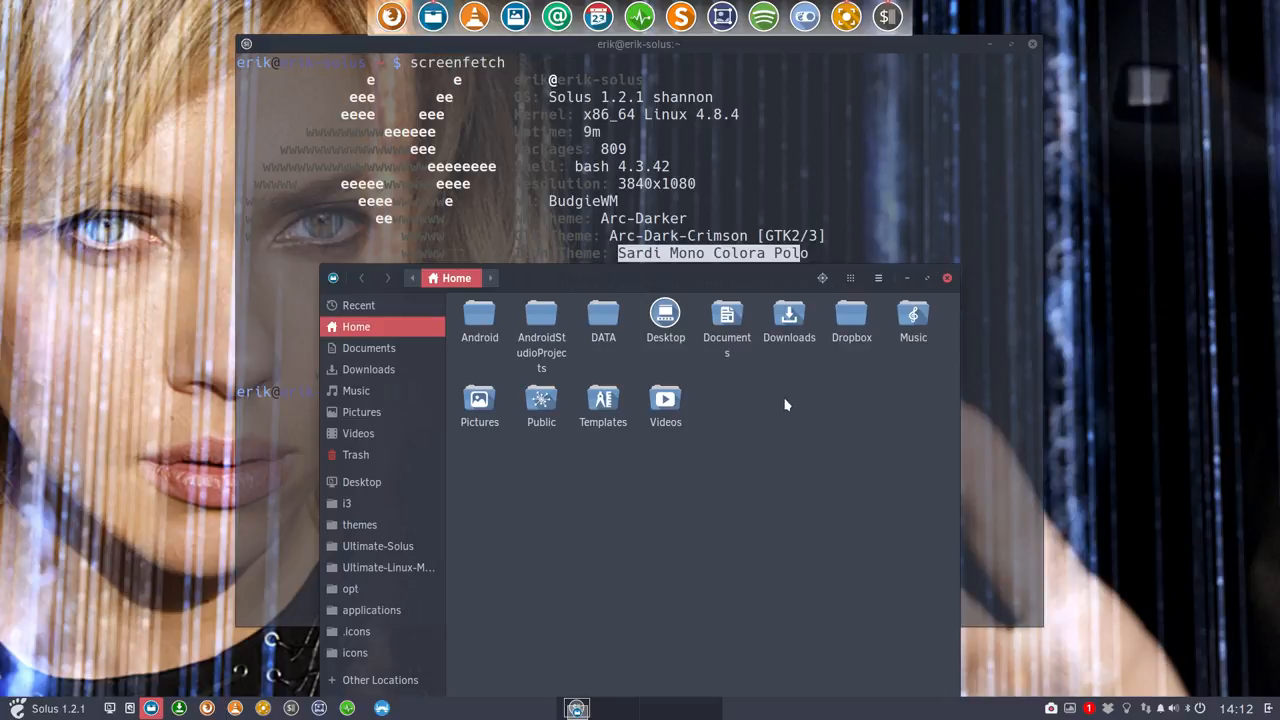
mouse_move(1228, 44)
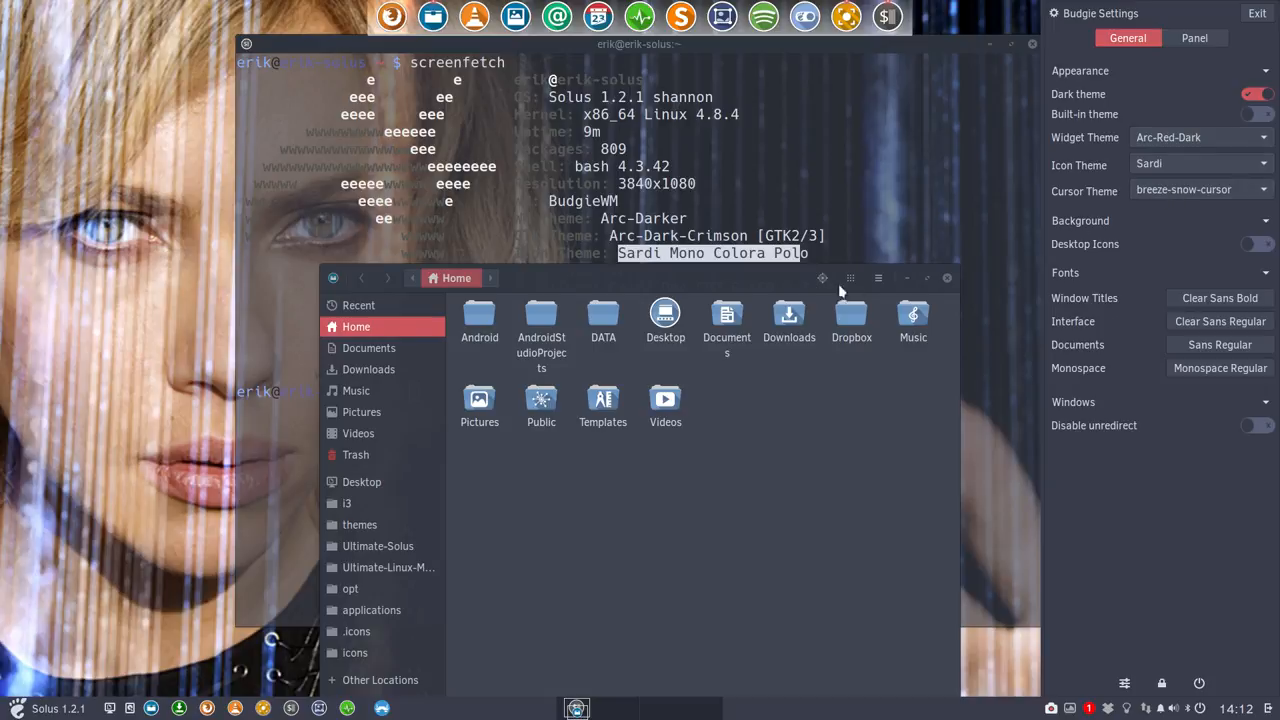
mouse_move(872, 278)
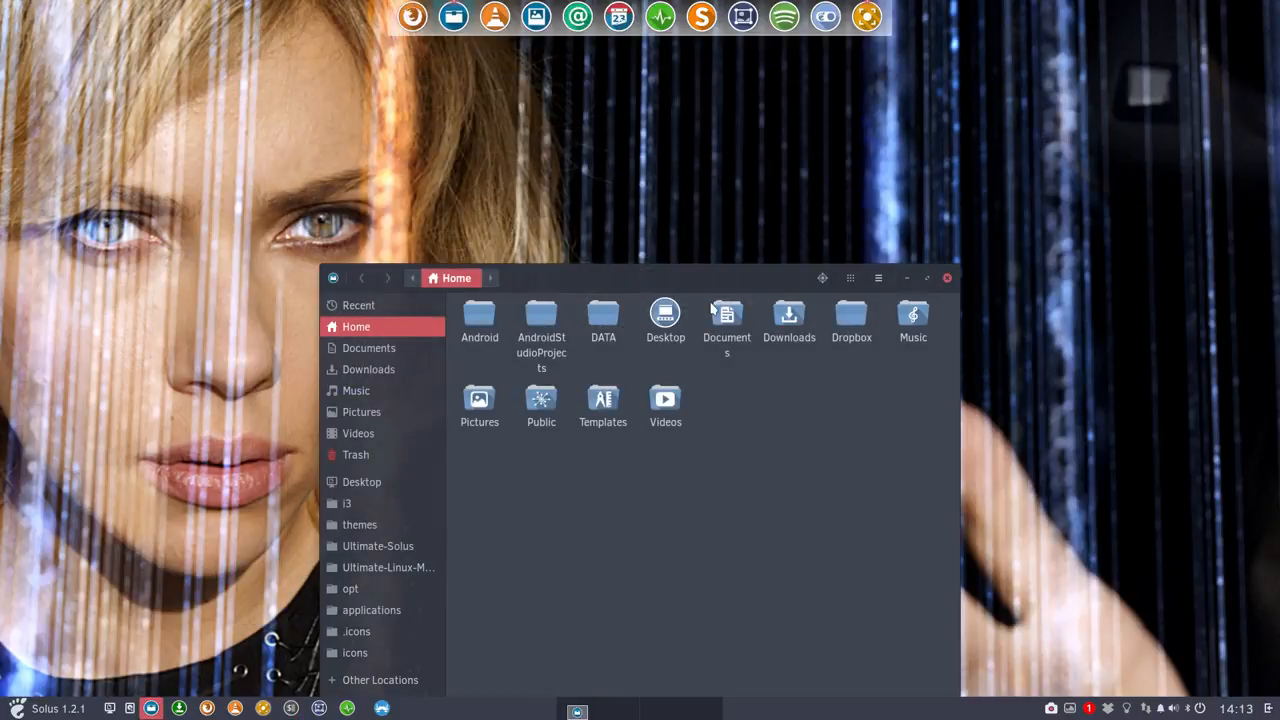
mouse_move(704, 276)
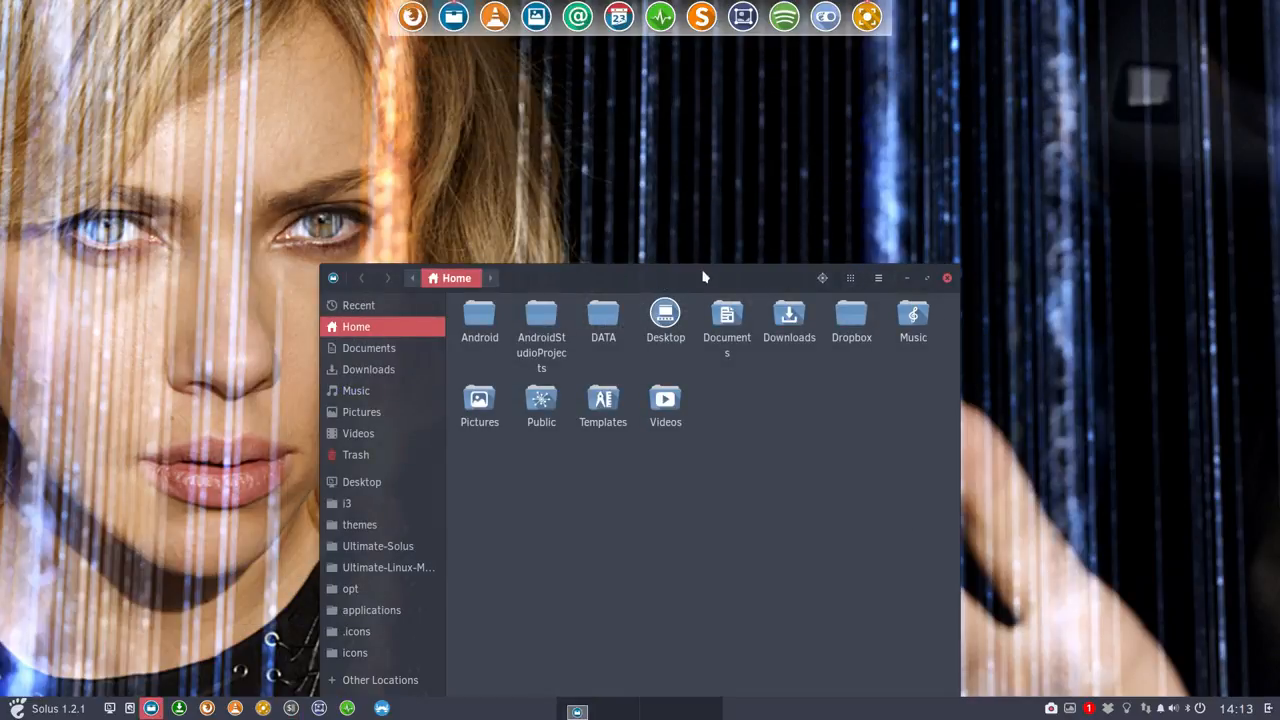
- Move the Files window up and to the right on the desktop
left_click_drag(704, 276, 764, 96)
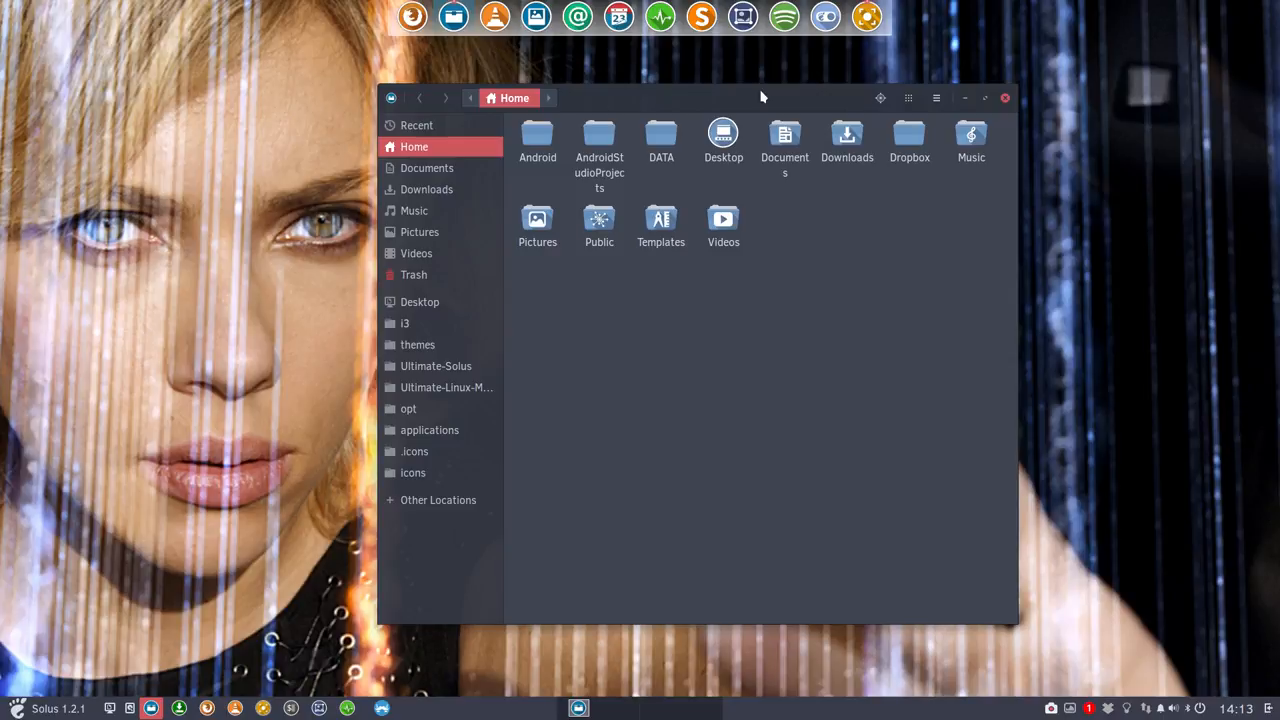
mouse_move(24, 458)
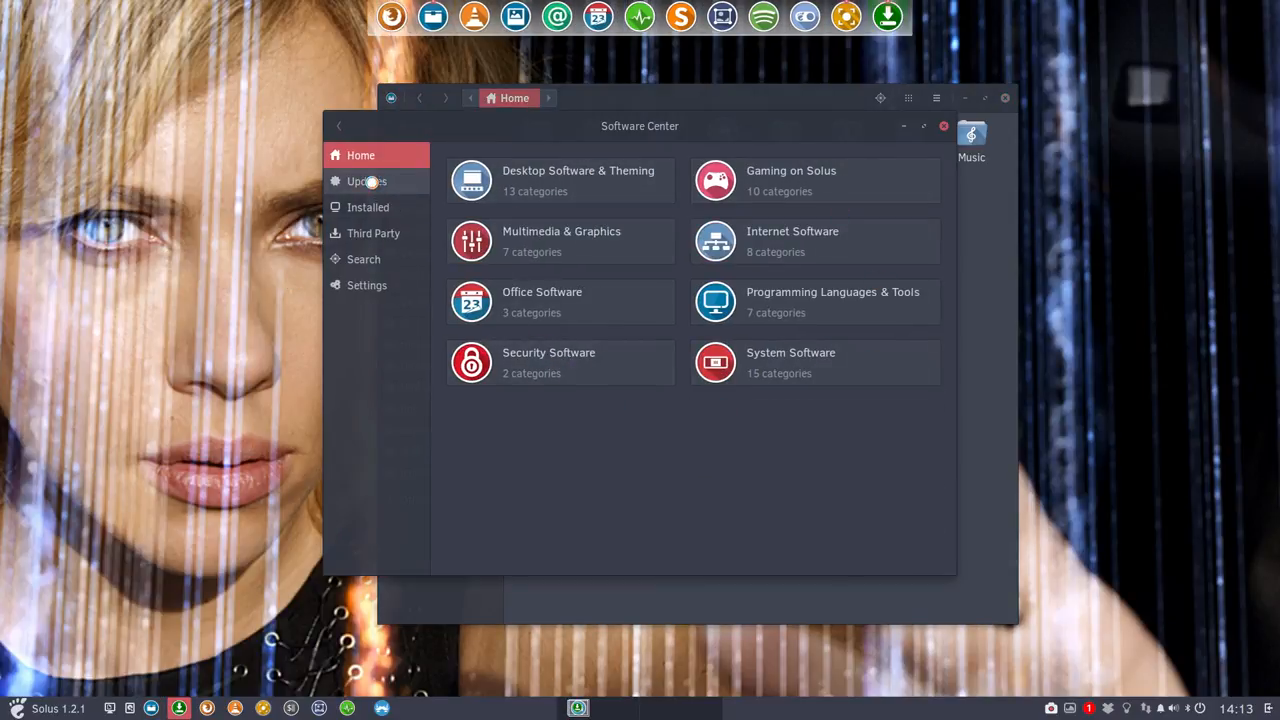
left_click(368, 180)
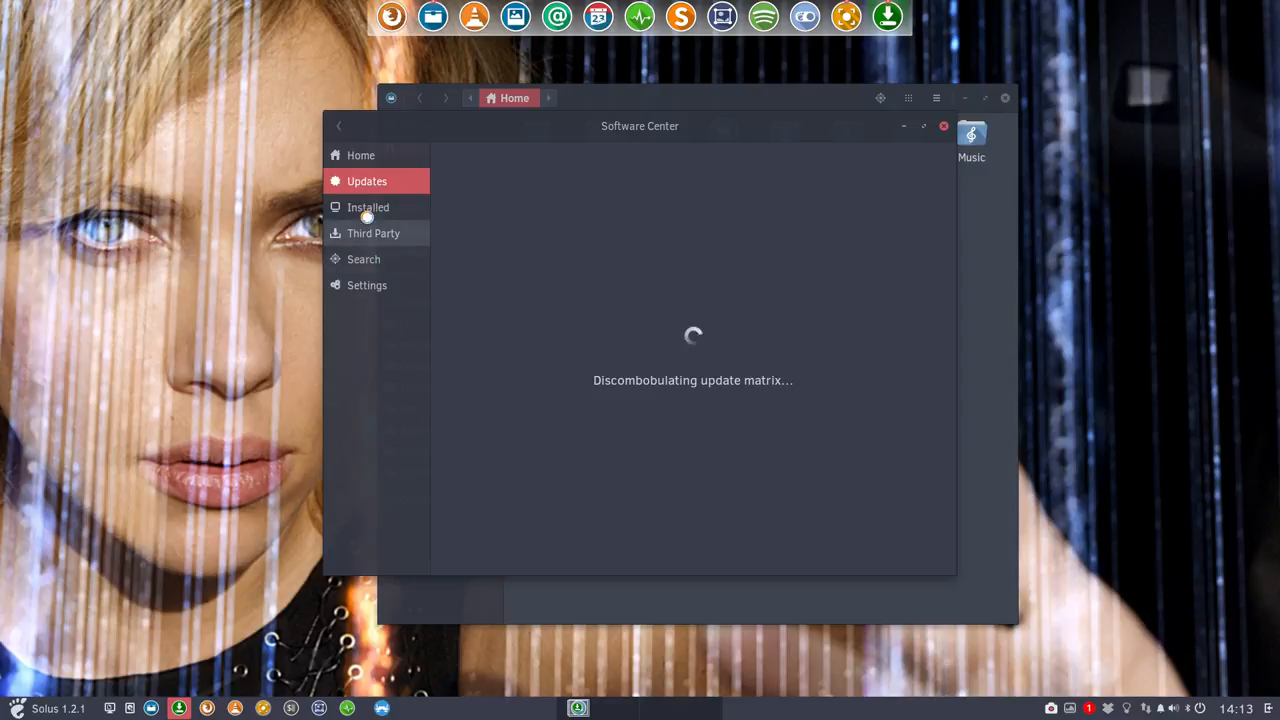
left_click(372, 232)
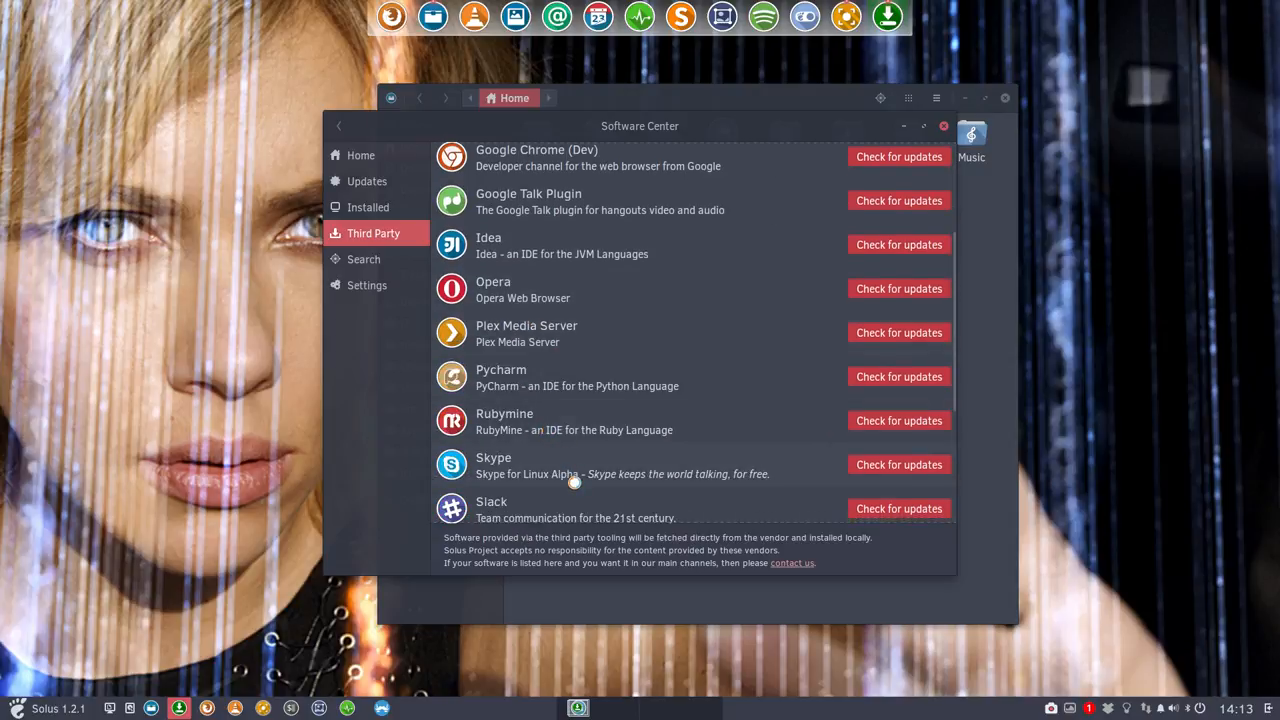
scroll("down", 3)
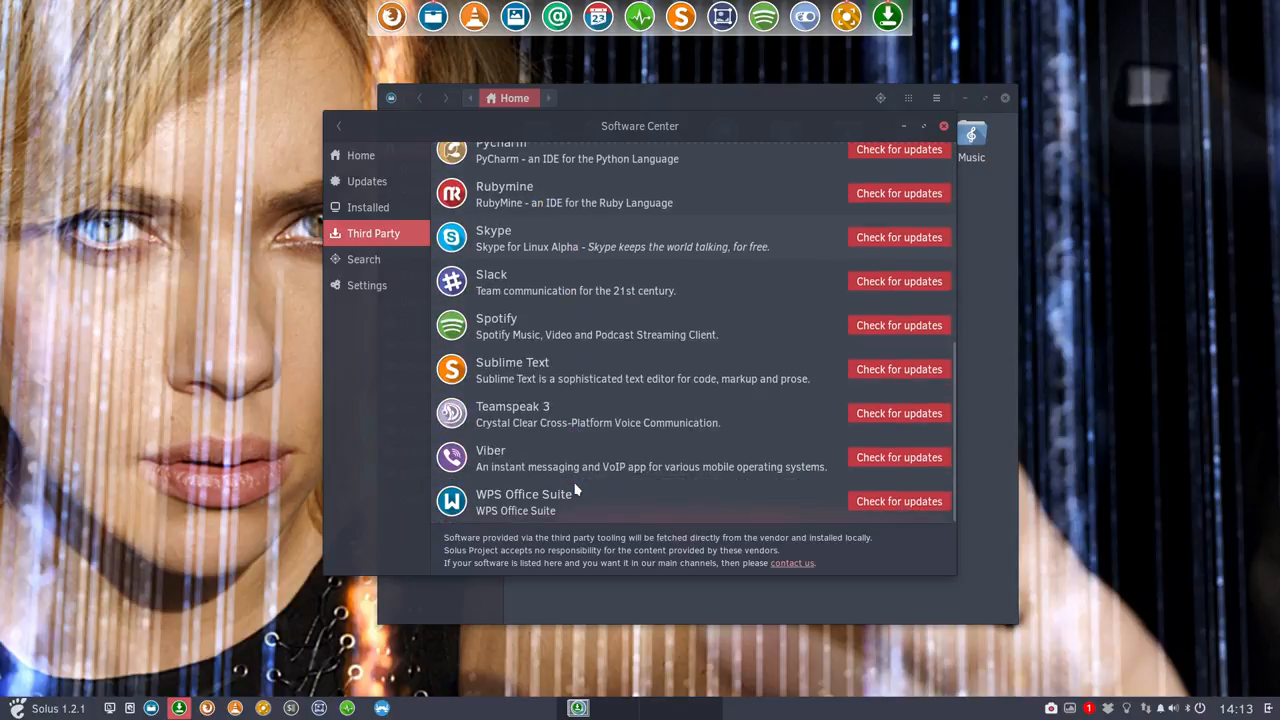
mouse_move(724, 490)
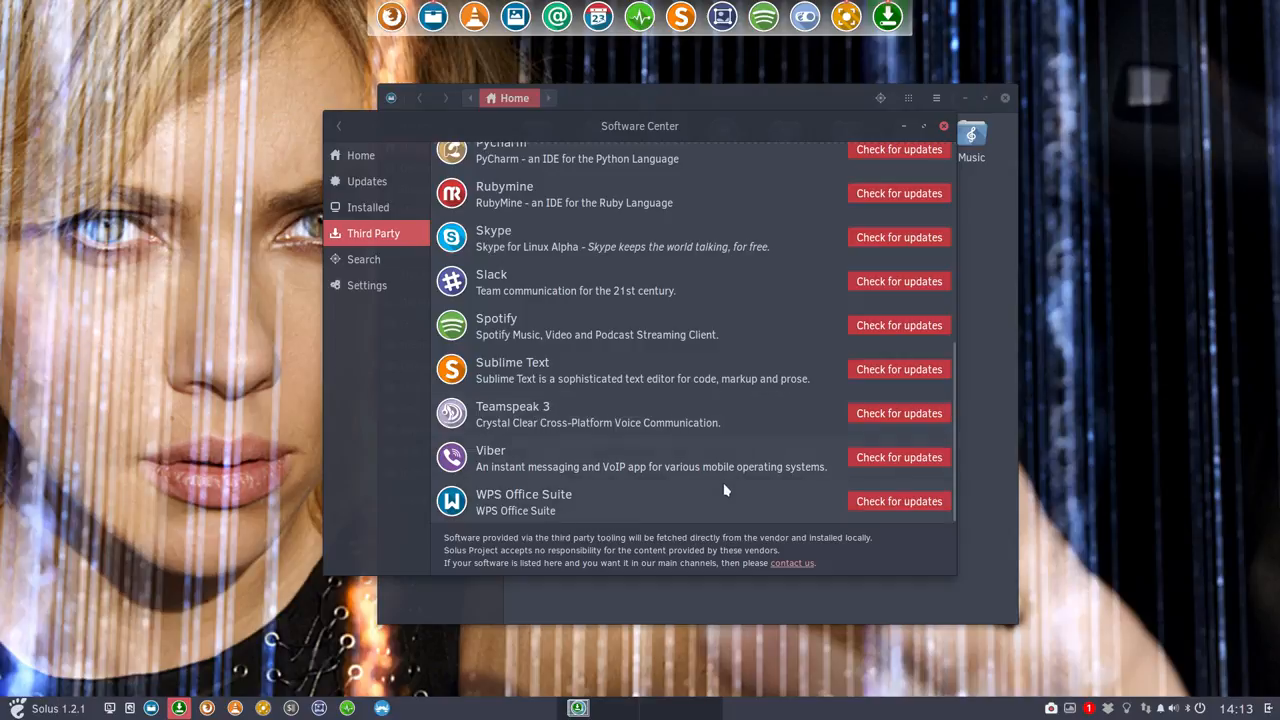
mouse_move(690, 450)
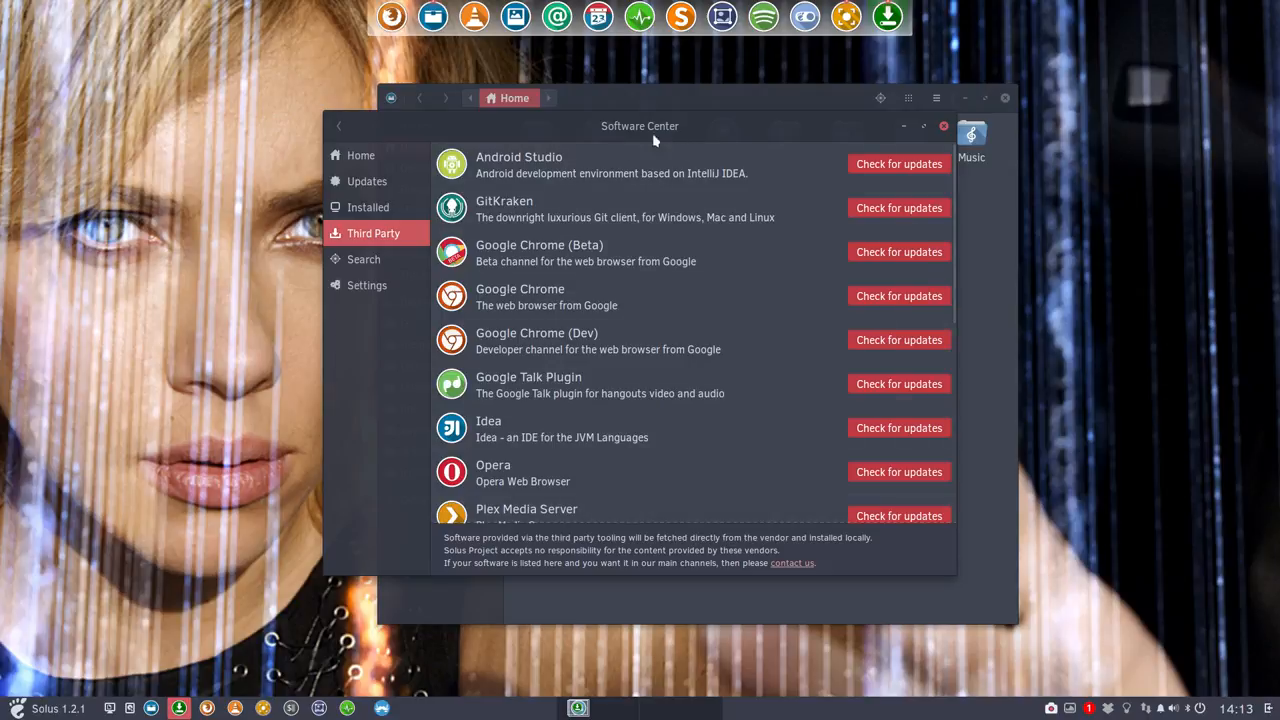
left_click(360, 156)
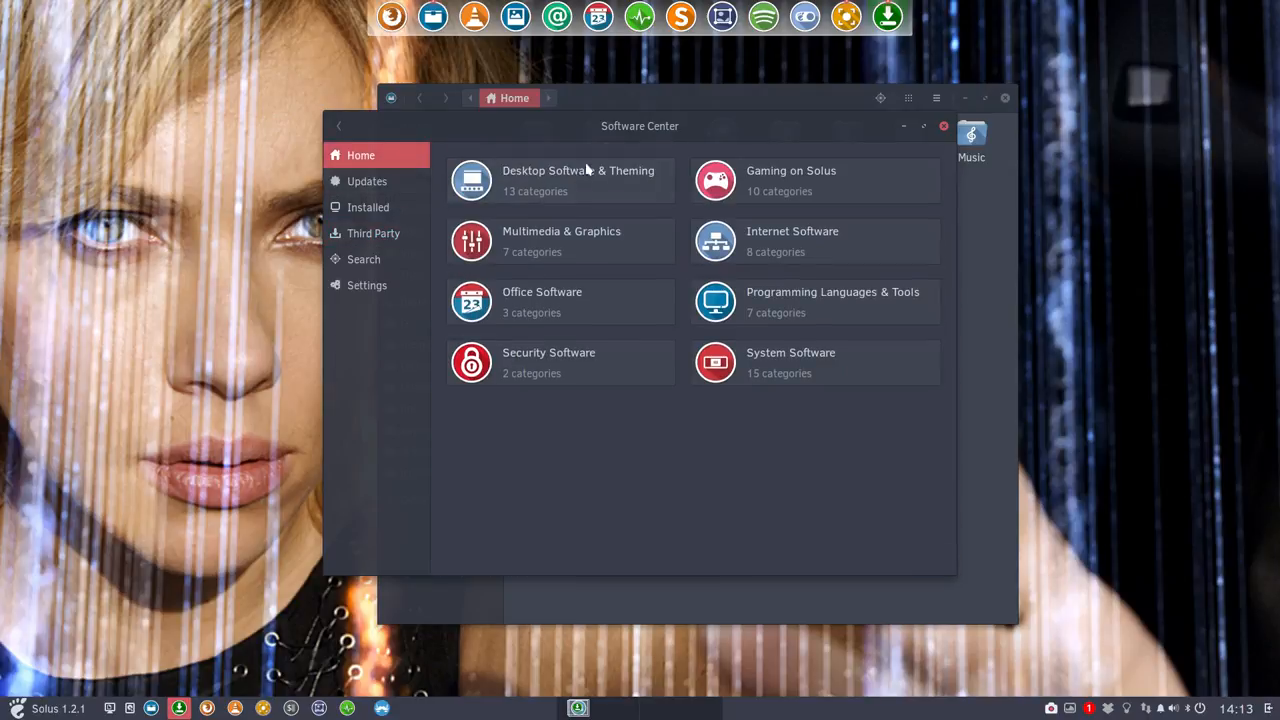
left_click(560, 180)
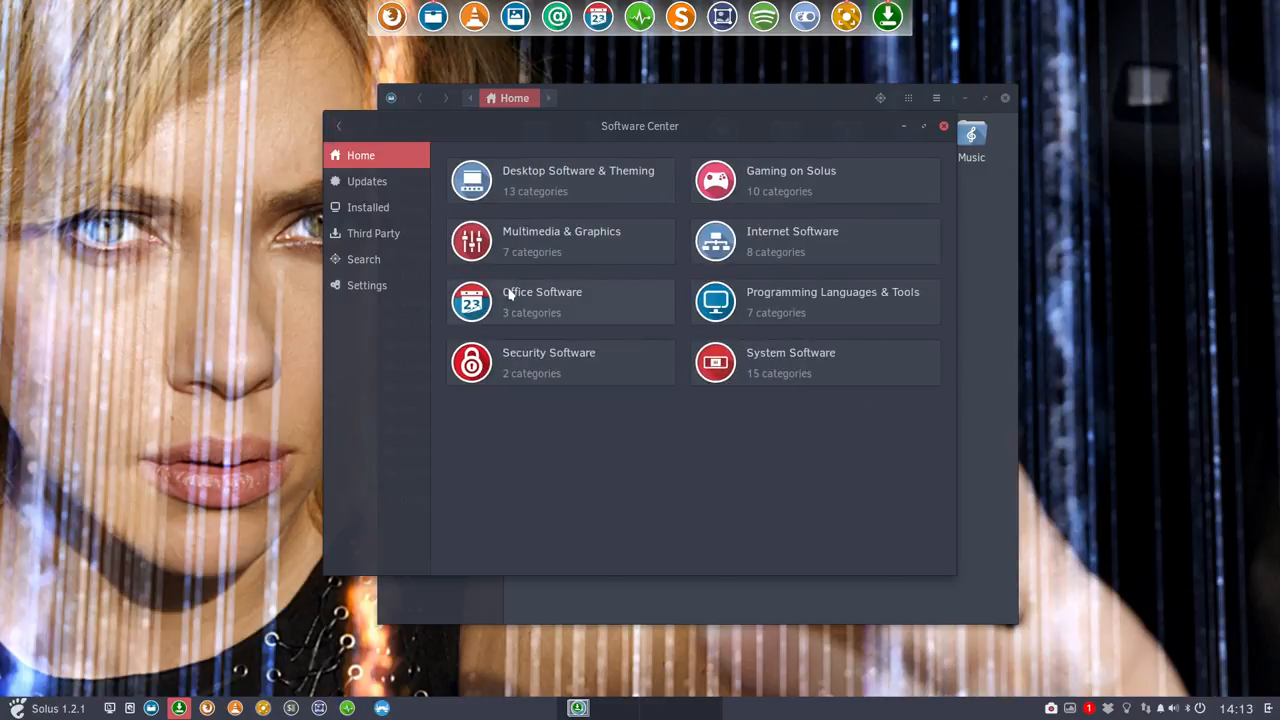
left_click(578, 180)
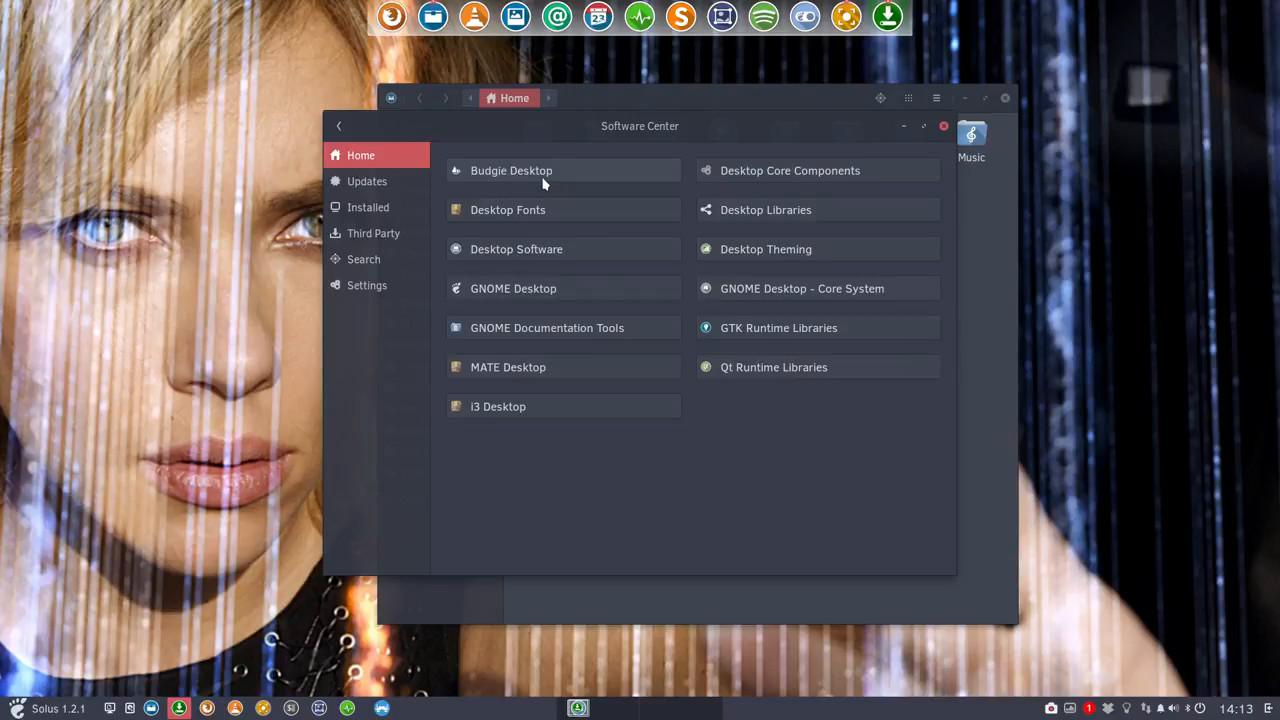
mouse_move(462, 196)
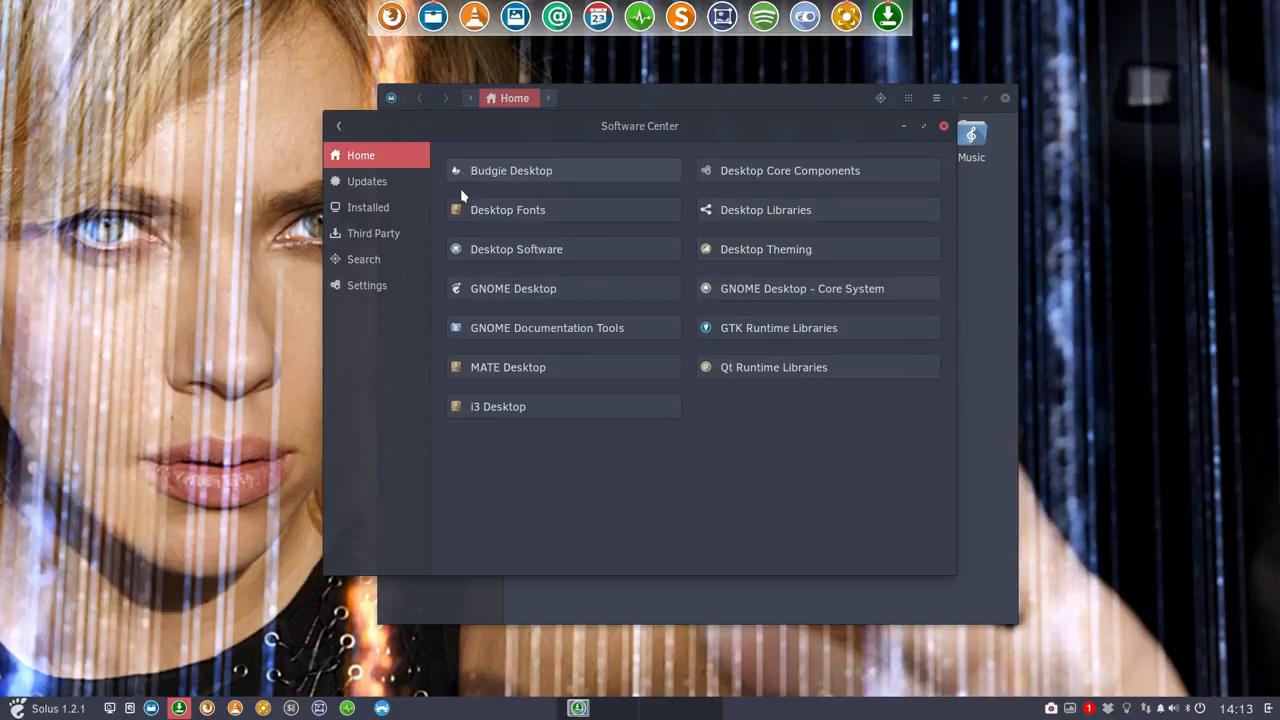
mouse_move(712, 402)
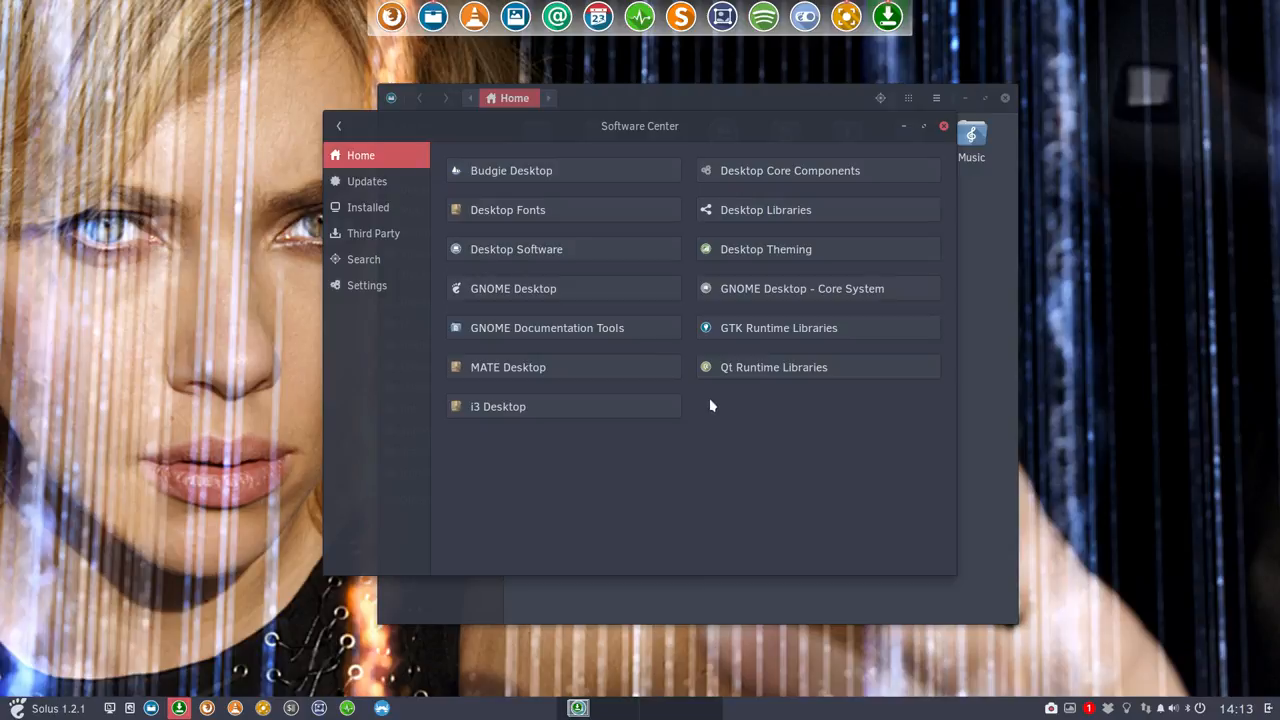
mouse_move(708, 298)
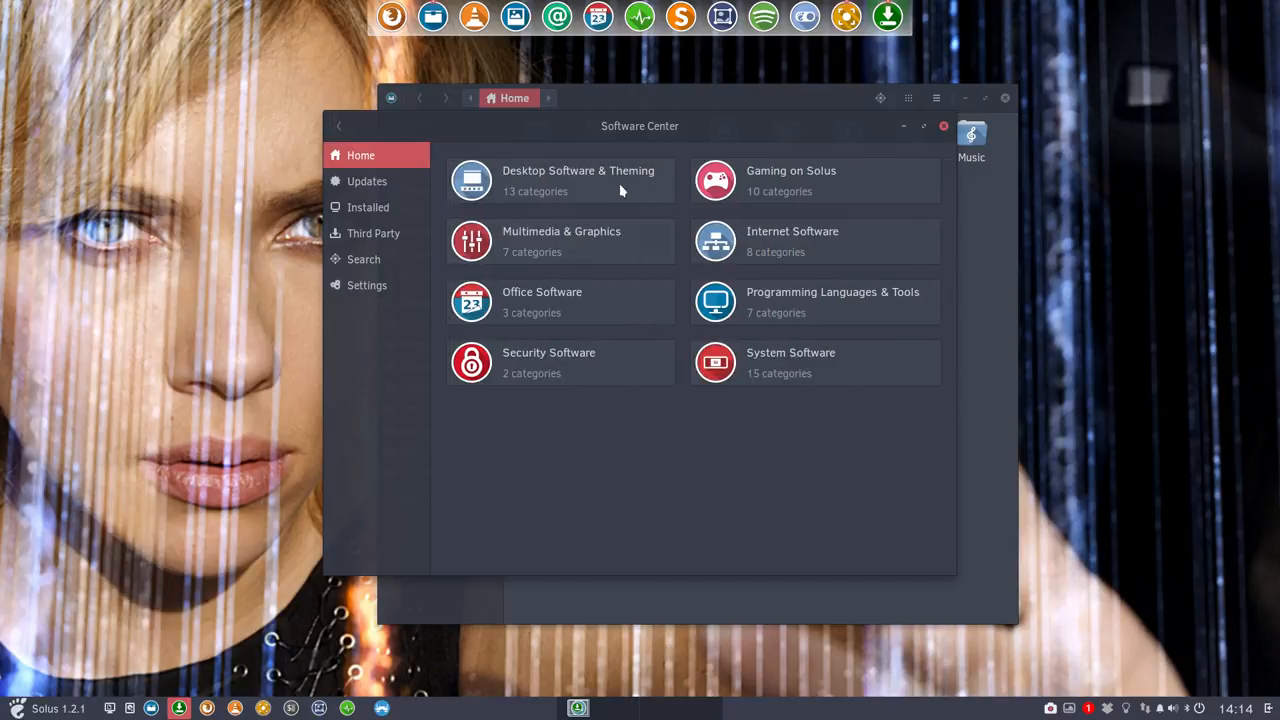
mouse_move(616, 432)
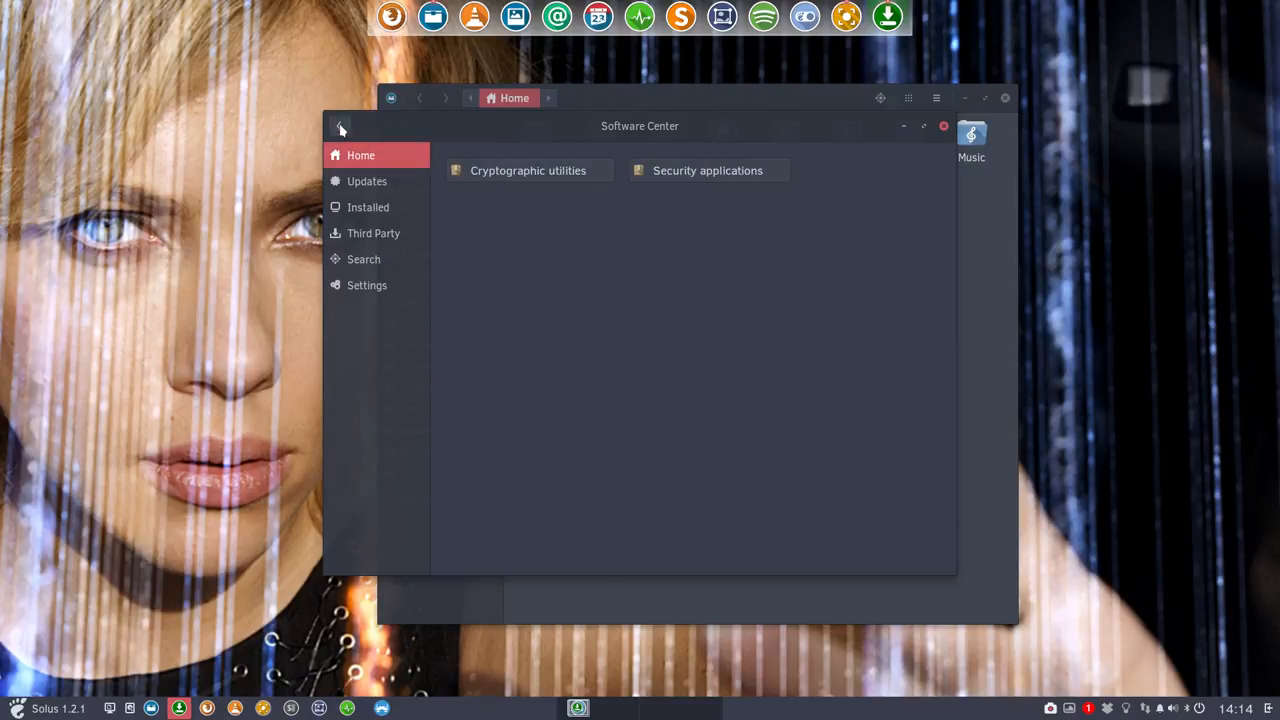
left_click(340, 126)
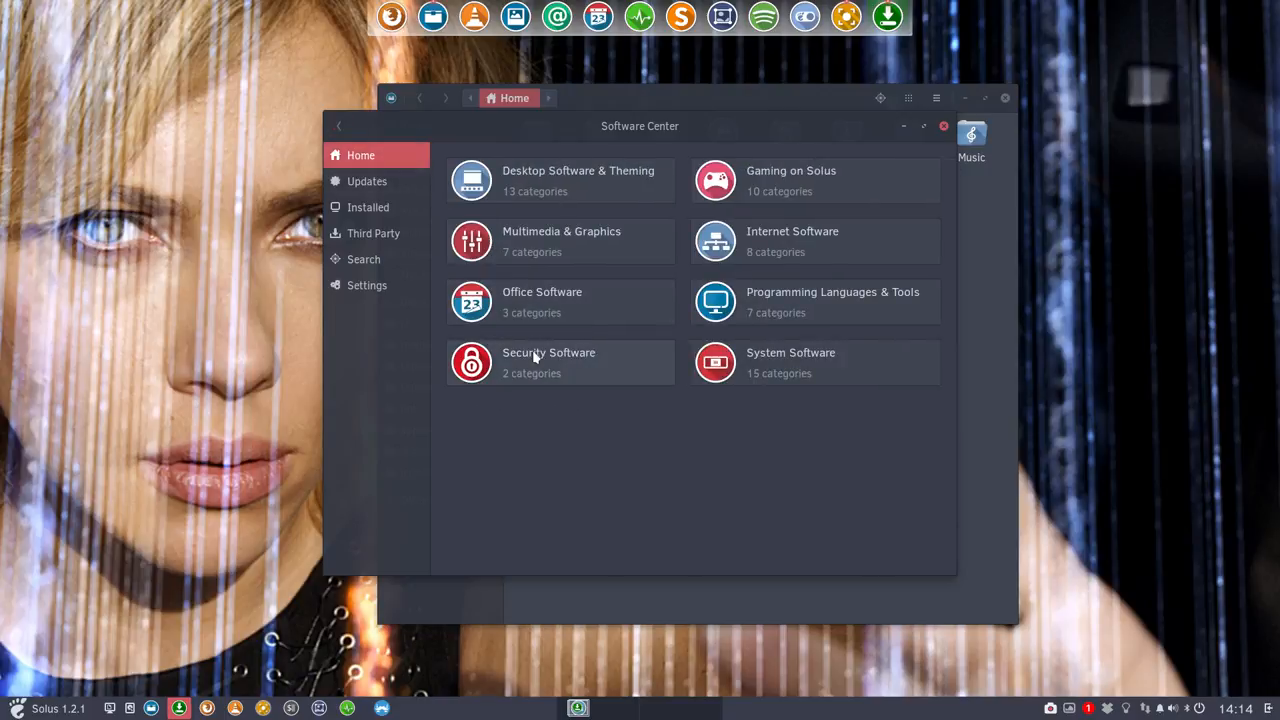
mouse_move(762, 238)
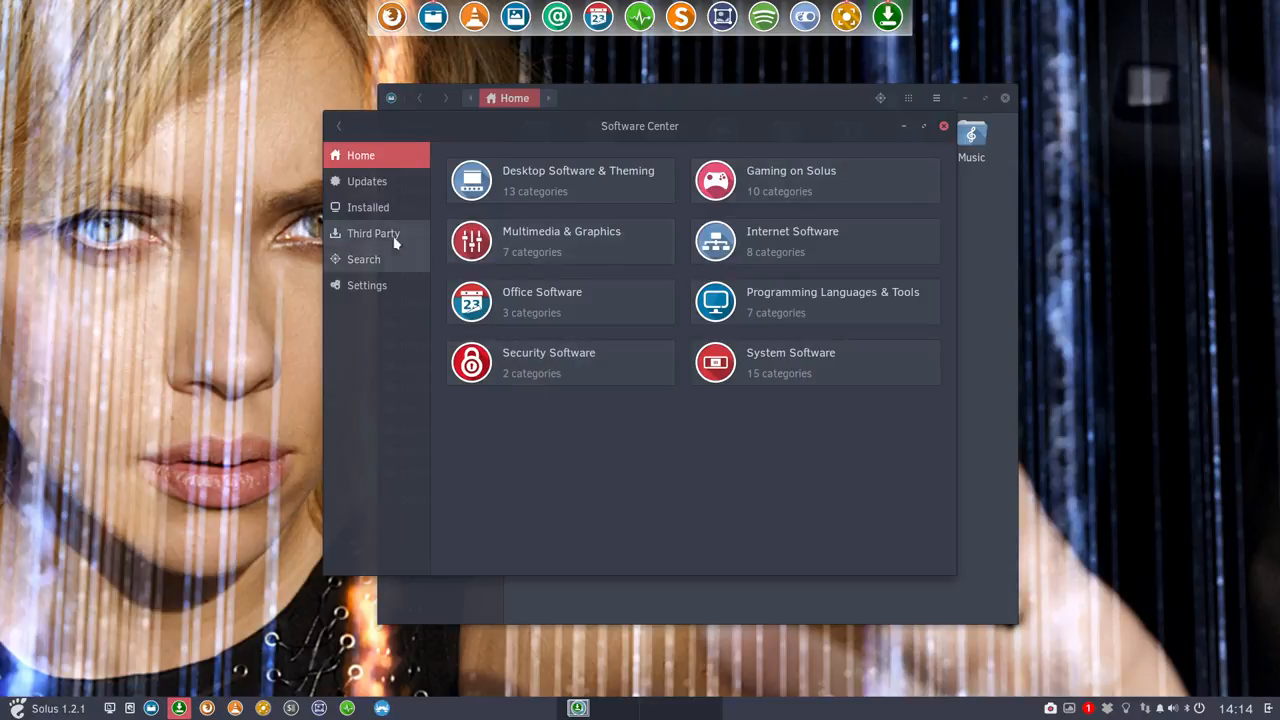
- Browse the Third Party list, return to the Software Center home page, then close it
left_click(372, 232)
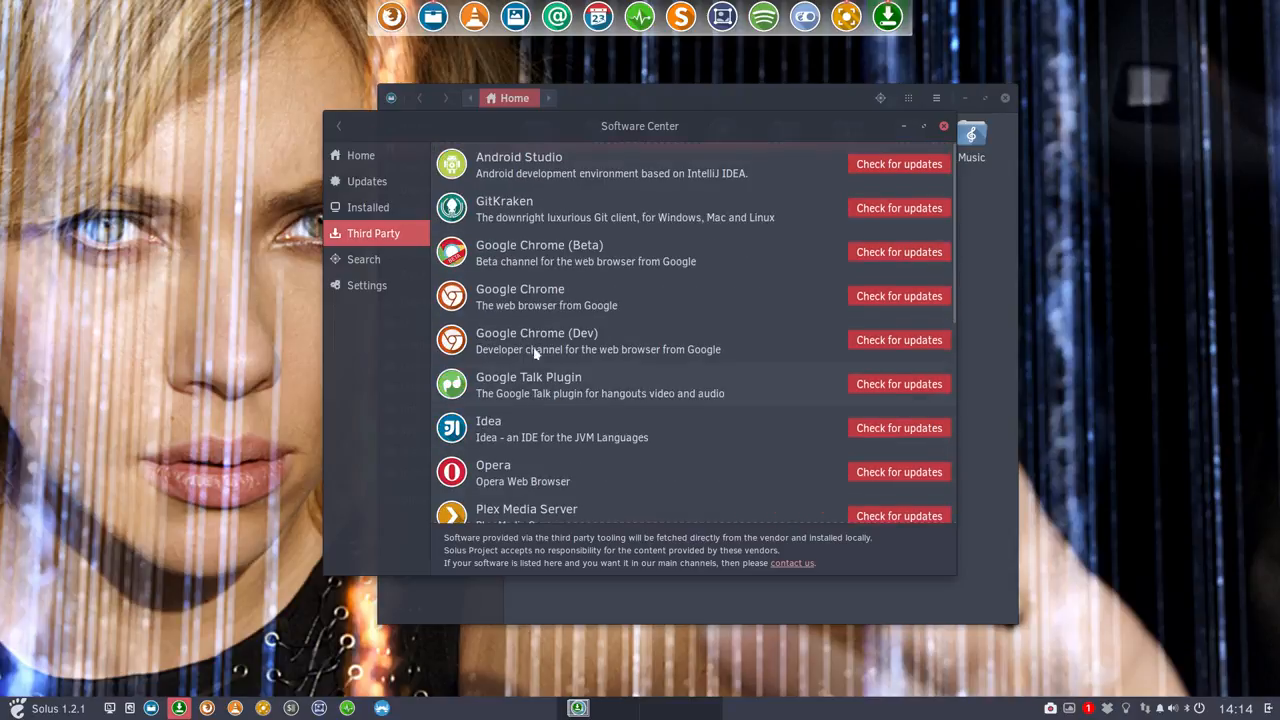
left_click(360, 156)
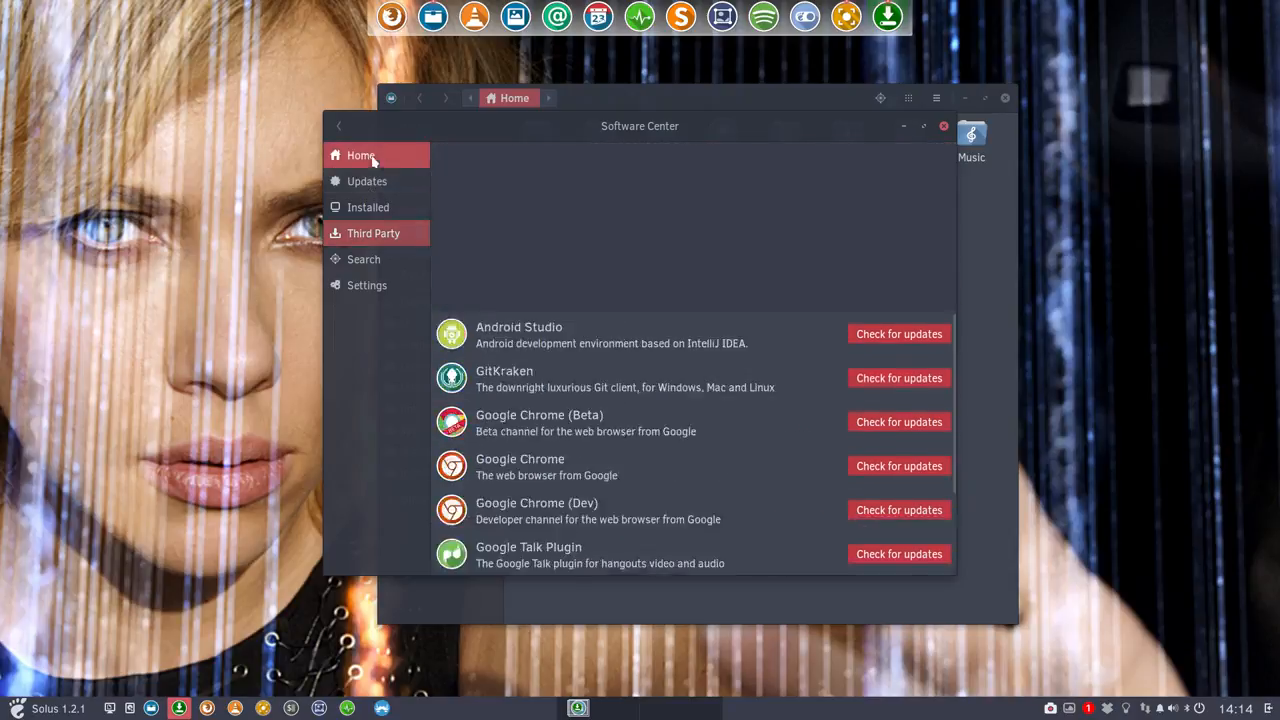
left_click(360, 156)
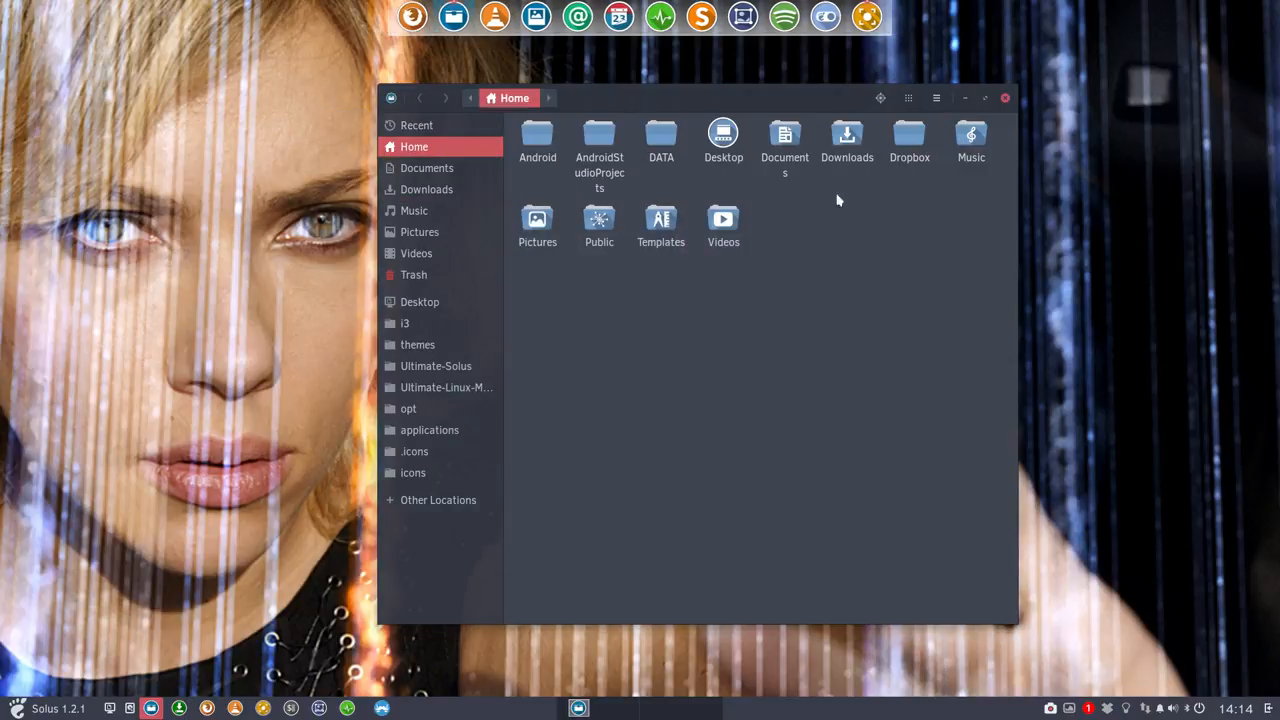
- Open install-third-party-software-v2.sh from DATA/Ultimate-Solus in the text editor
double_click(660, 136)
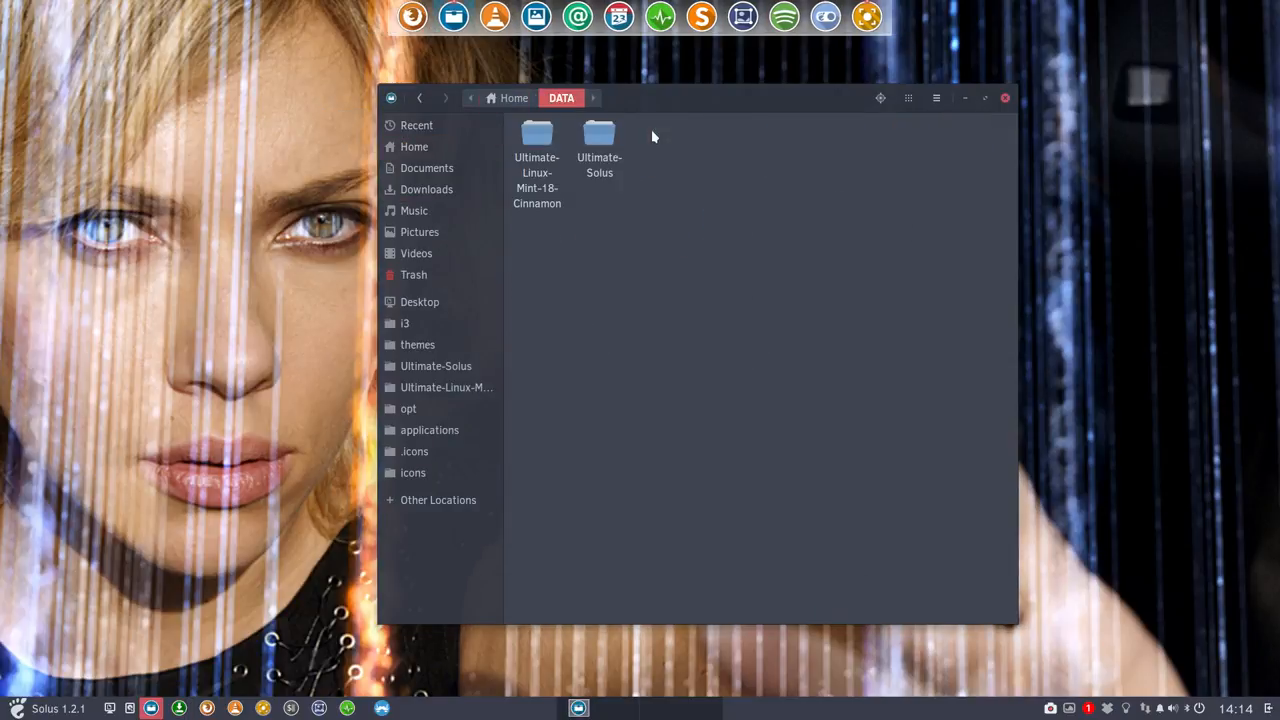
left_click(600, 132)
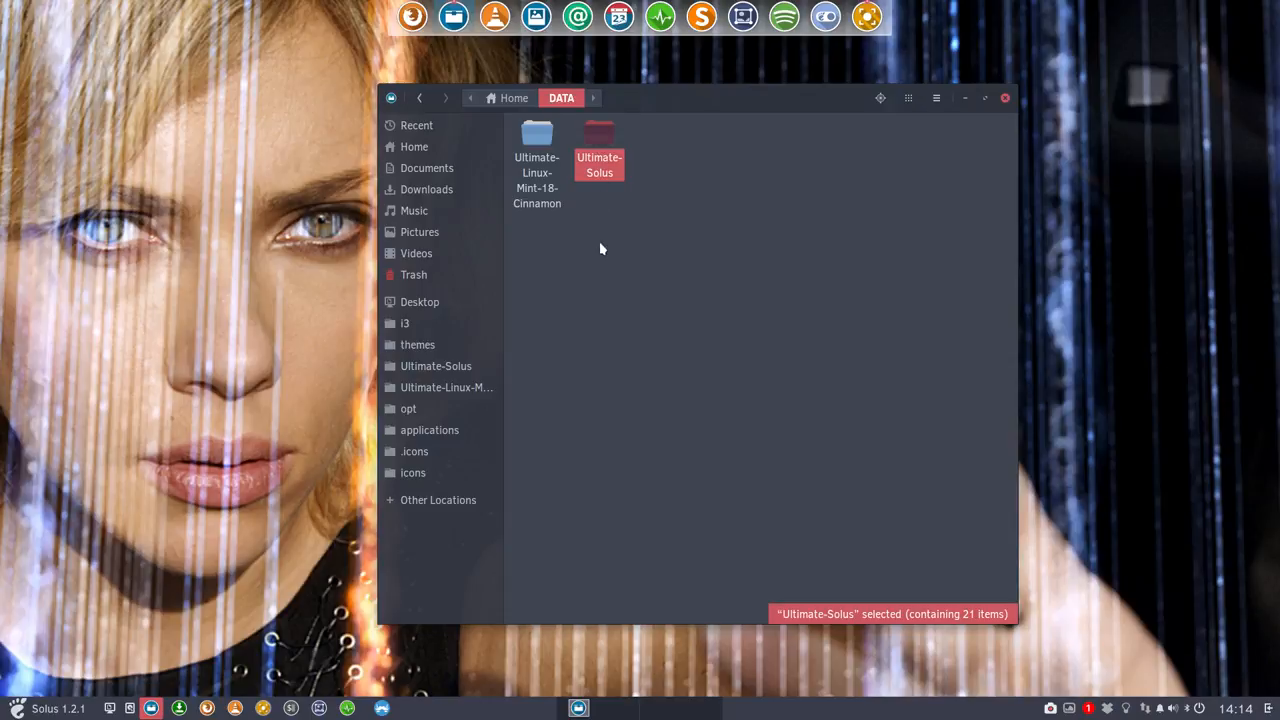
mouse_move(596, 248)
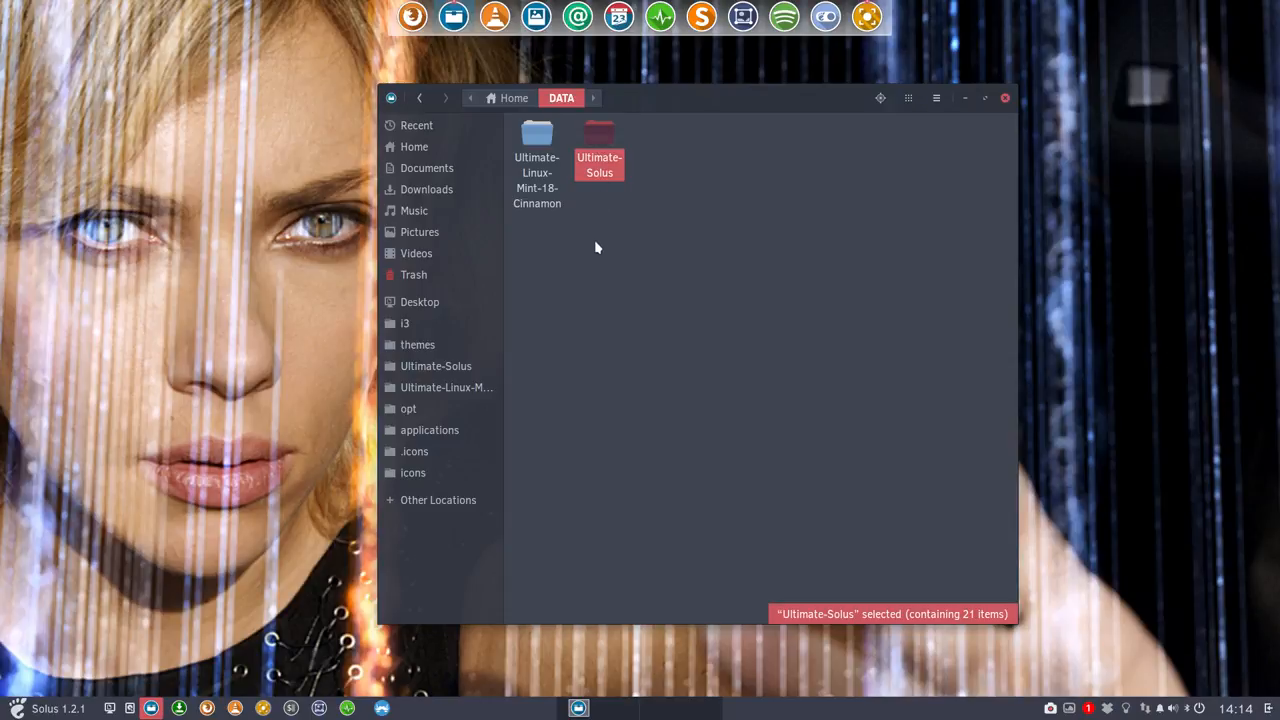
double_click(600, 140)
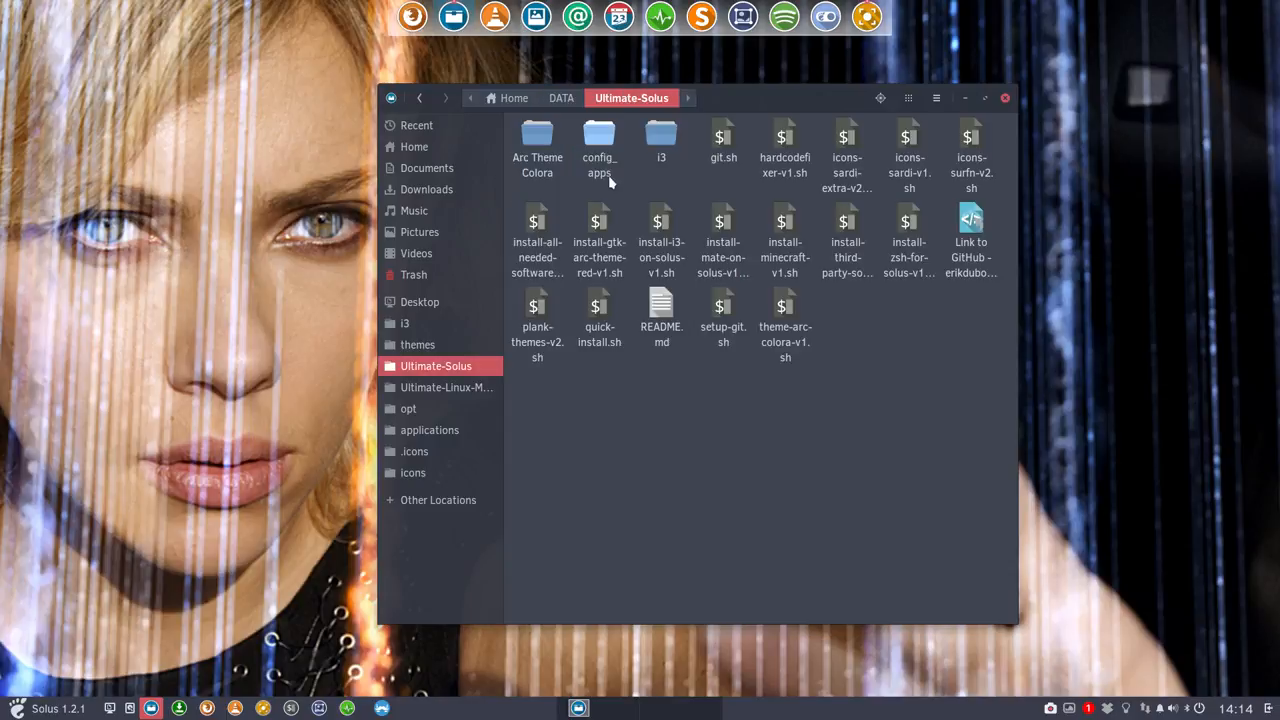
mouse_move(880, 360)
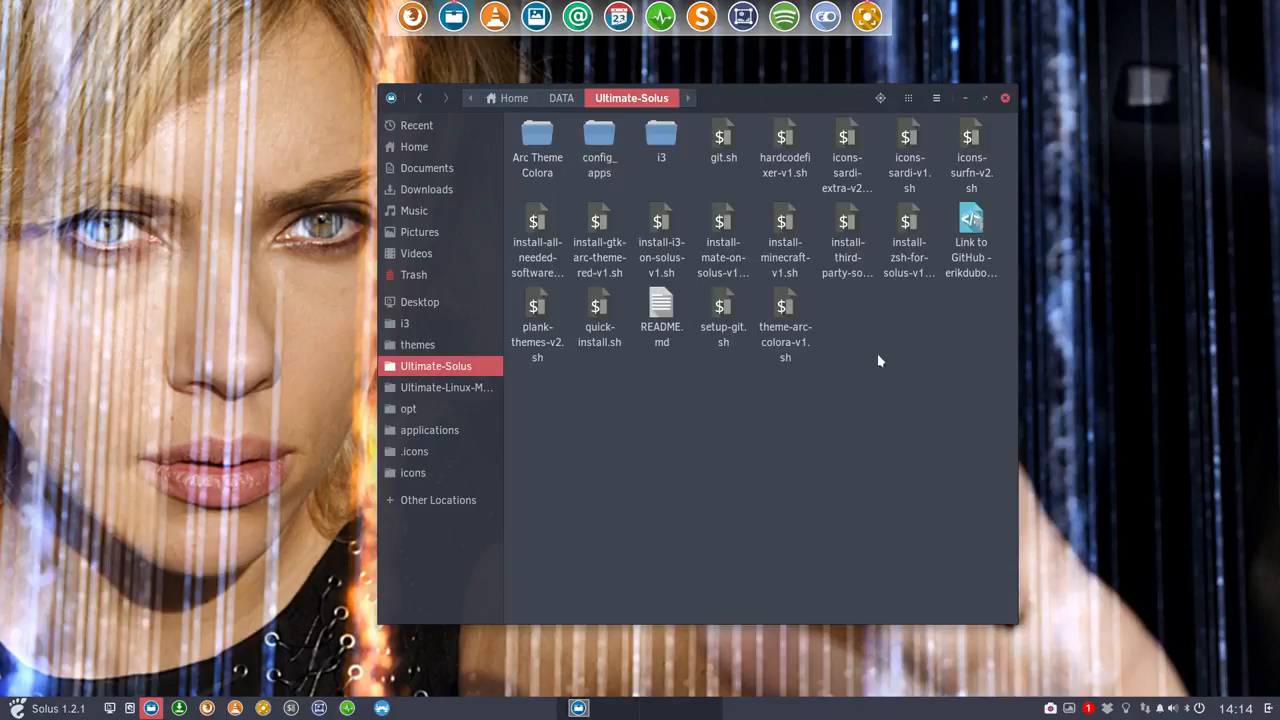
left_click(848, 240)
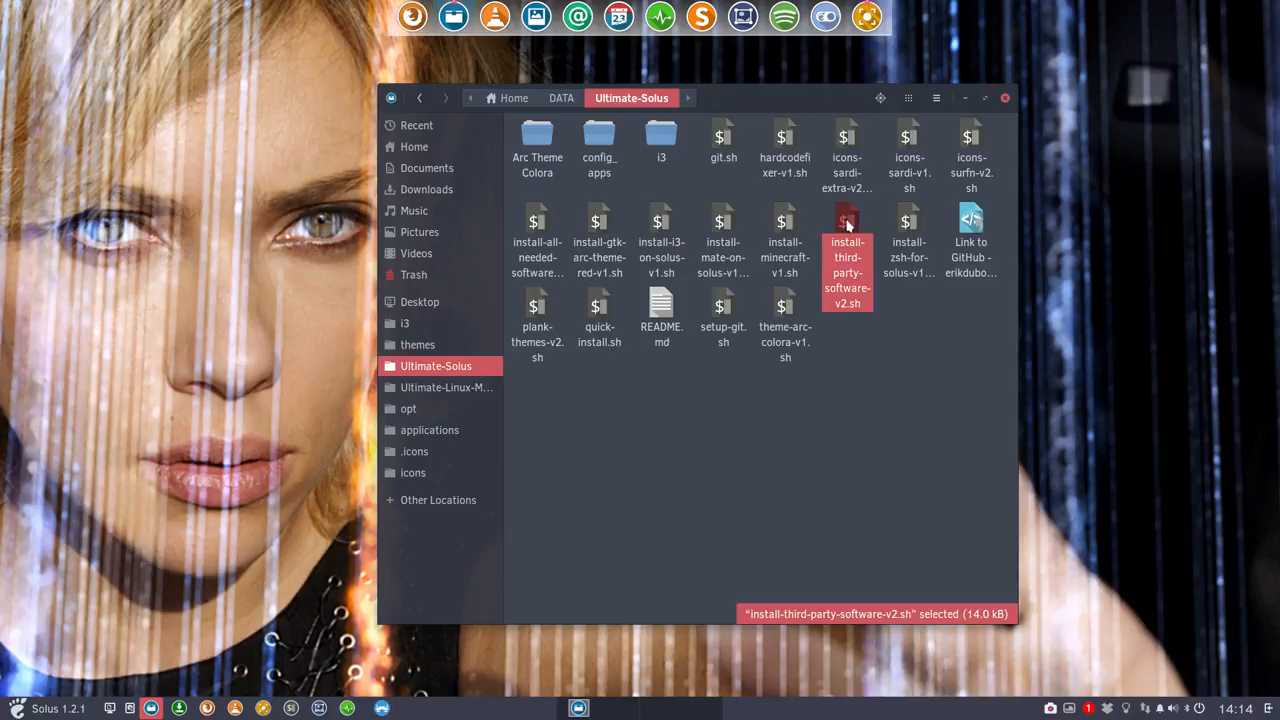
double_click(848, 240)
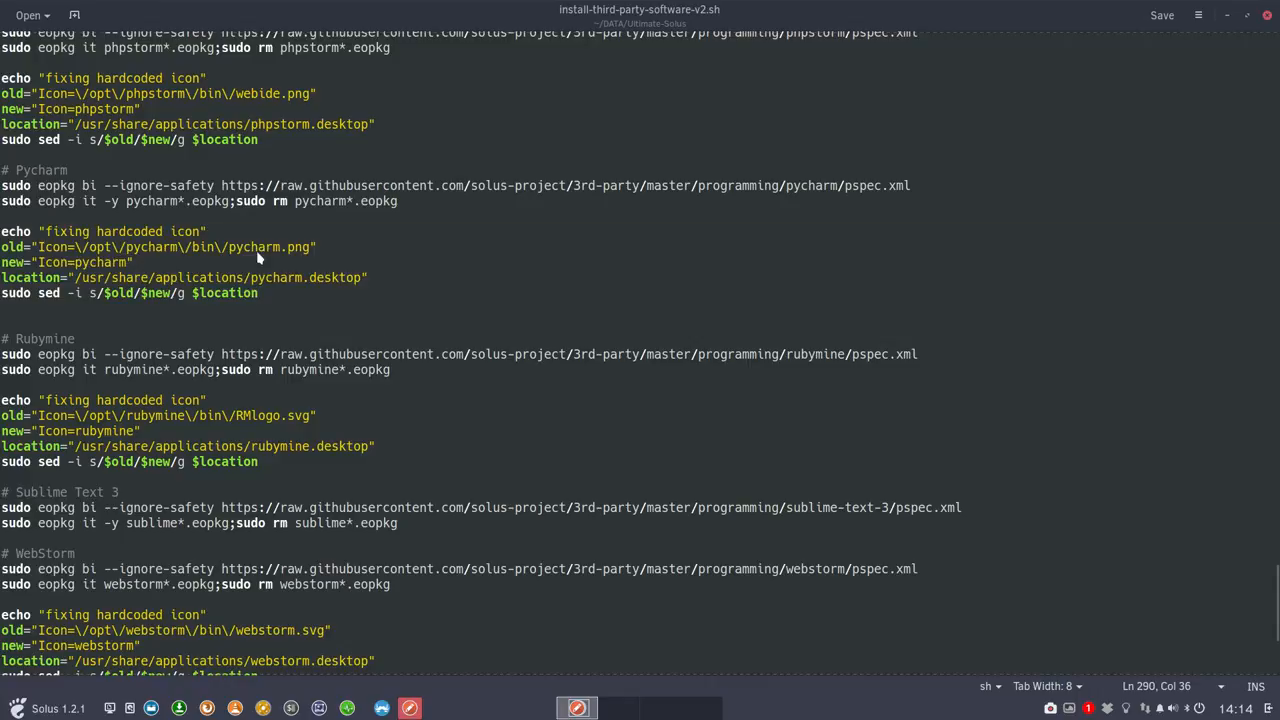
- Close the gedit window showing the third-party install script
left_click(84, 248)
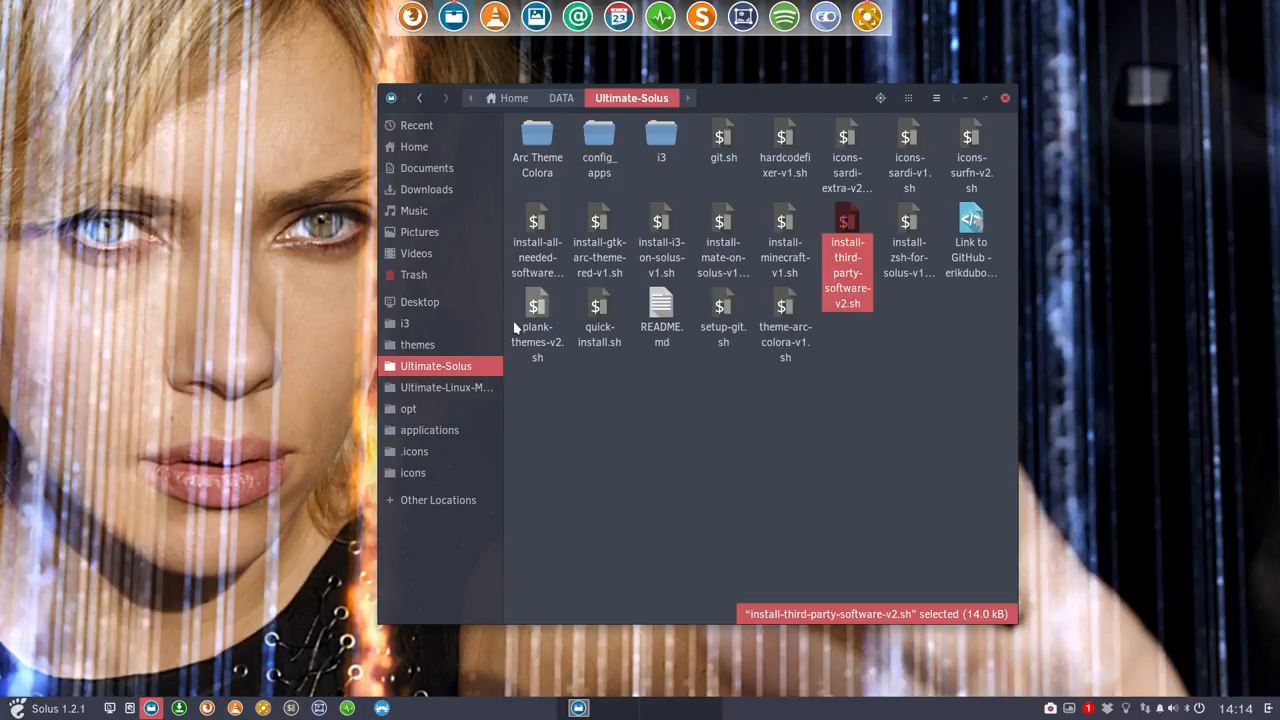
mouse_move(570, 420)
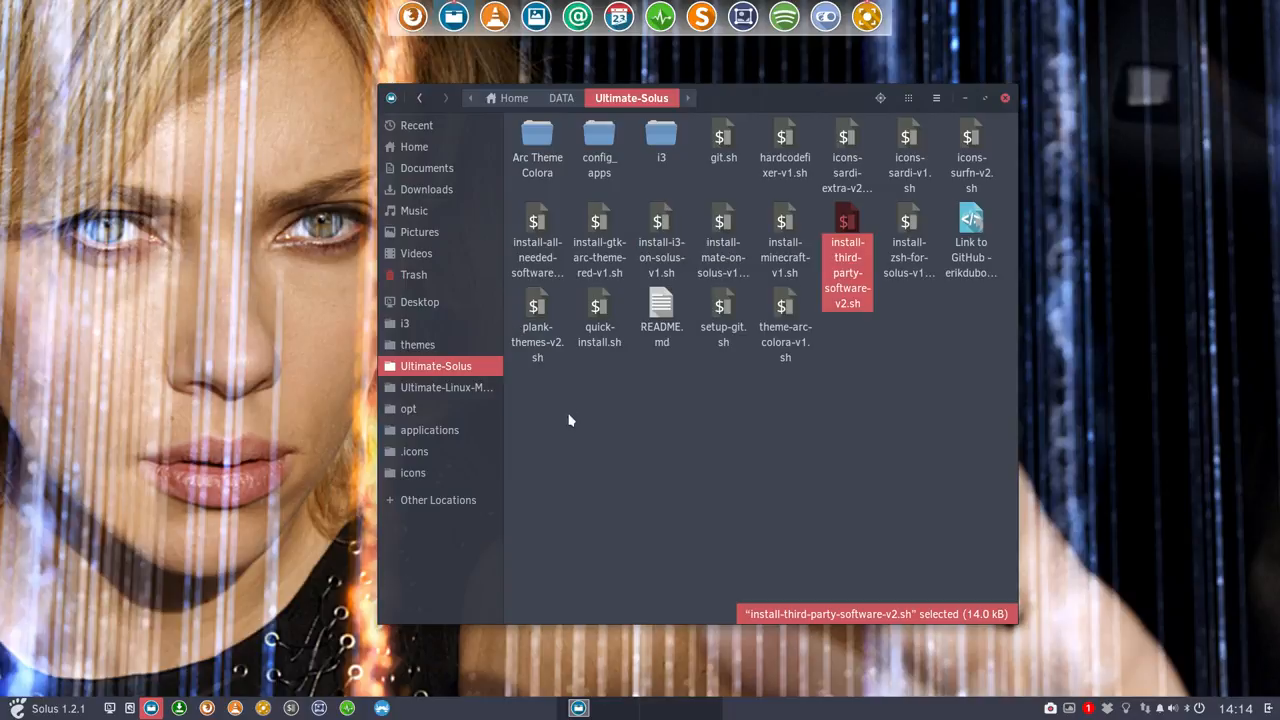
- Reselect the install-third-party-software-v2.sh script in the Ultimate-Solus folder
left_click(672, 408)
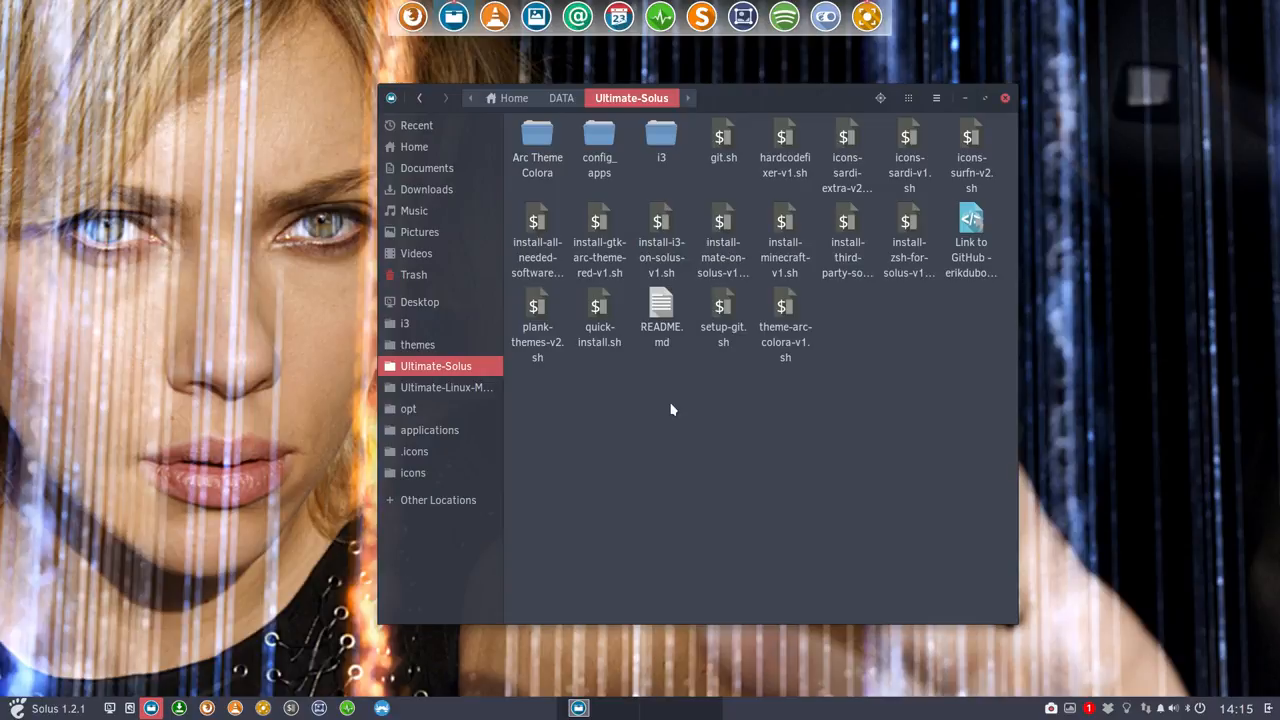
left_click(848, 240)
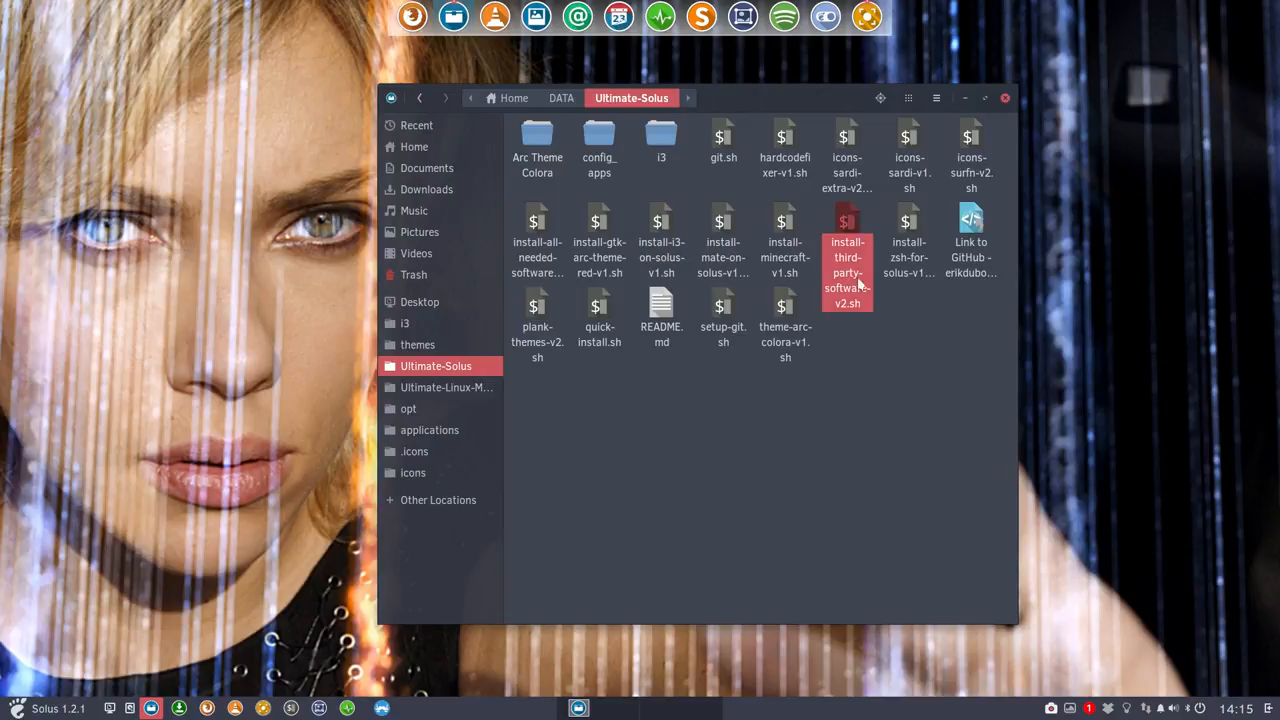
left_click(848, 270)
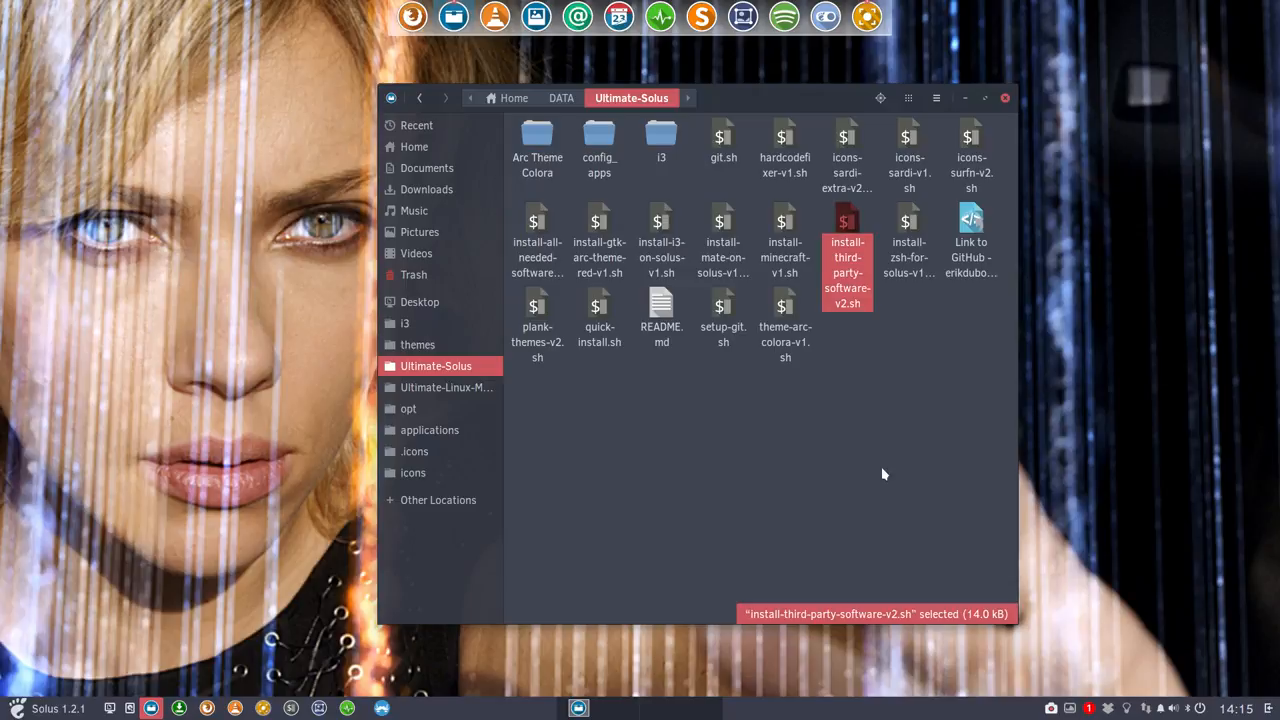
mouse_move(996, 116)
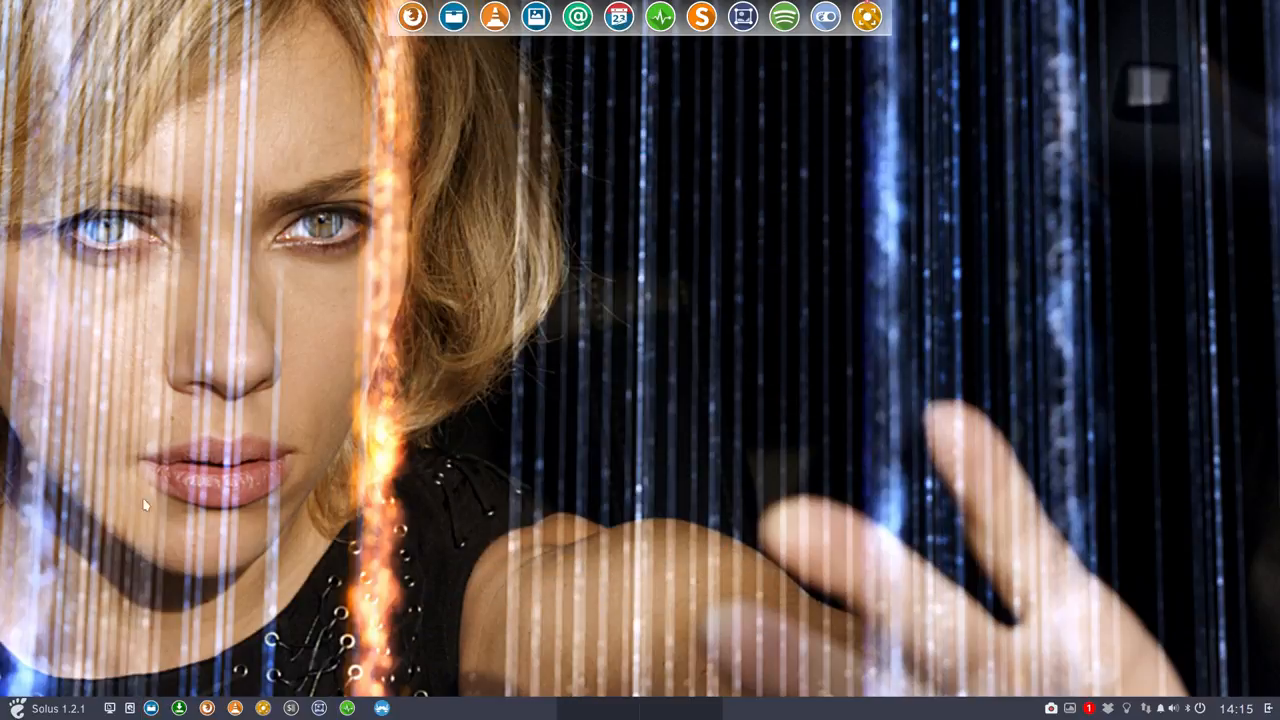
- Open the Budgie menu and browse the Accessories applications
left_click(16, 708)
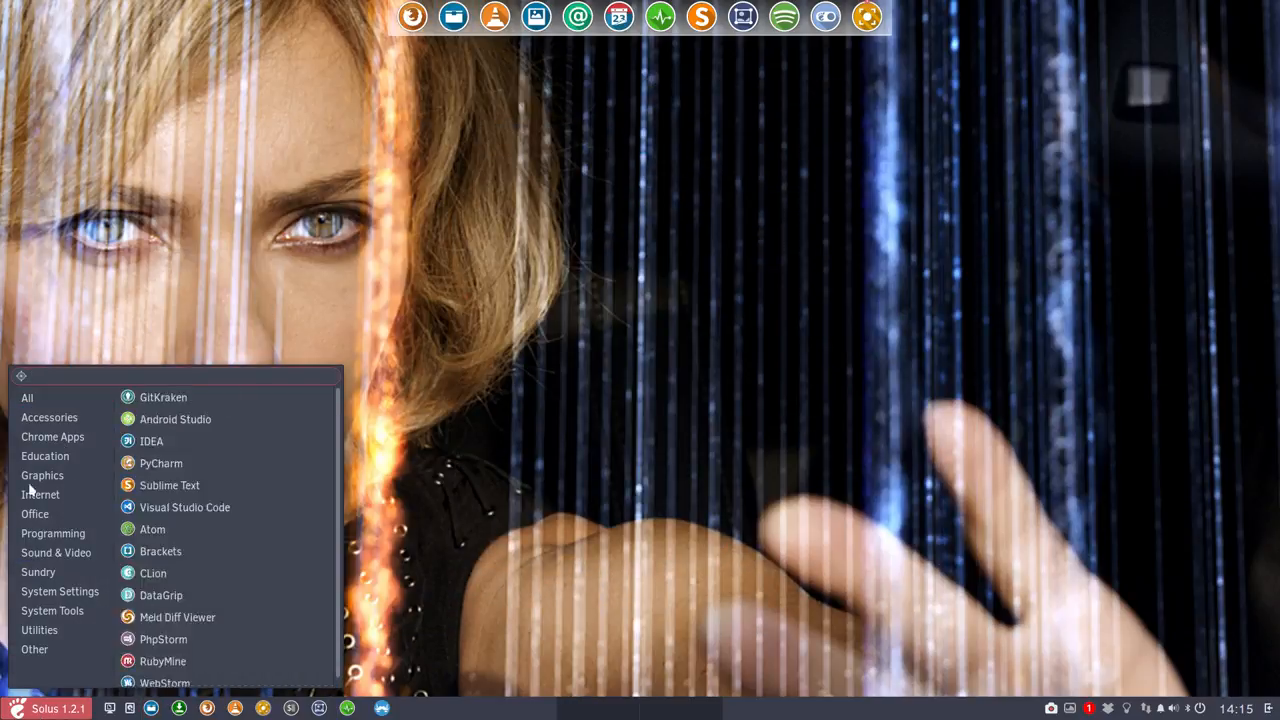
left_click(48, 418)
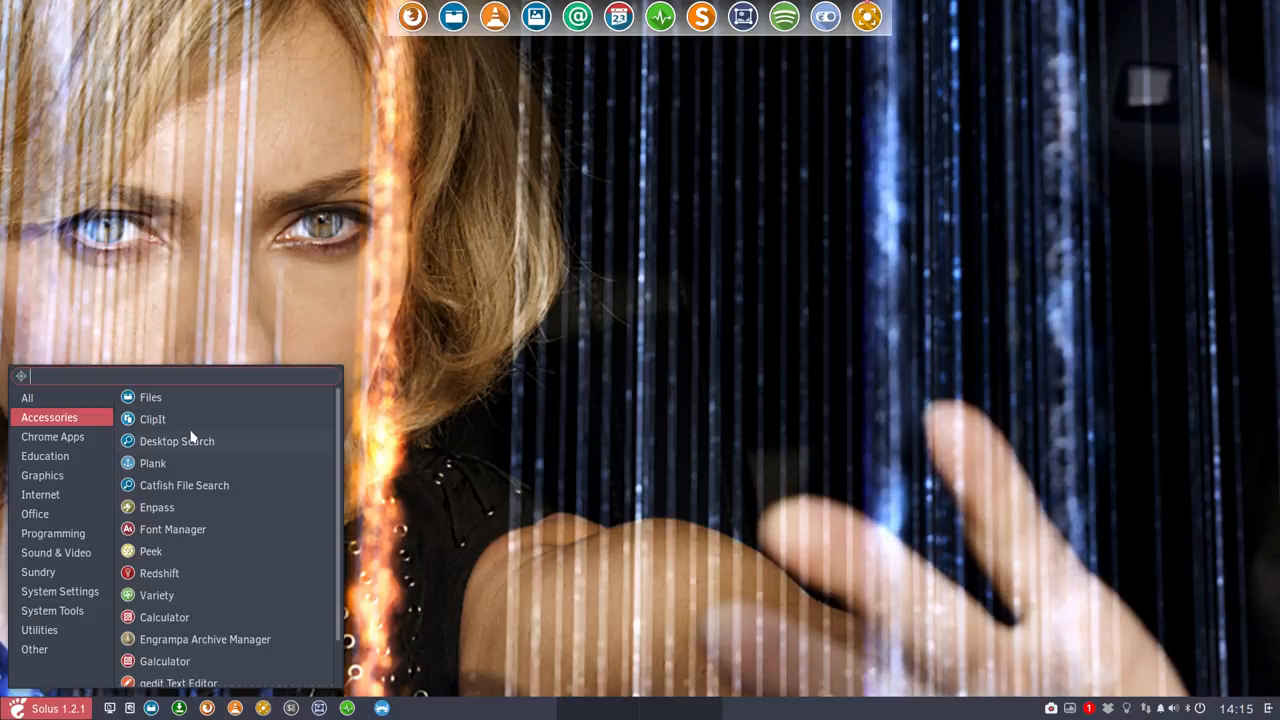
scroll("down", 3)
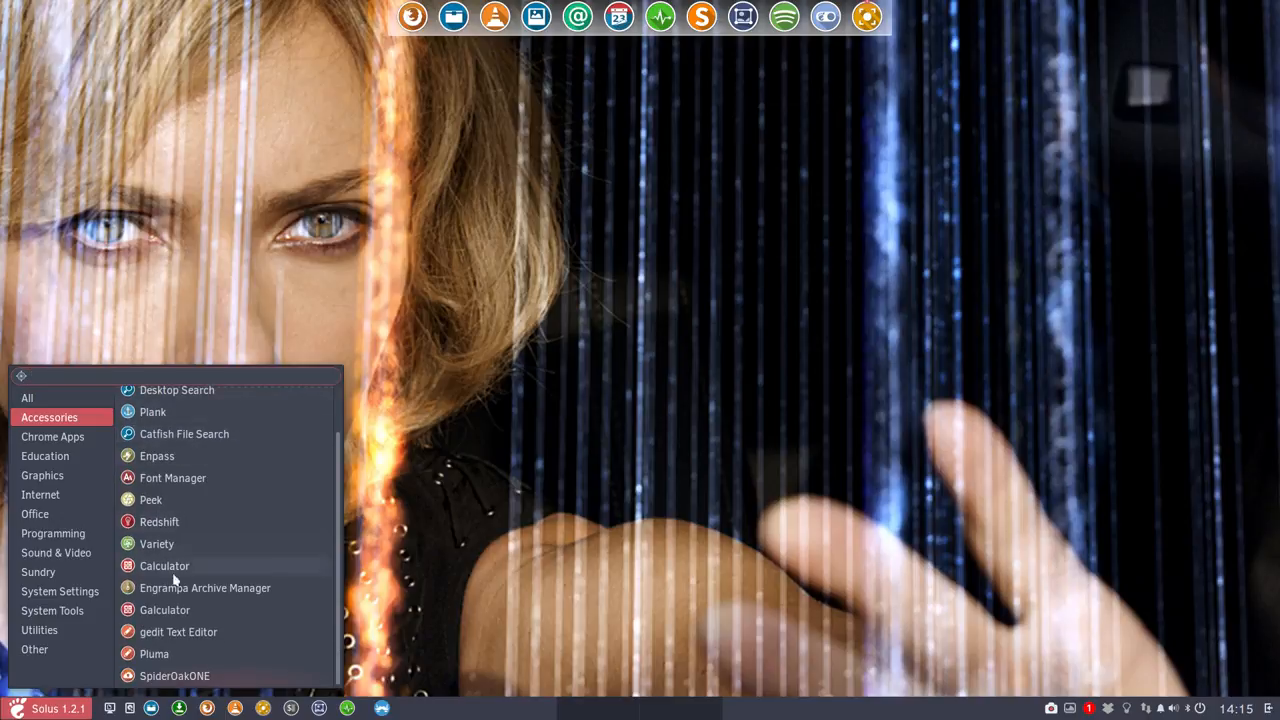
mouse_move(164, 676)
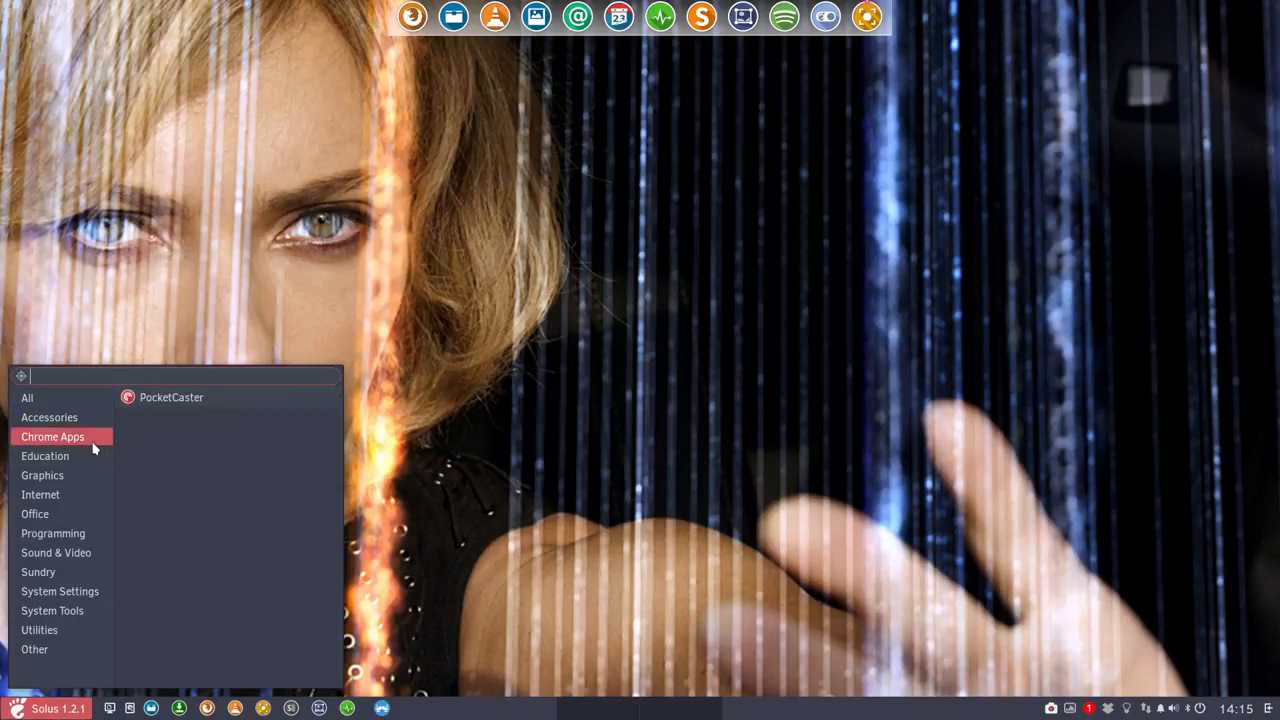
mouse_move(170, 396)
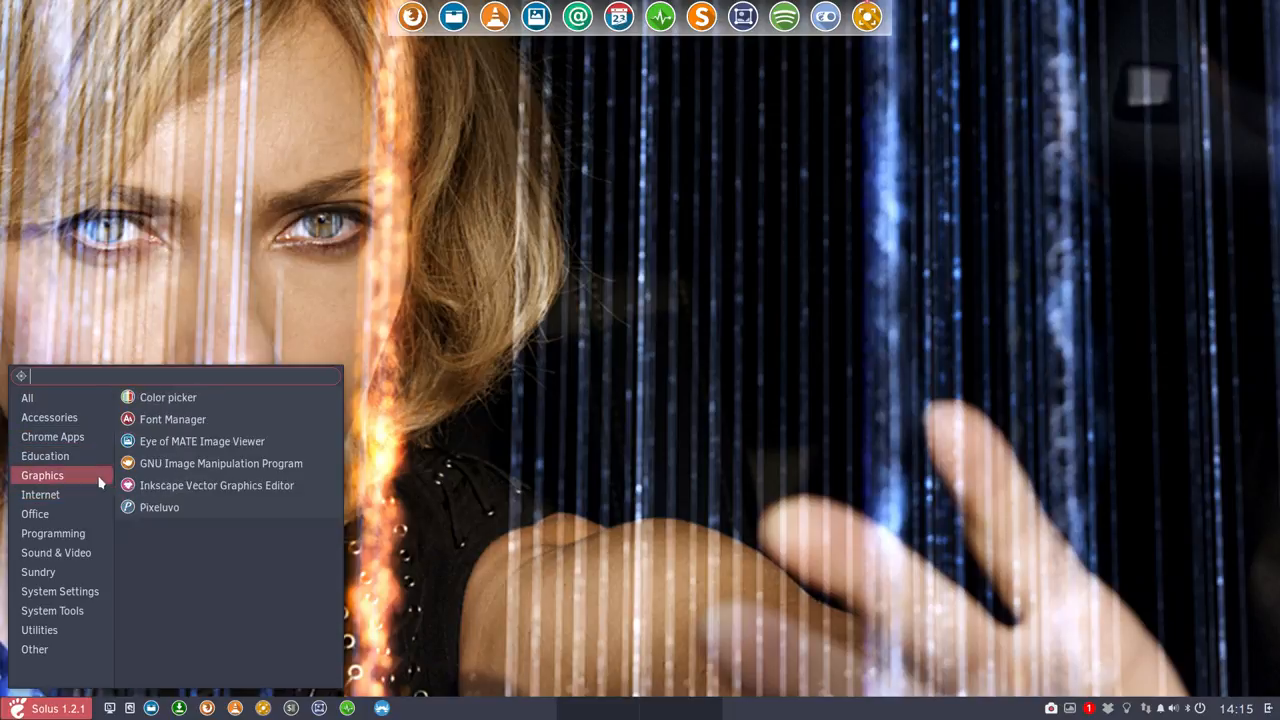
mouse_move(68, 494)
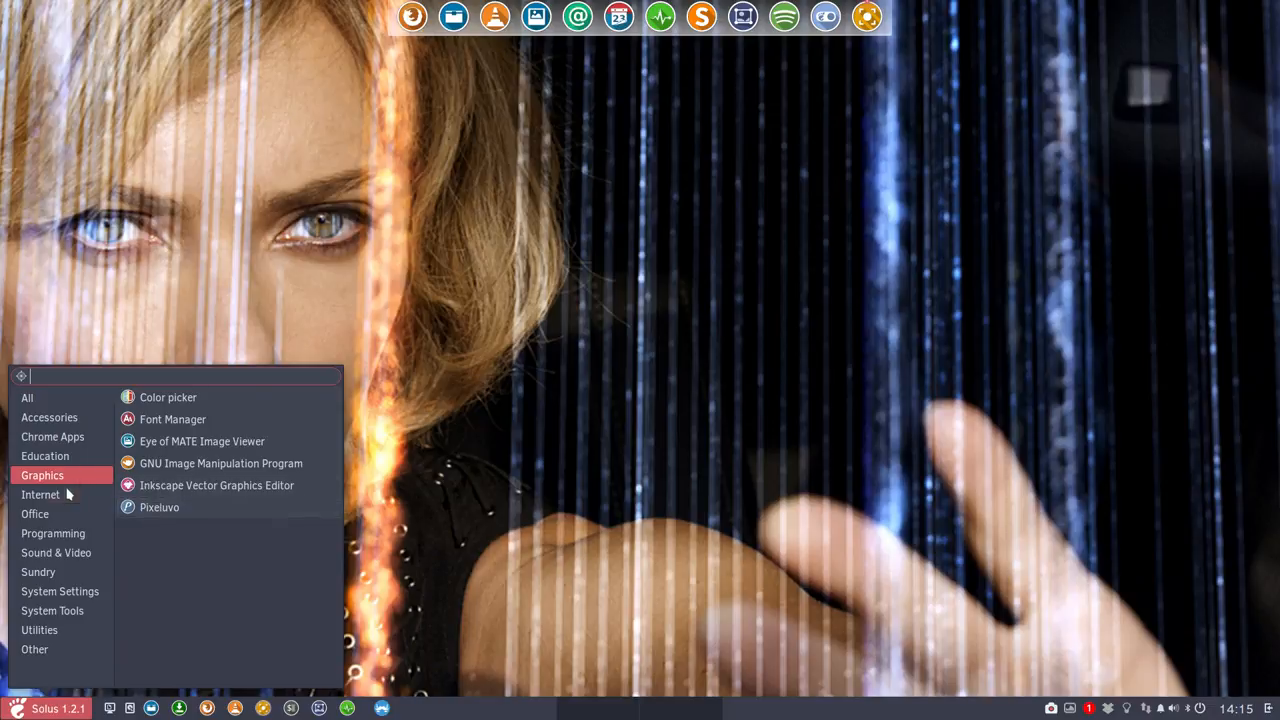
- Browse the Internet category listing Telegram, Google Chrome, Opera and SpiderOakONE
left_click(40, 494)
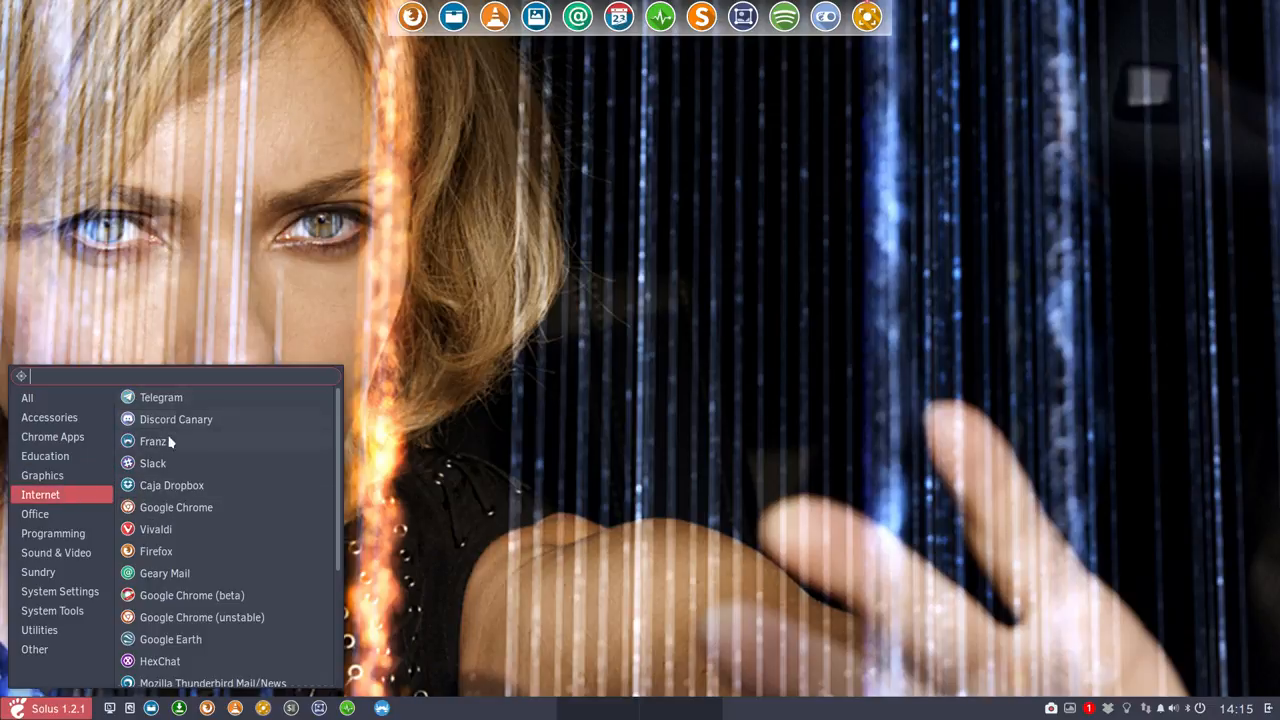
mouse_move(172, 486)
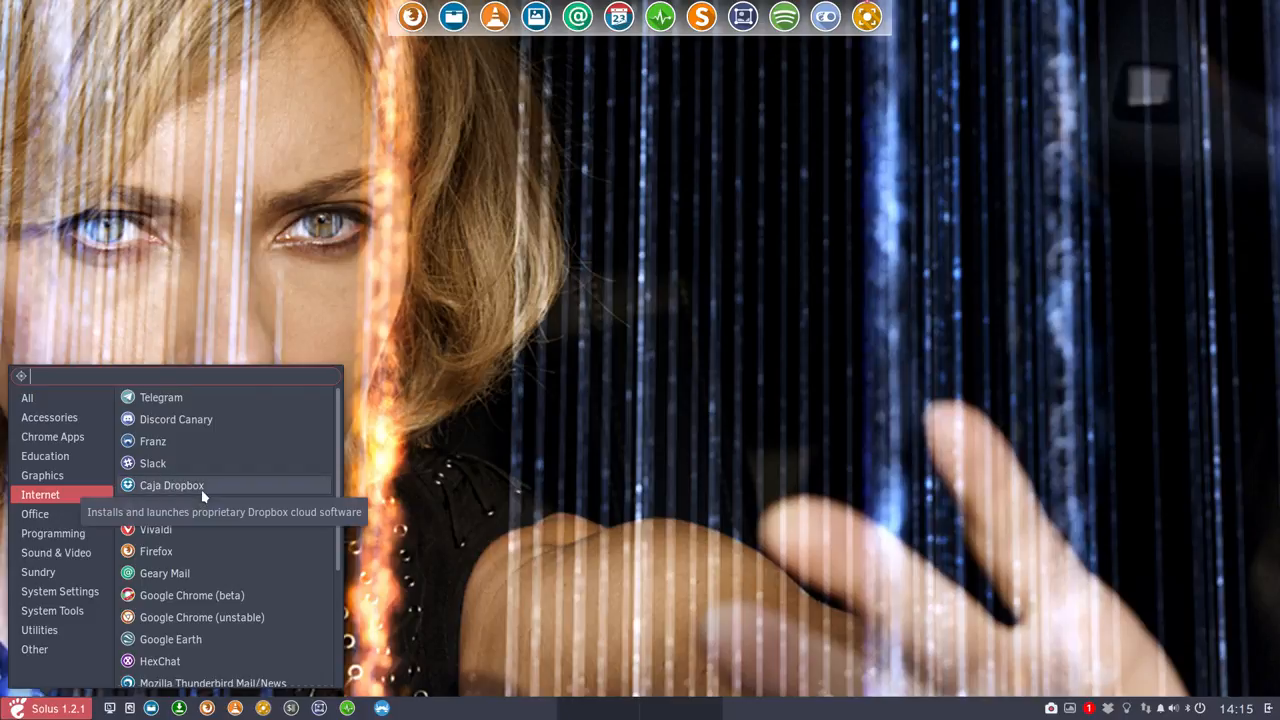
scroll("down", 3)
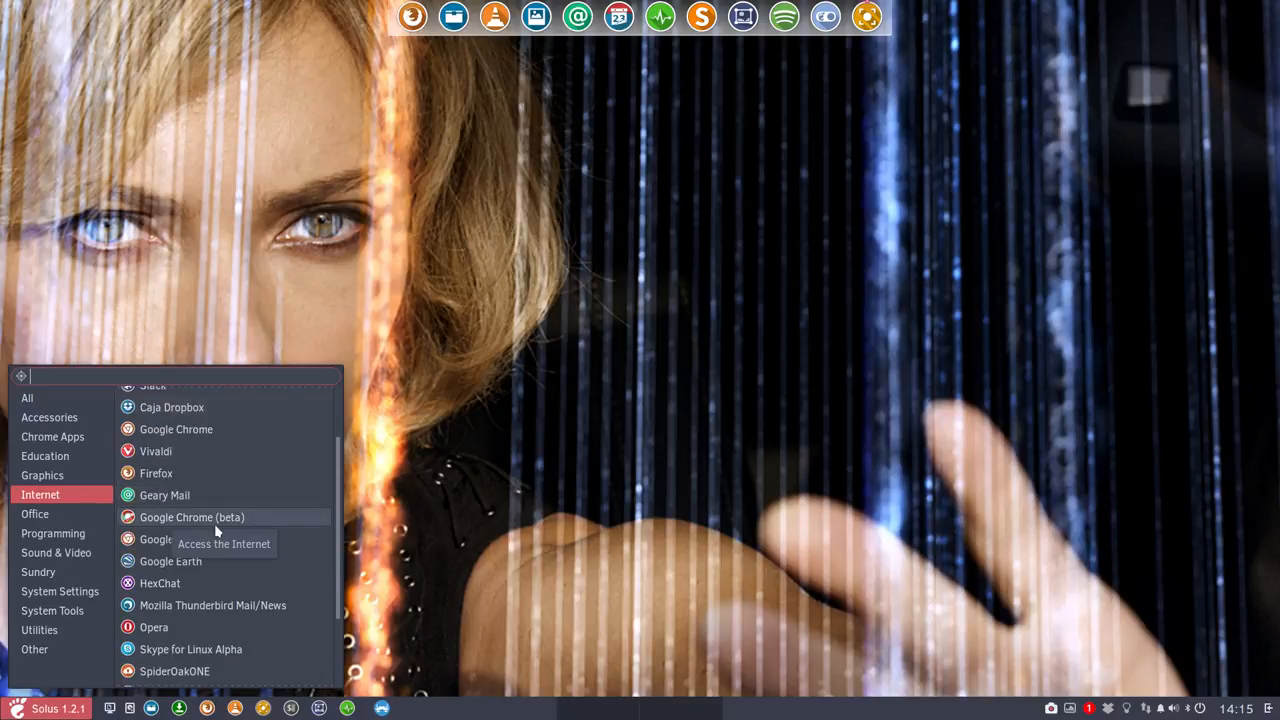
scroll("down", 3)
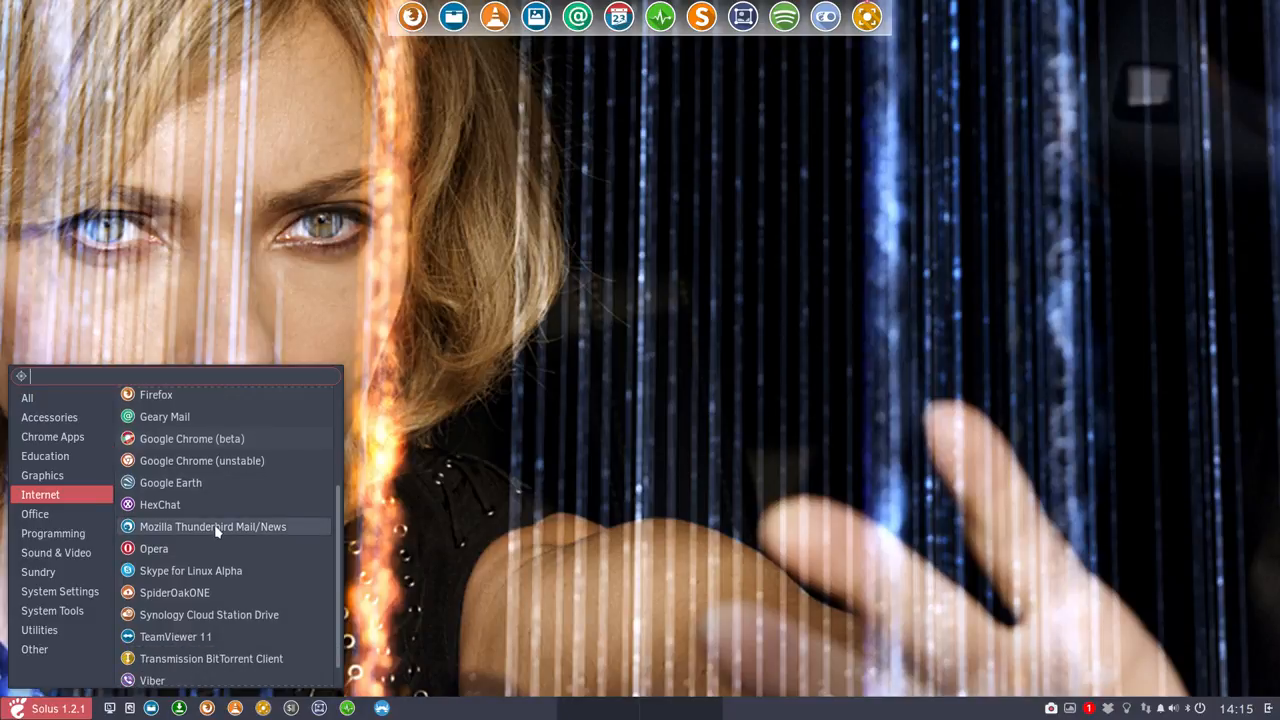
scroll("down", 3)
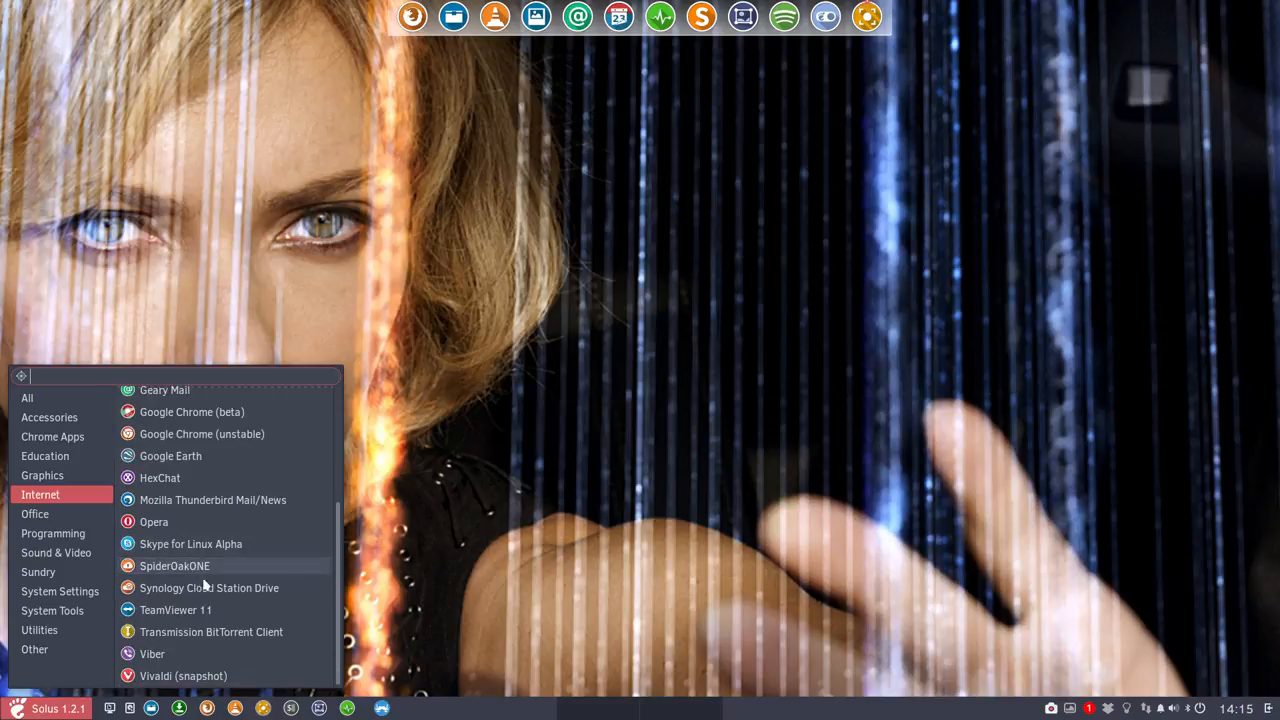
mouse_move(176, 610)
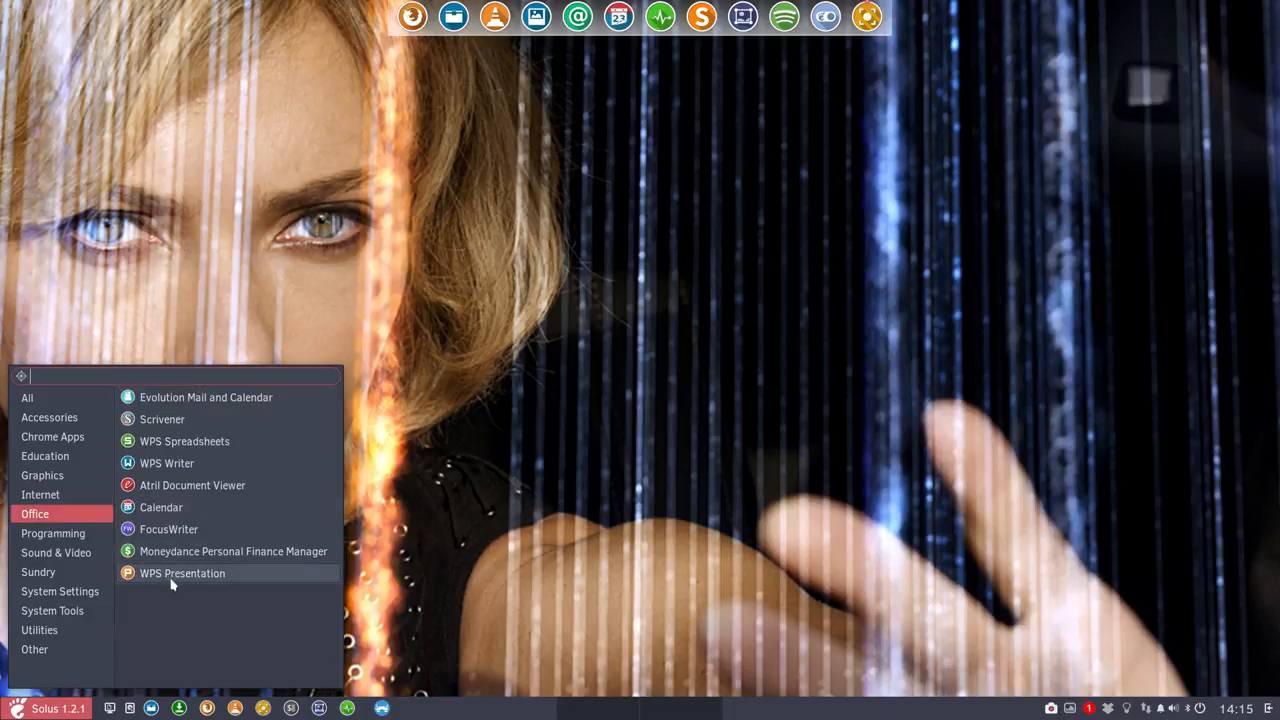
mouse_move(230, 552)
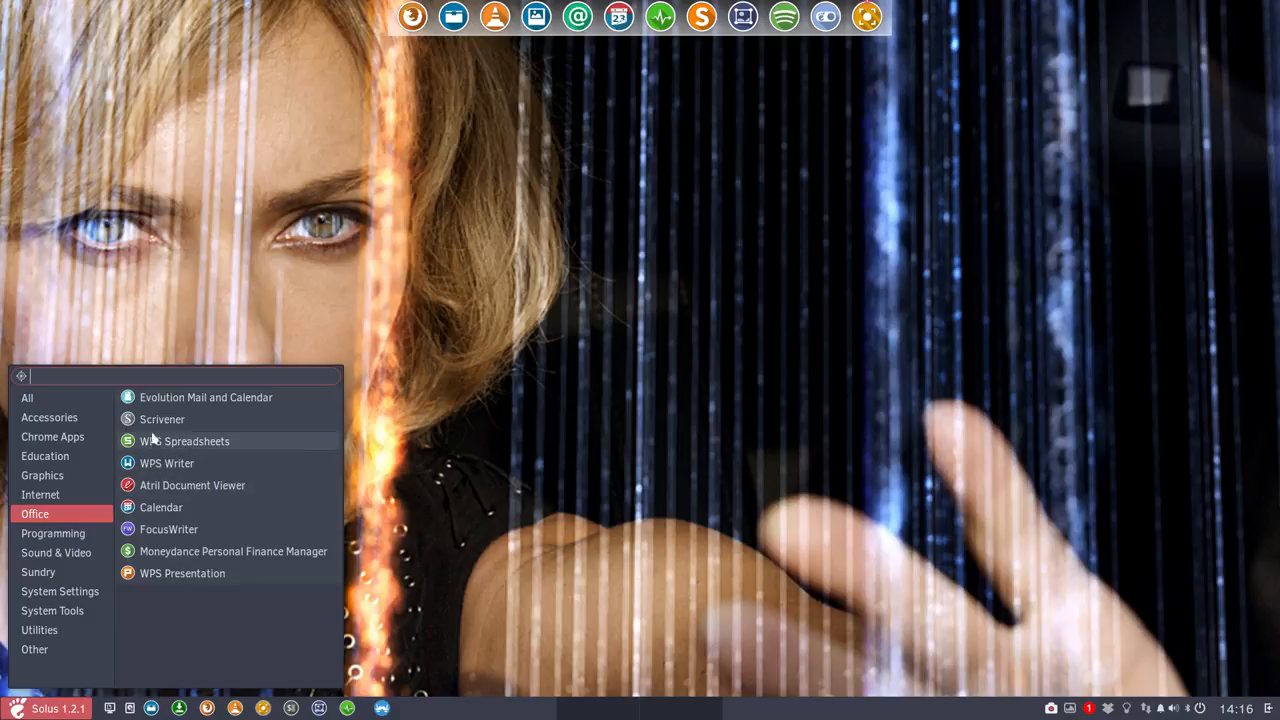
- Browse the Programming applications, then show the Sound & Video category
left_click(52, 532)
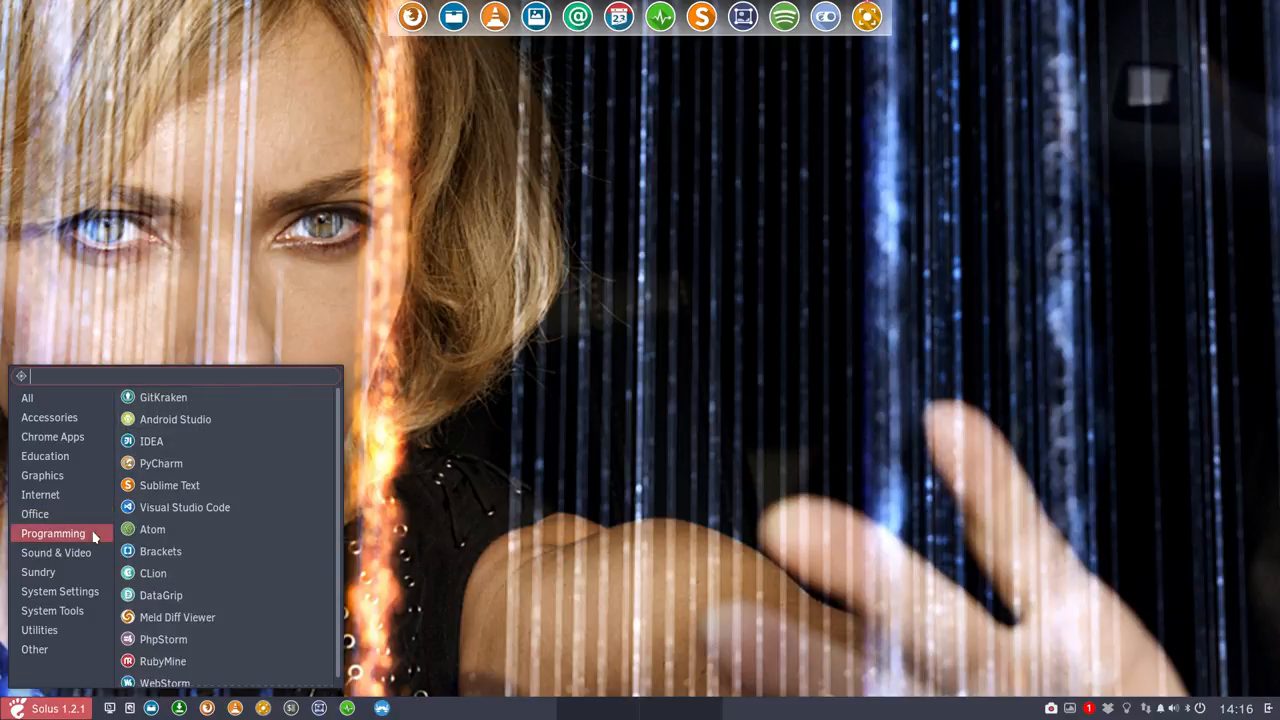
mouse_move(168, 440)
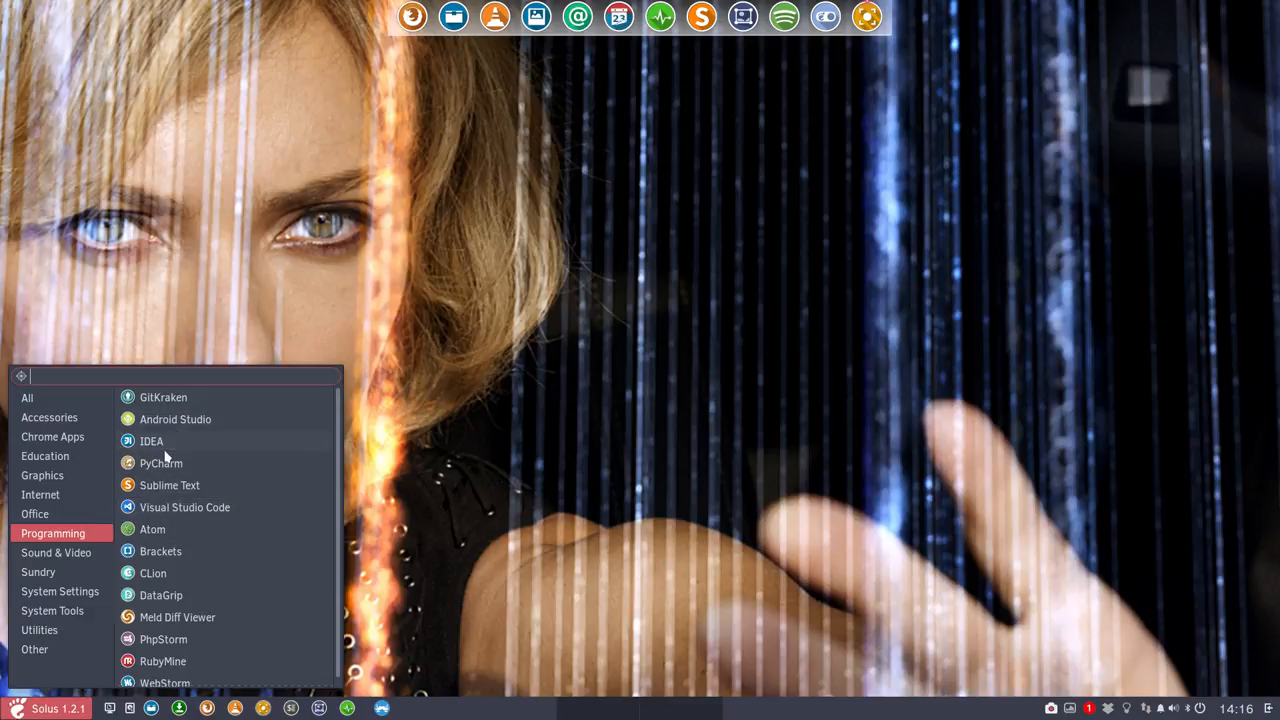
mouse_move(170, 486)
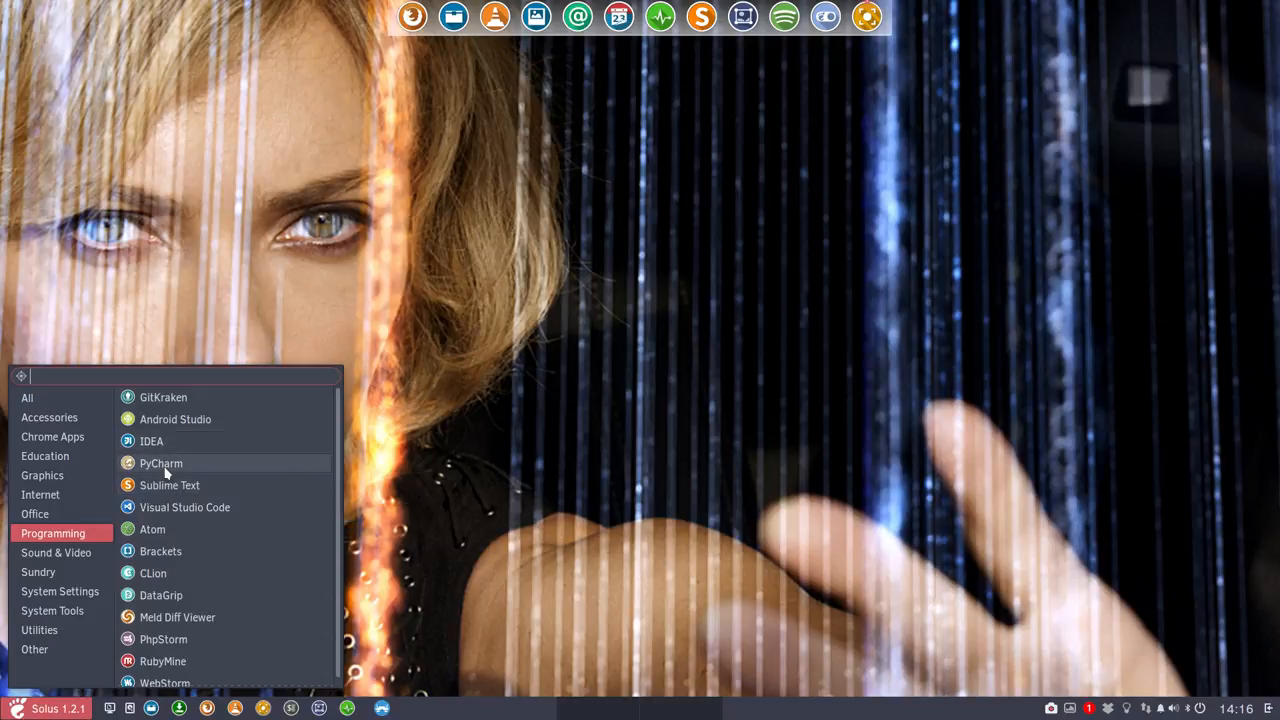
mouse_move(160, 464)
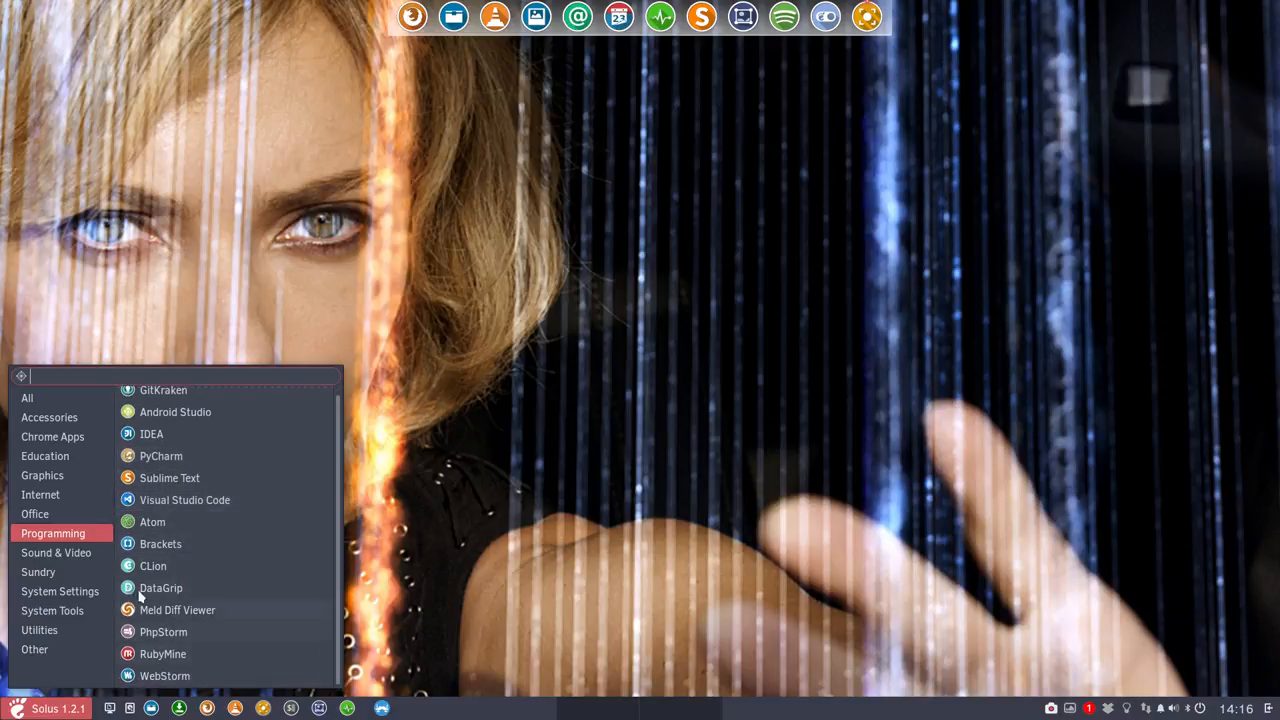
mouse_move(212, 632)
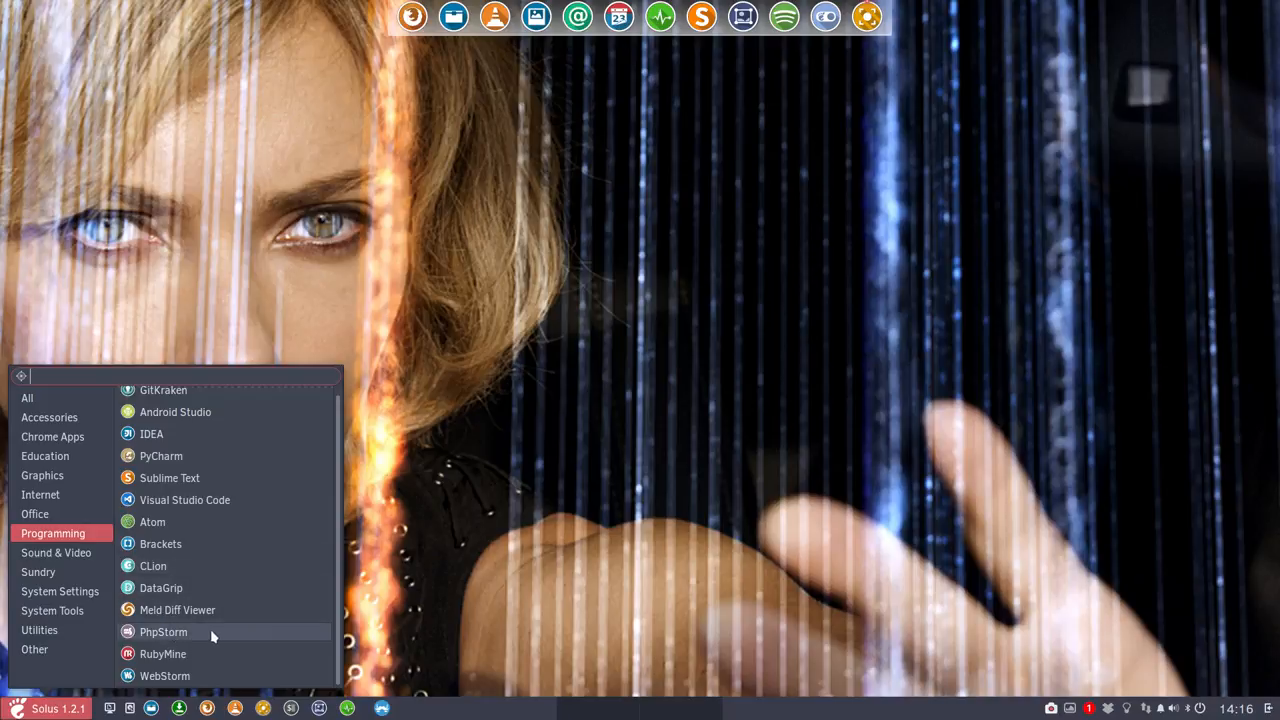
mouse_move(180, 654)
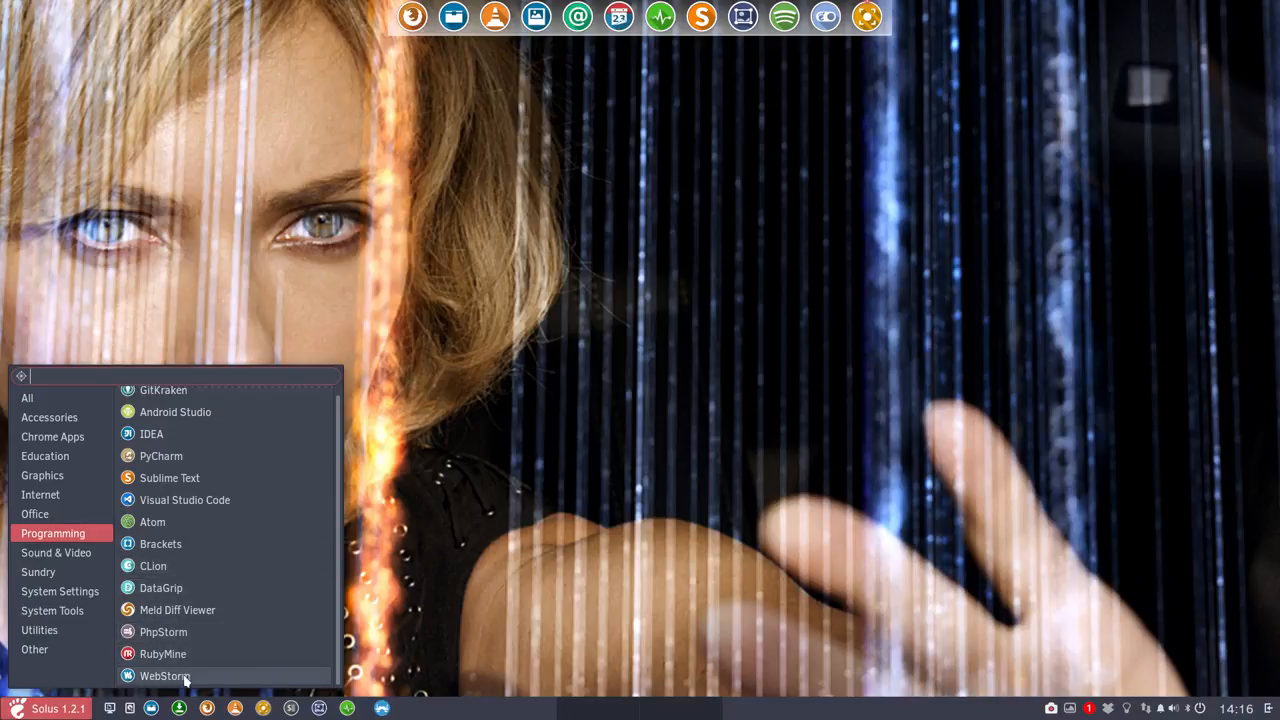
left_click(56, 552)
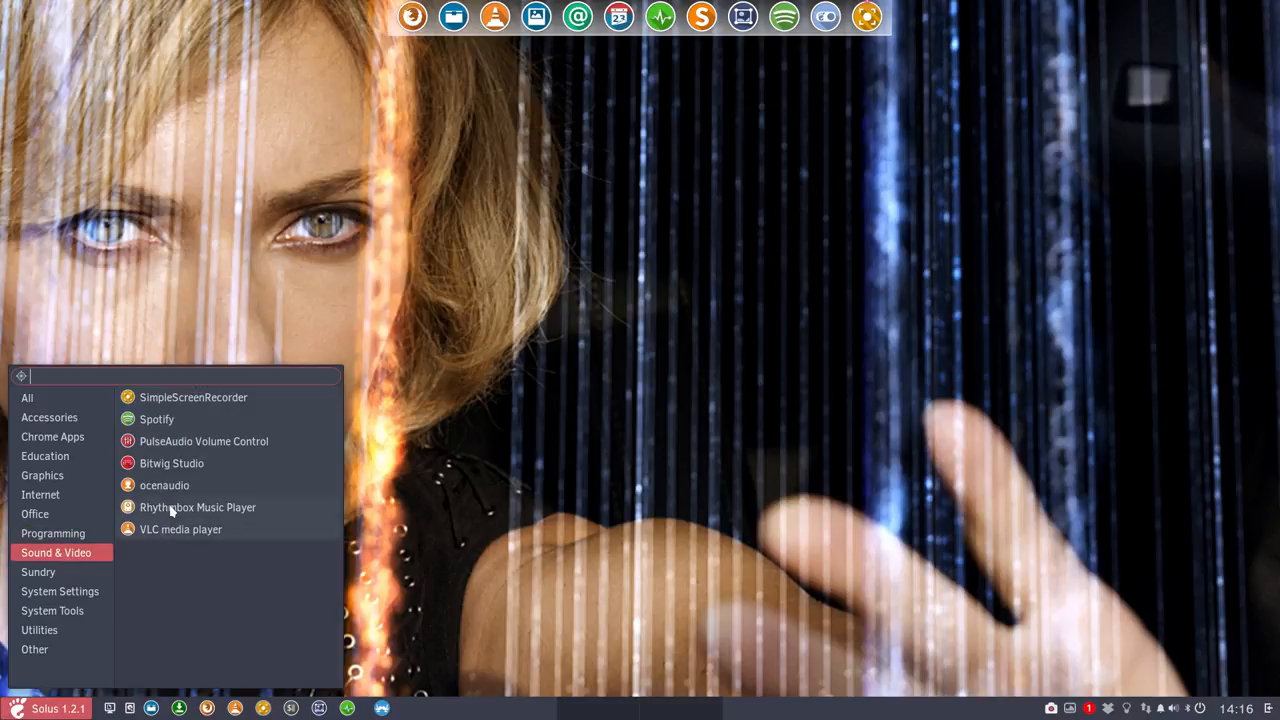
mouse_move(164, 490)
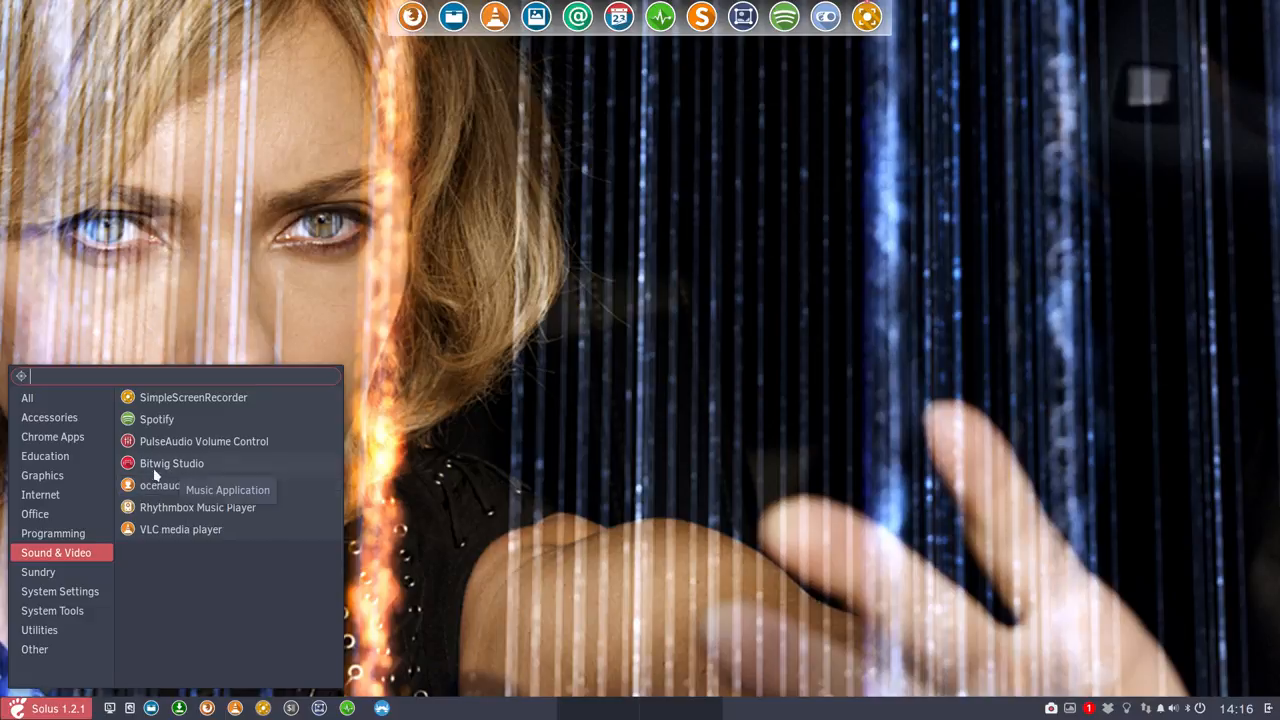
- Browse the Sundry, System Tools and System Settings categories in the Budgie menu
left_click(38, 572)
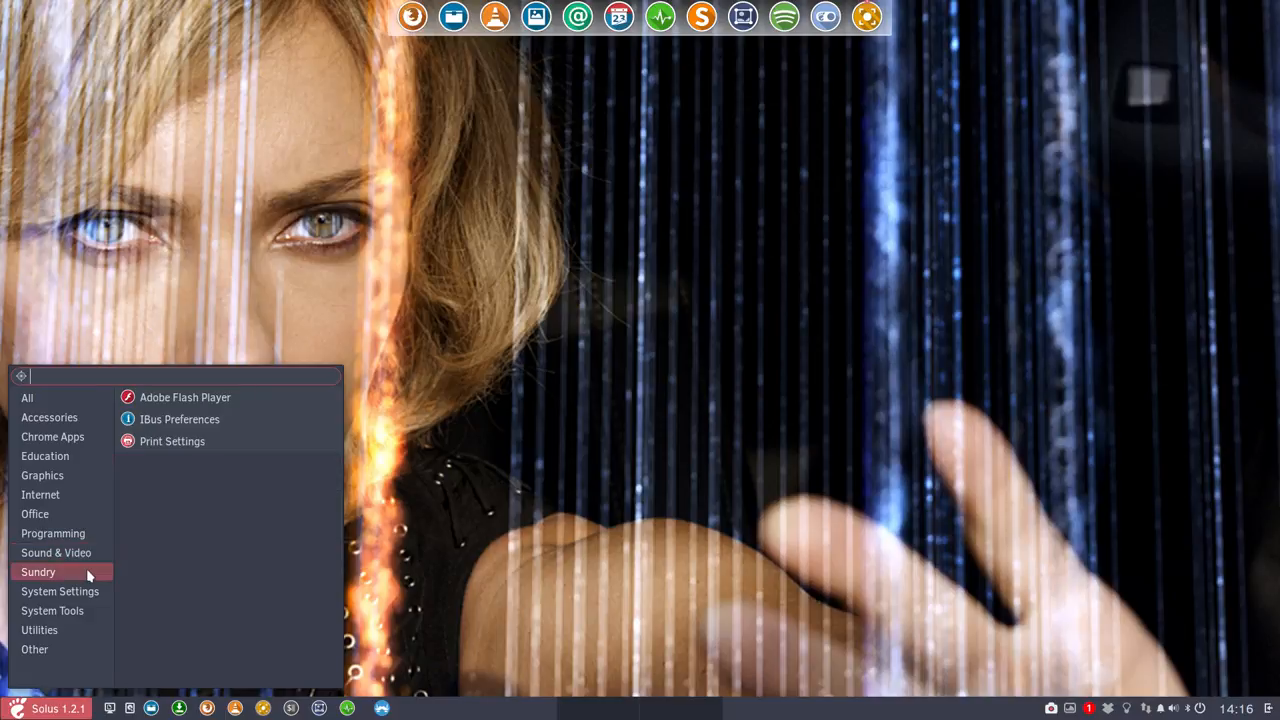
left_click(60, 592)
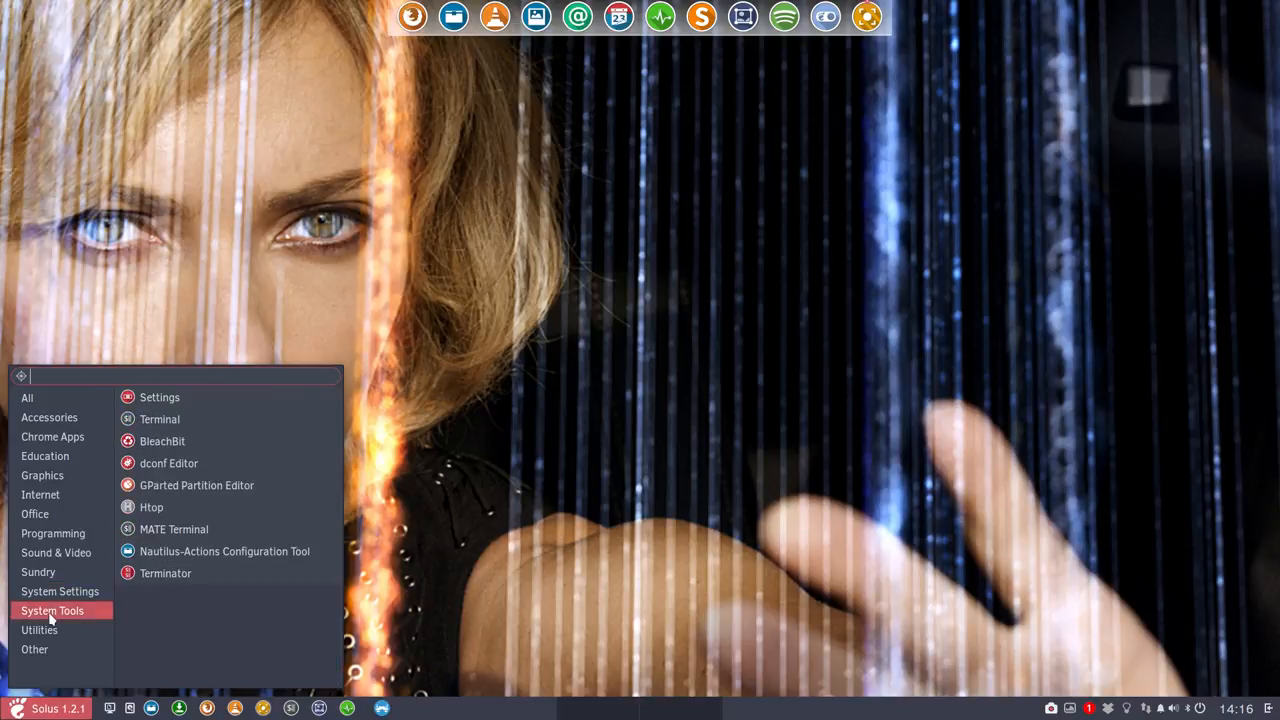
left_click(60, 592)
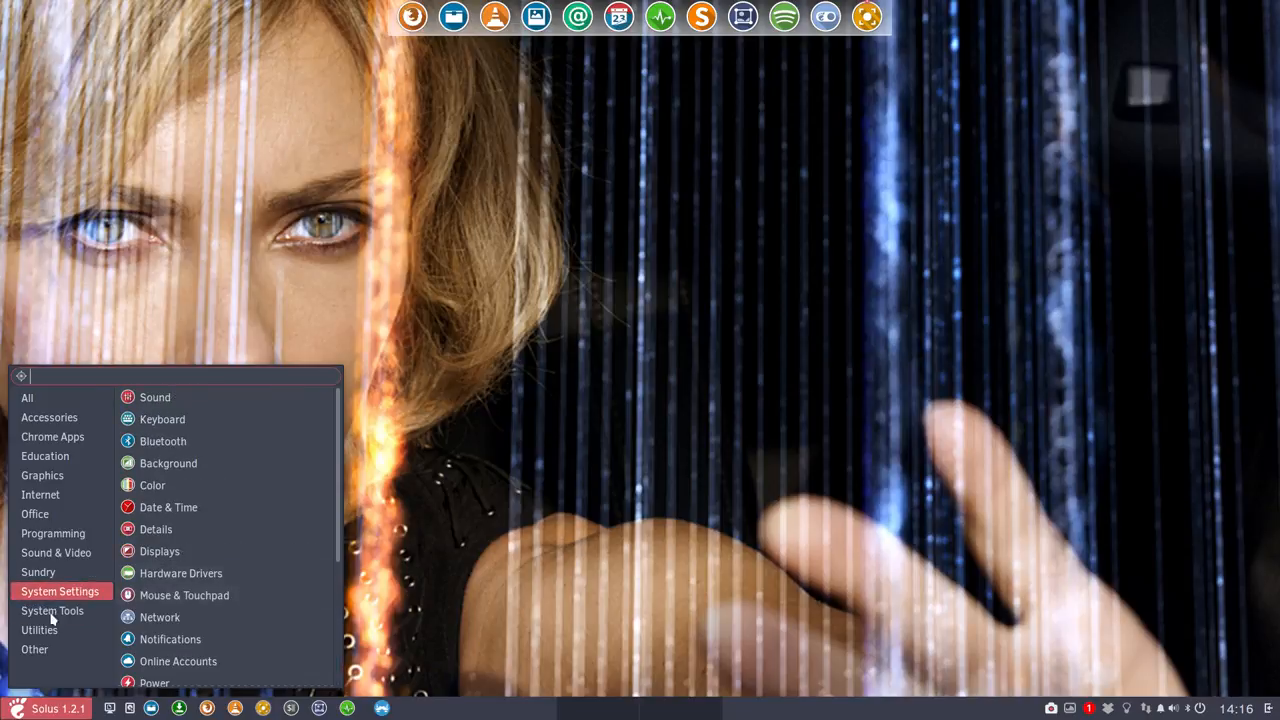
left_click(52, 610)
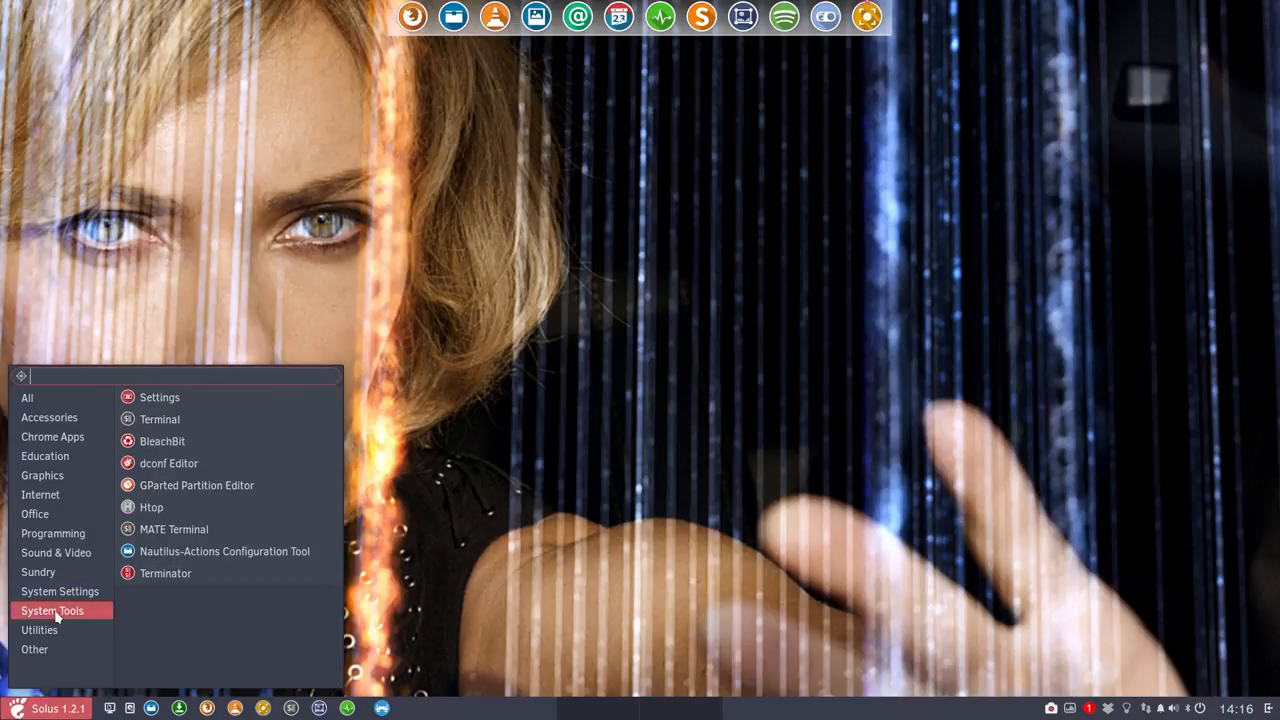
- Browse the Utilities and Other categories, then open Budgie Settings
left_click(40, 630)
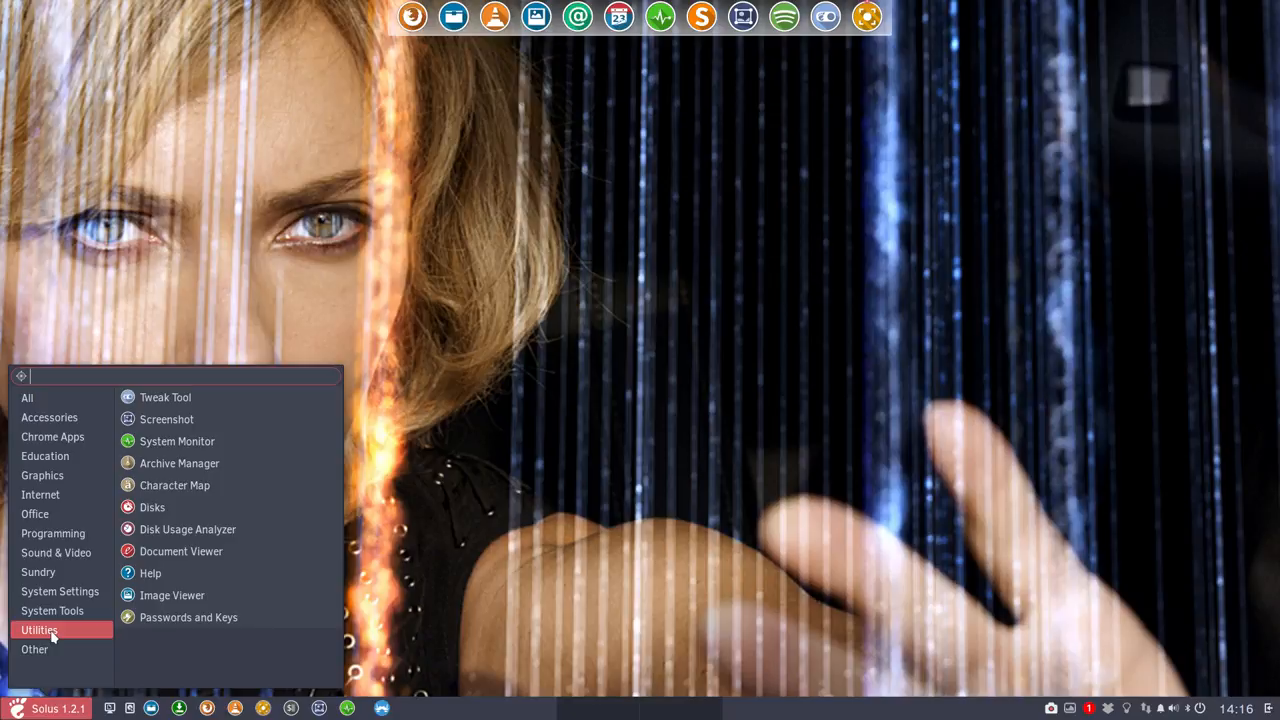
left_click(36, 648)
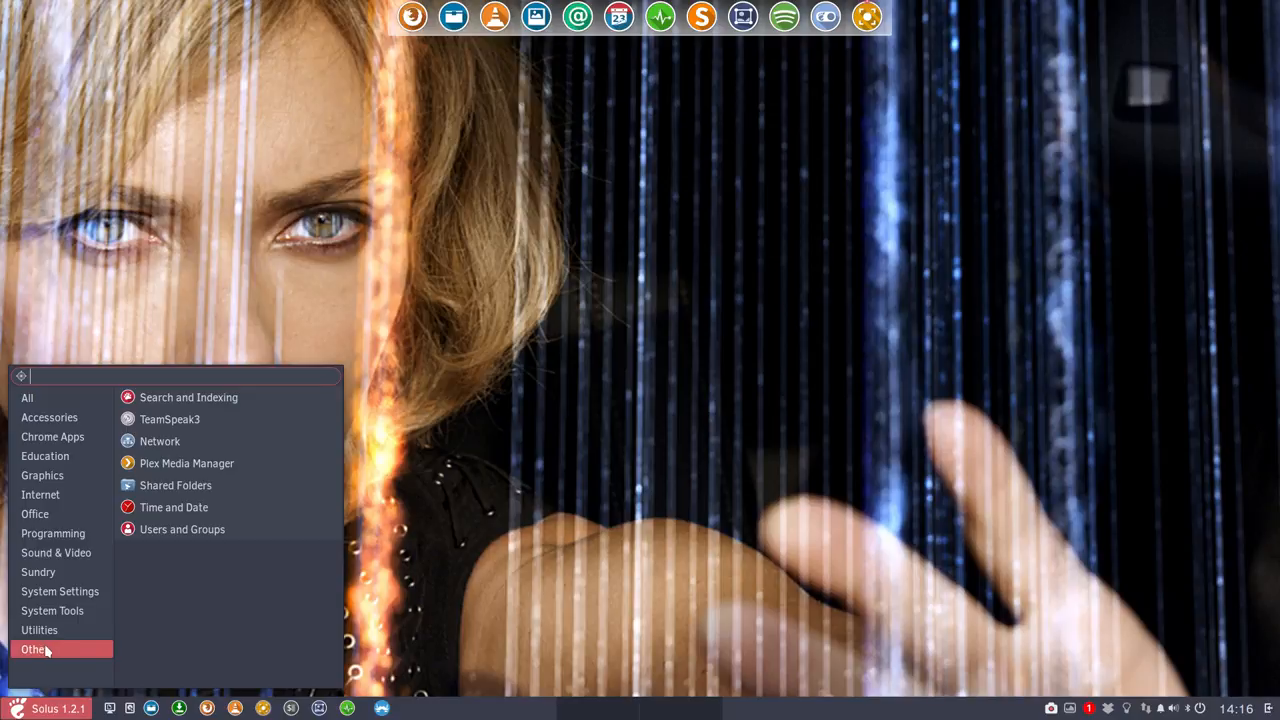
left_click(28, 398)
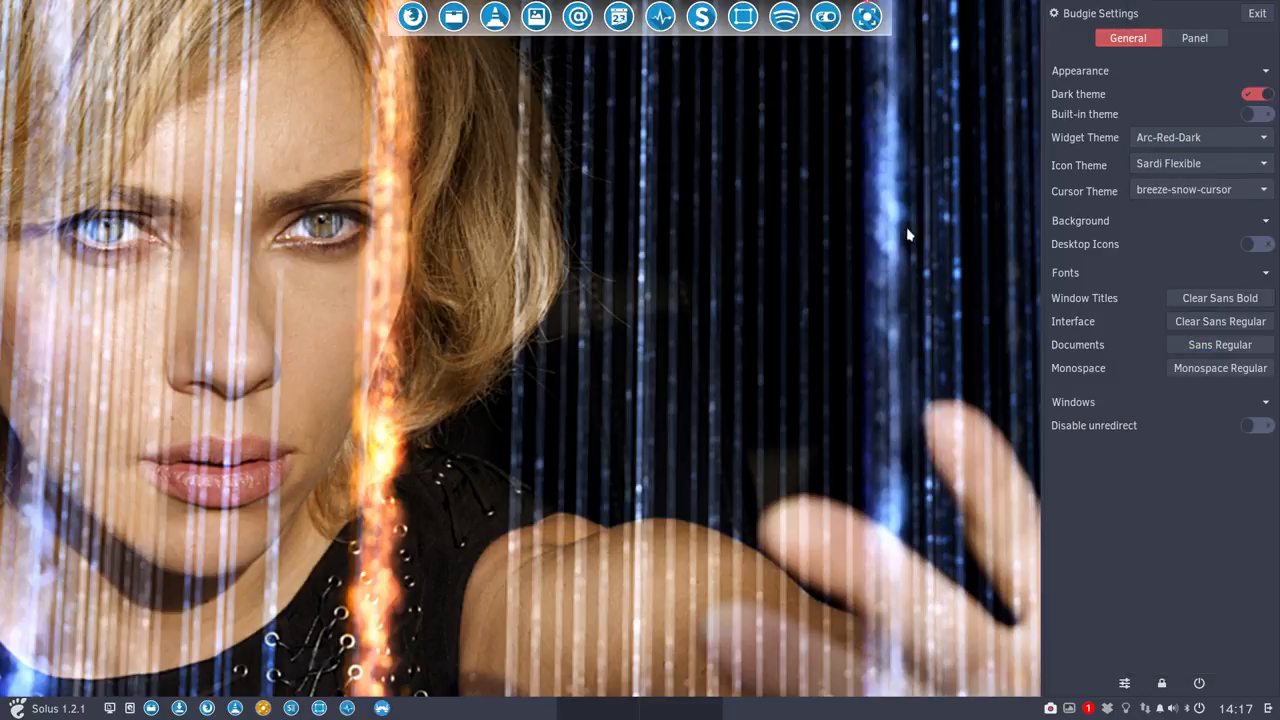
- Close the Budgie Settings panel, leaving the desktop with the Sardi Flexible dock icons
left_click(1256, 12)
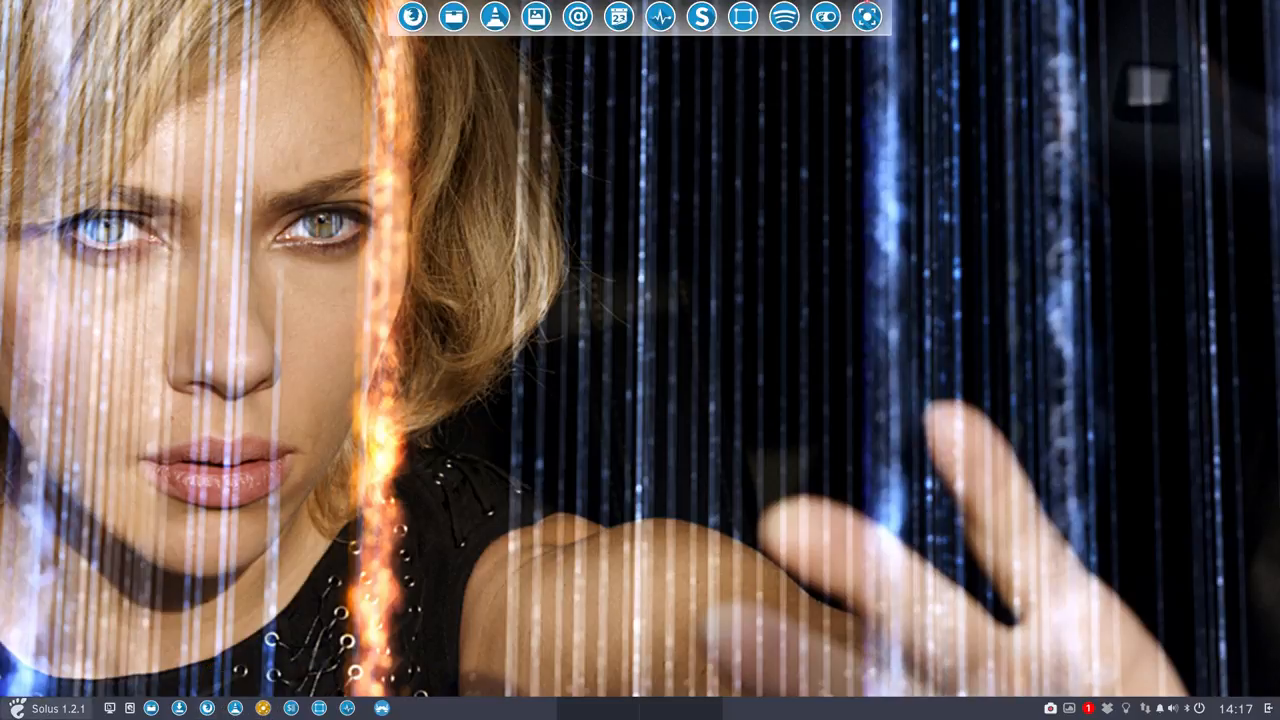
- Browse the Budgie Menu's All category to review the blue circular application icons
left_click(16, 708)
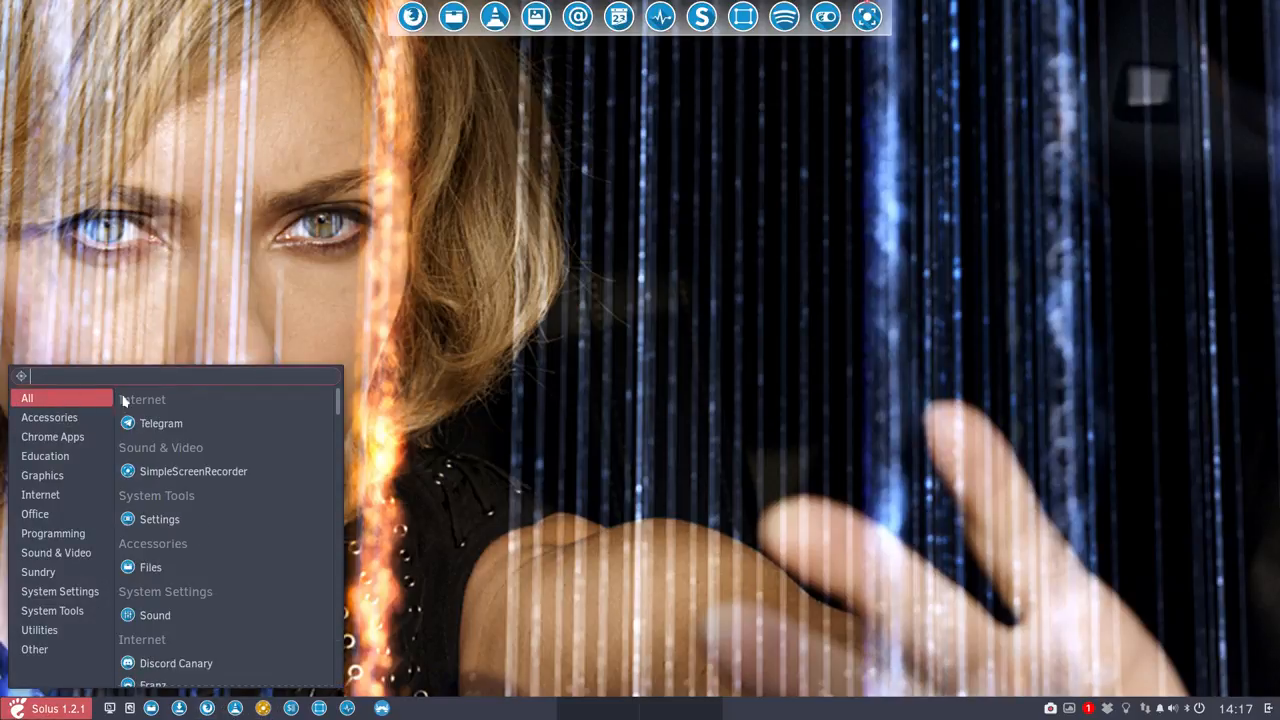
scroll("down", 3)
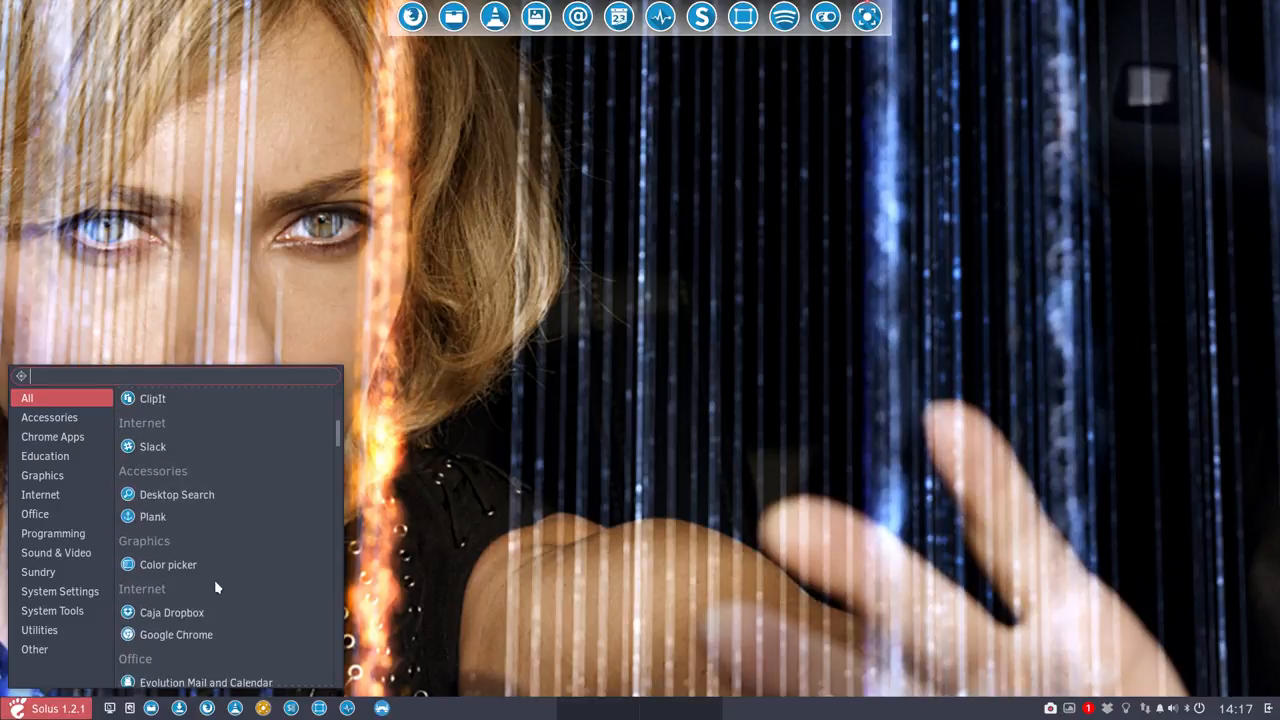
scroll("down", 3)
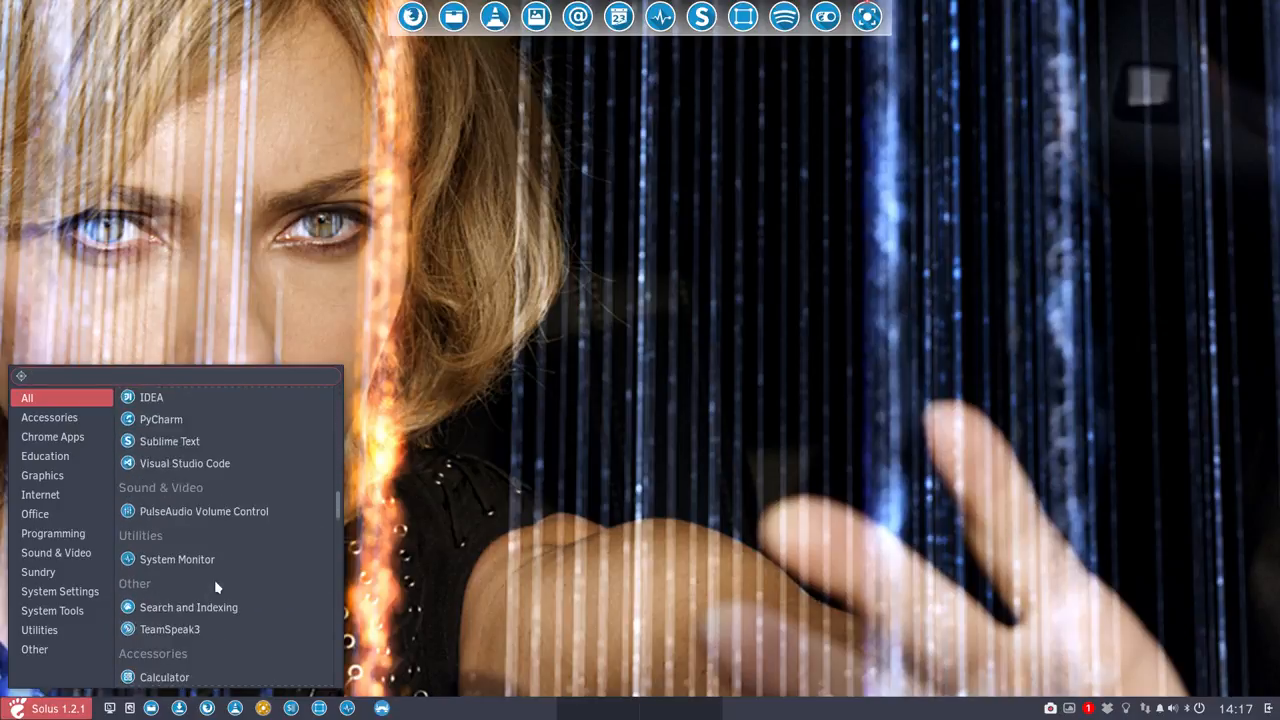
scroll("down", 3)
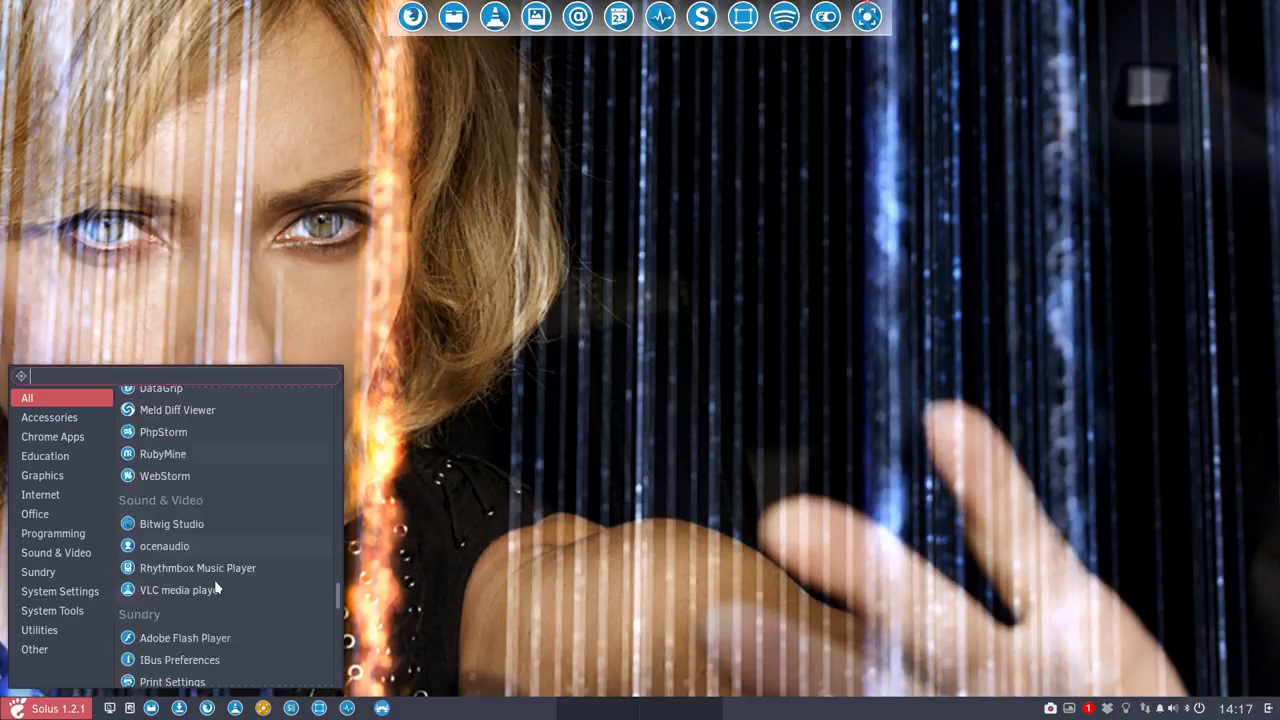
scroll("down", 3)
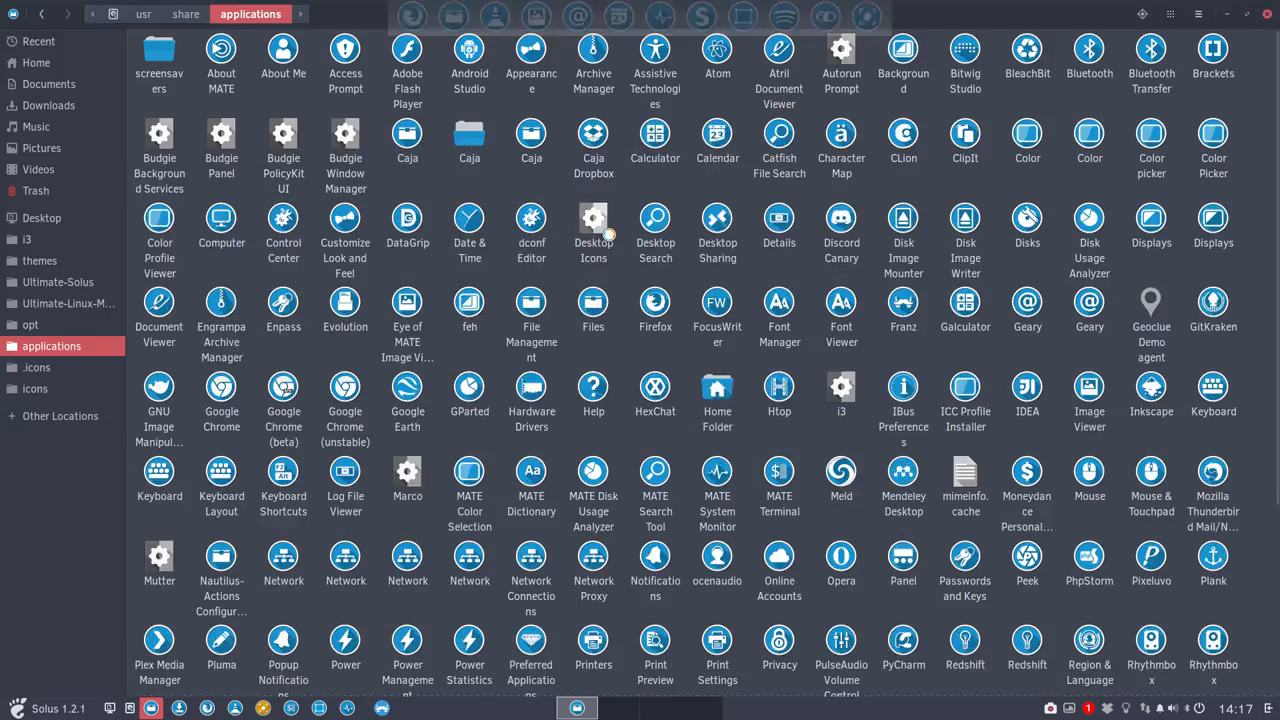
- Scroll through the /usr/share/applications launchers in Nautilus
scroll("down", 3)
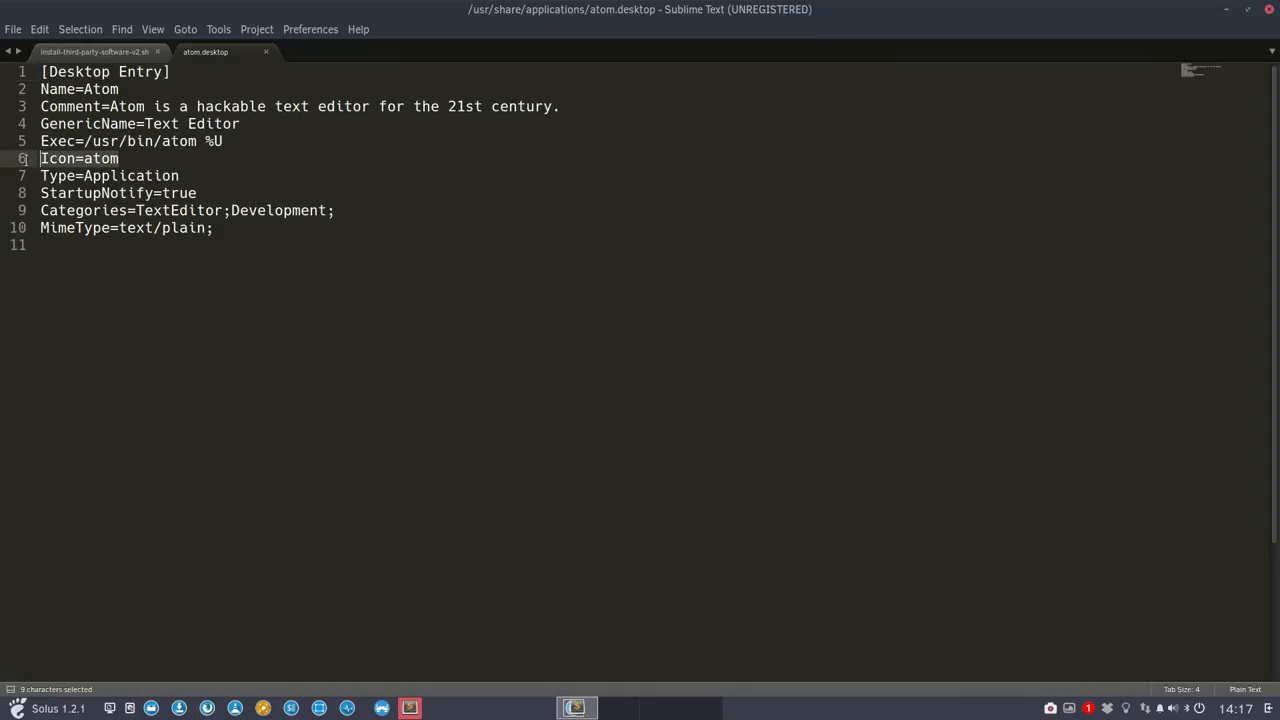
- Start a path '/op' on the Icon line, remove it, and close atom.desktop without saving
left_click(128, 228)
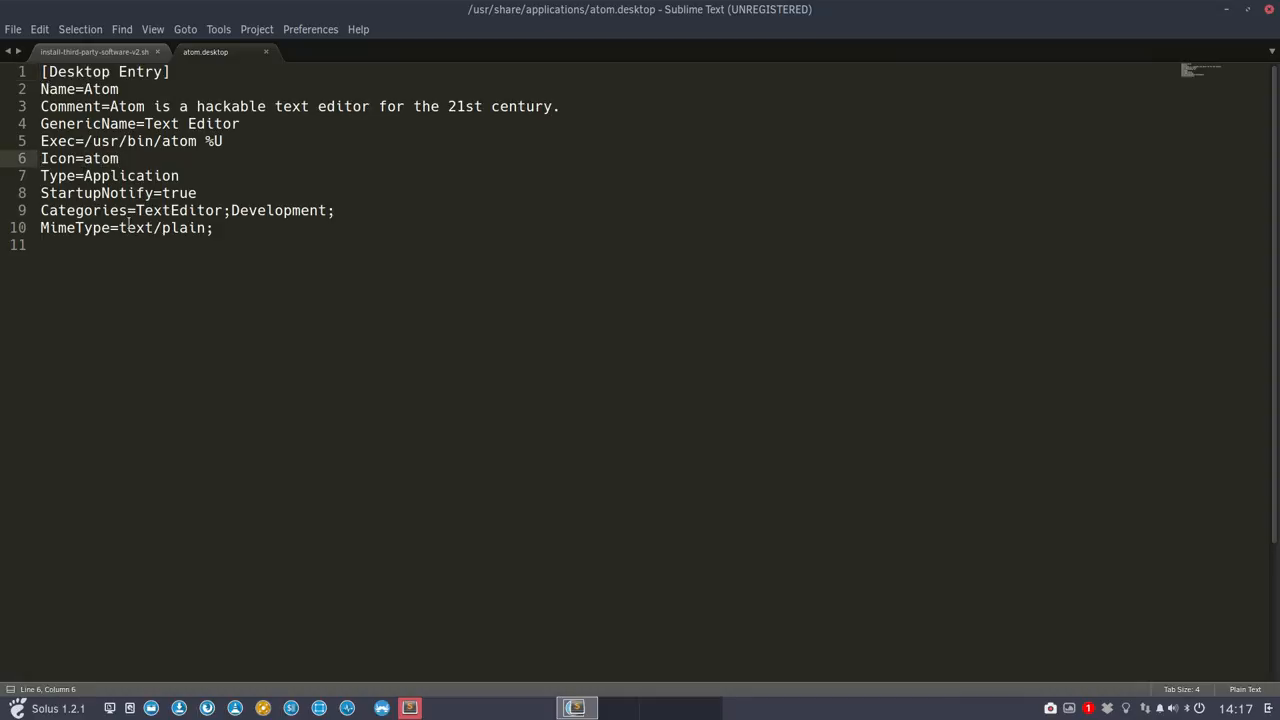
type("/op")
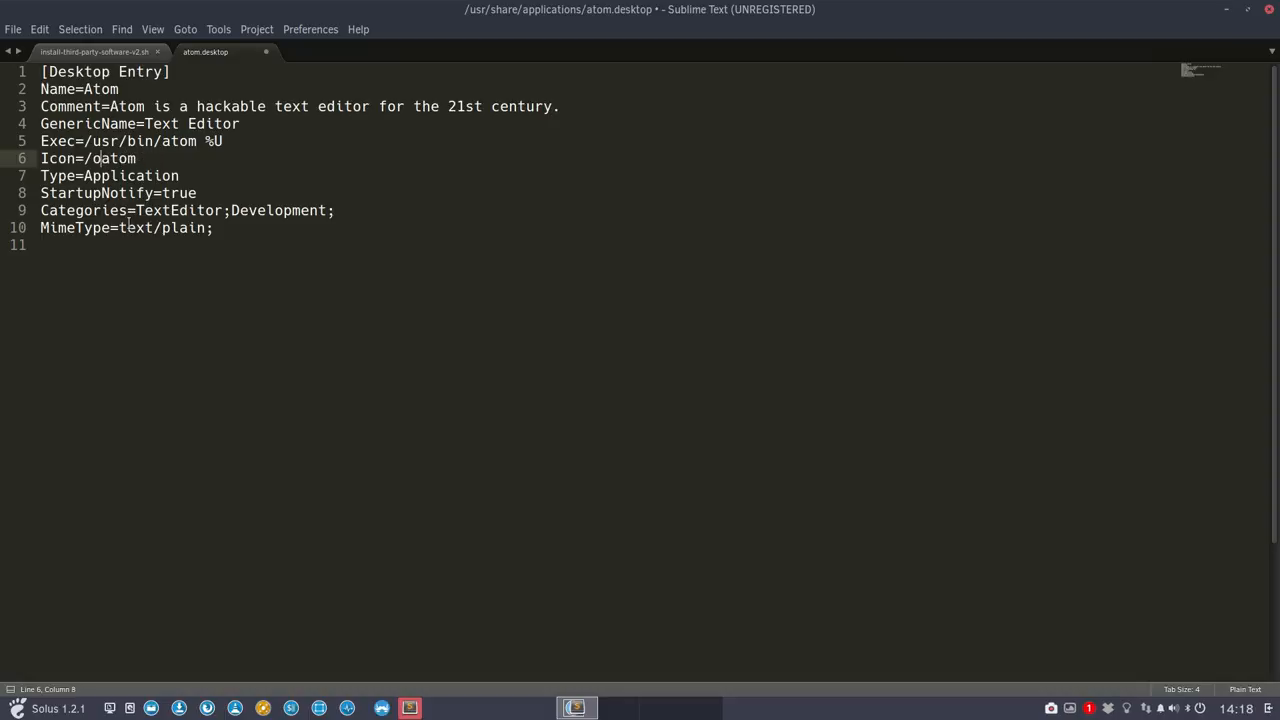
key("BackSpace")
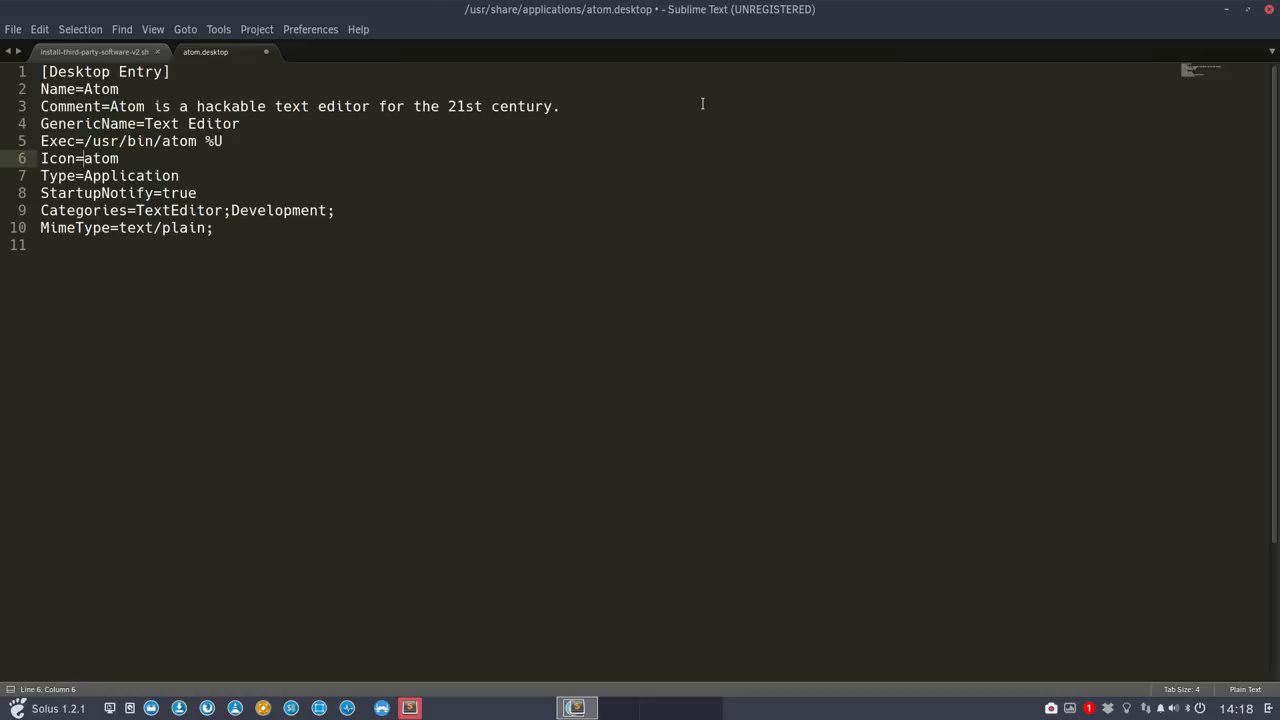
left_click(264, 52)
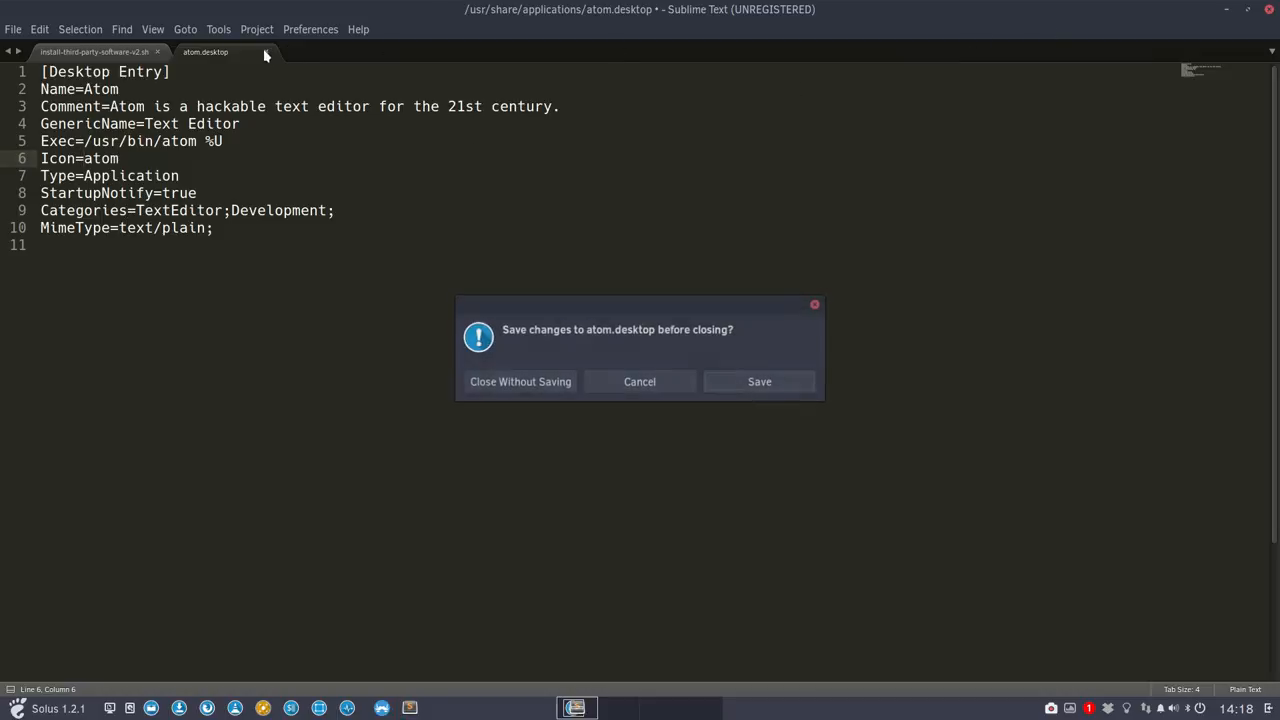
left_click(520, 380)
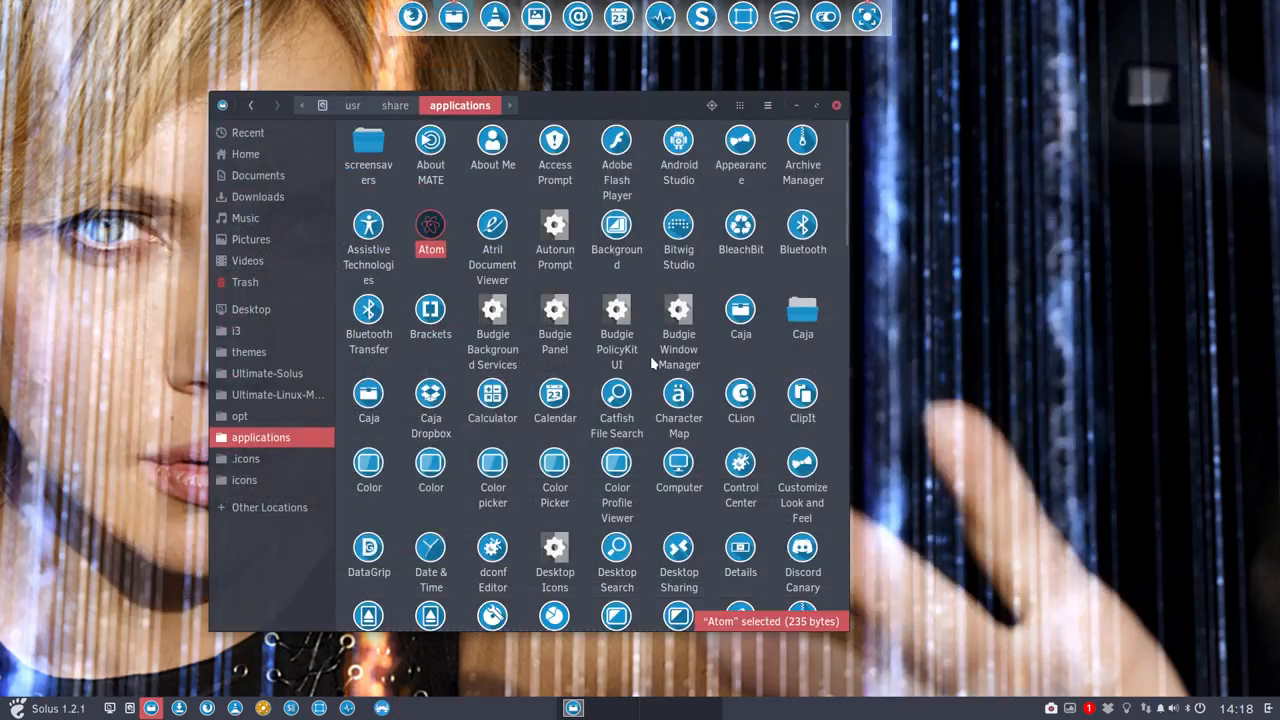
- Close Tweaks and review the Sardi Mono launcher icons in /usr/share/applications
scroll("down", 3)
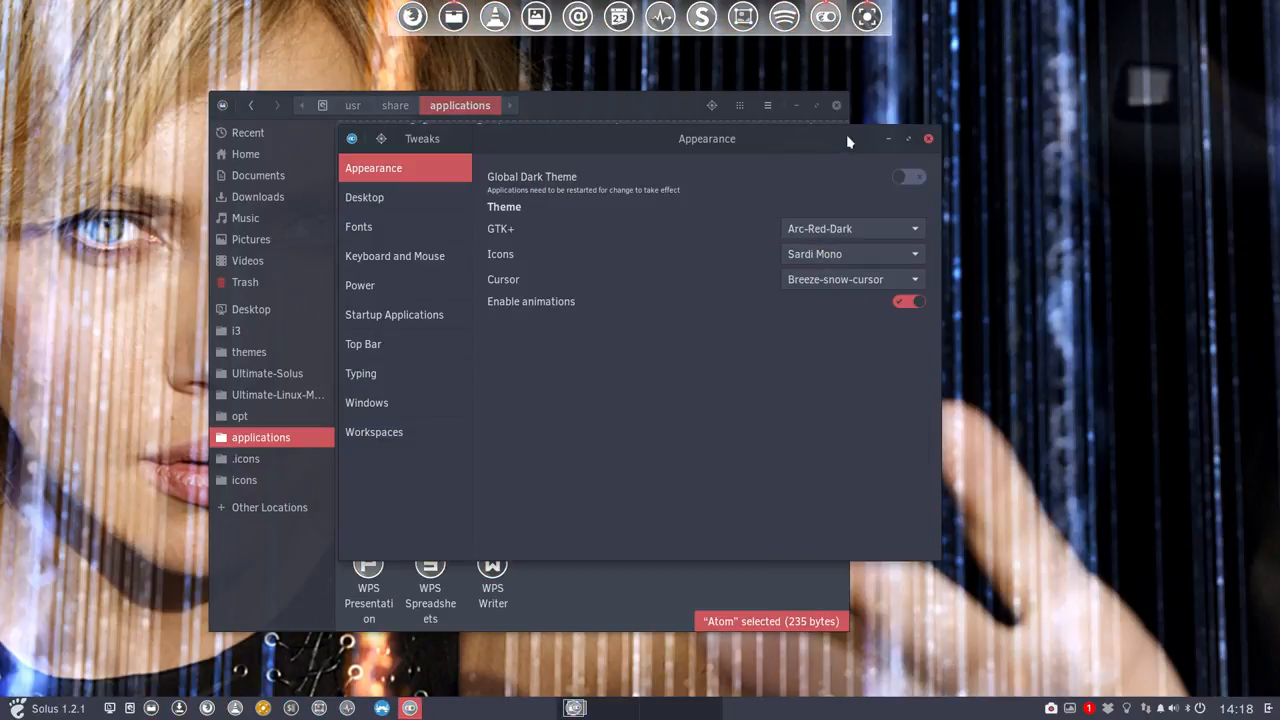
left_click(928, 138)
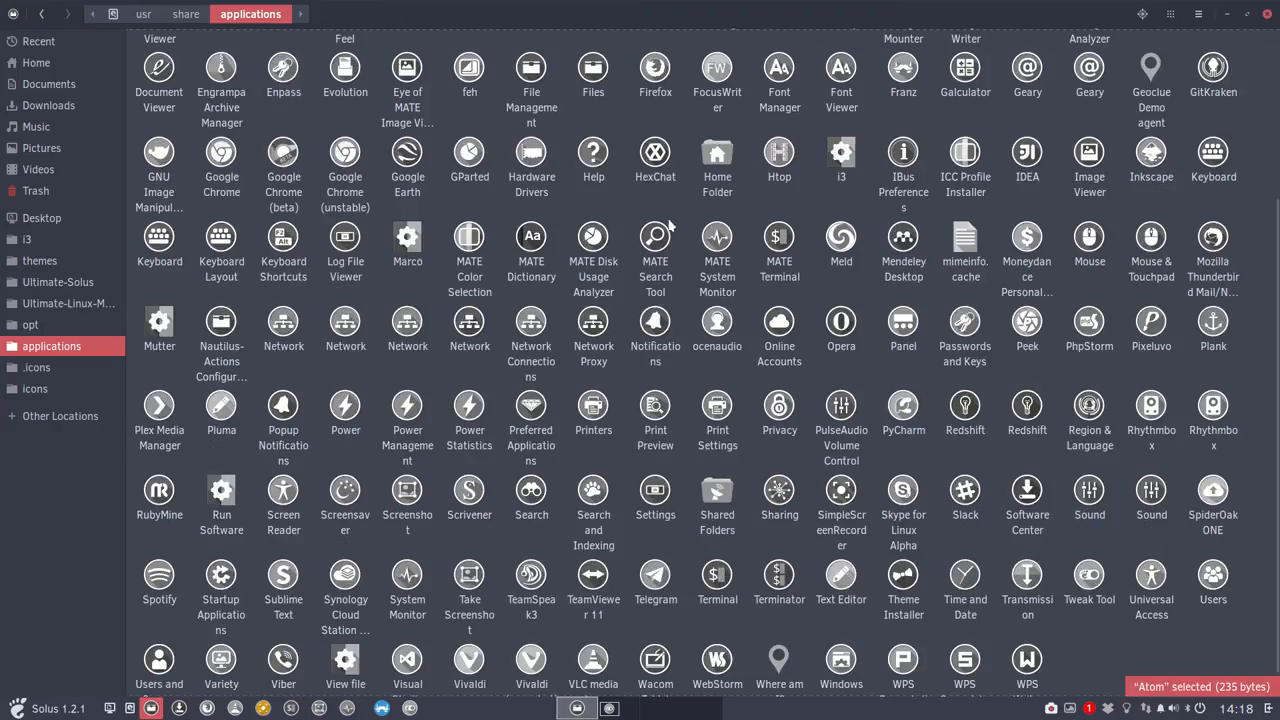
scroll("down", 3)
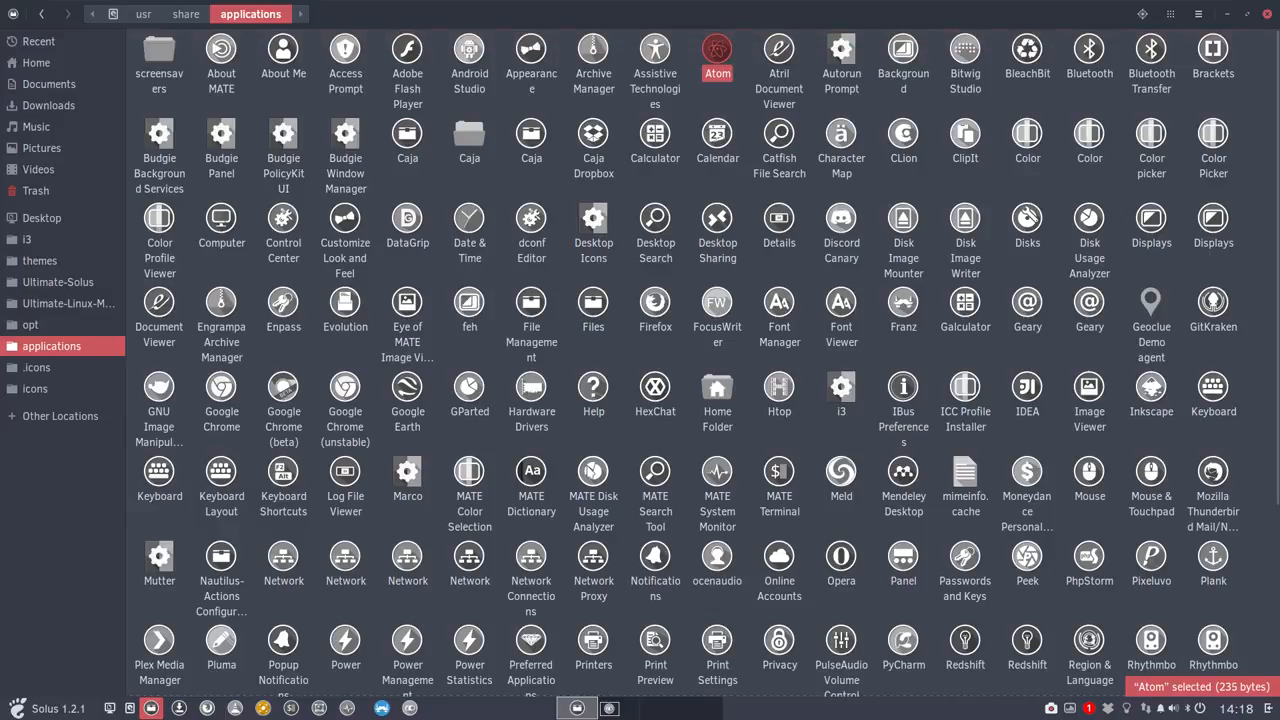
scroll("down", 3)
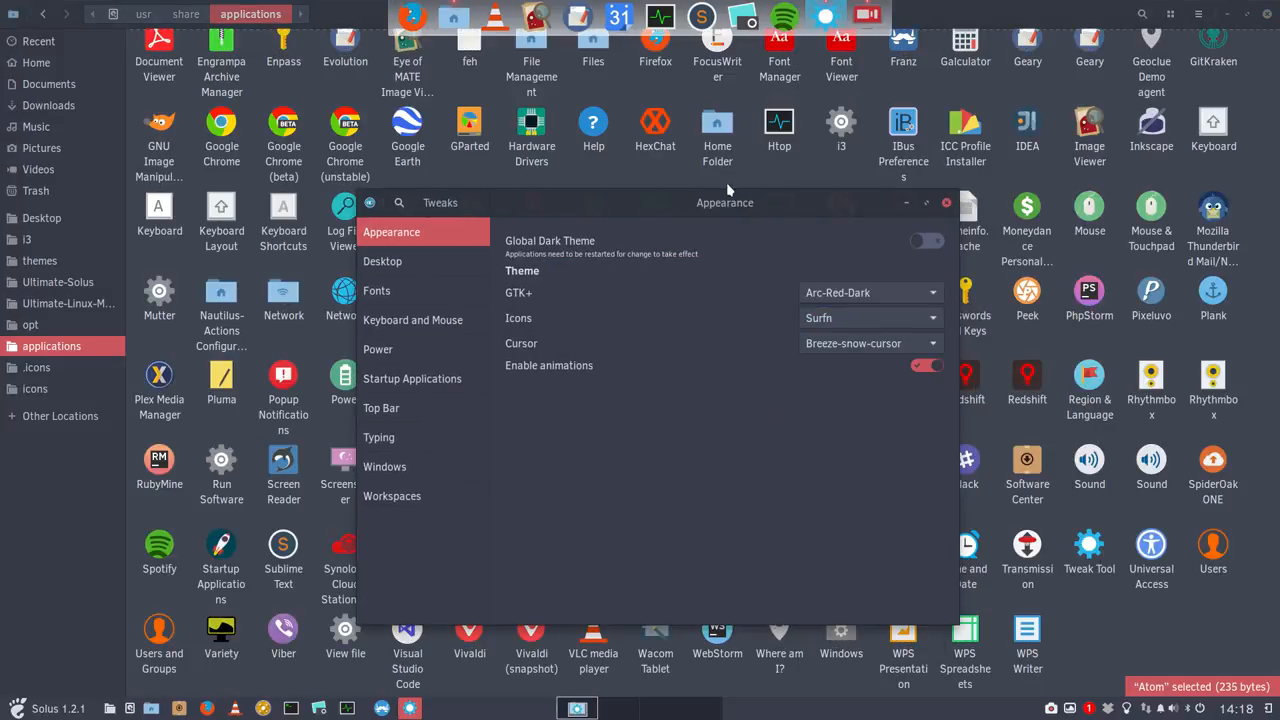
- Close Tweaks and inspect the Surfn launcher icons, selecting the CLion entry
left_click(944, 202)
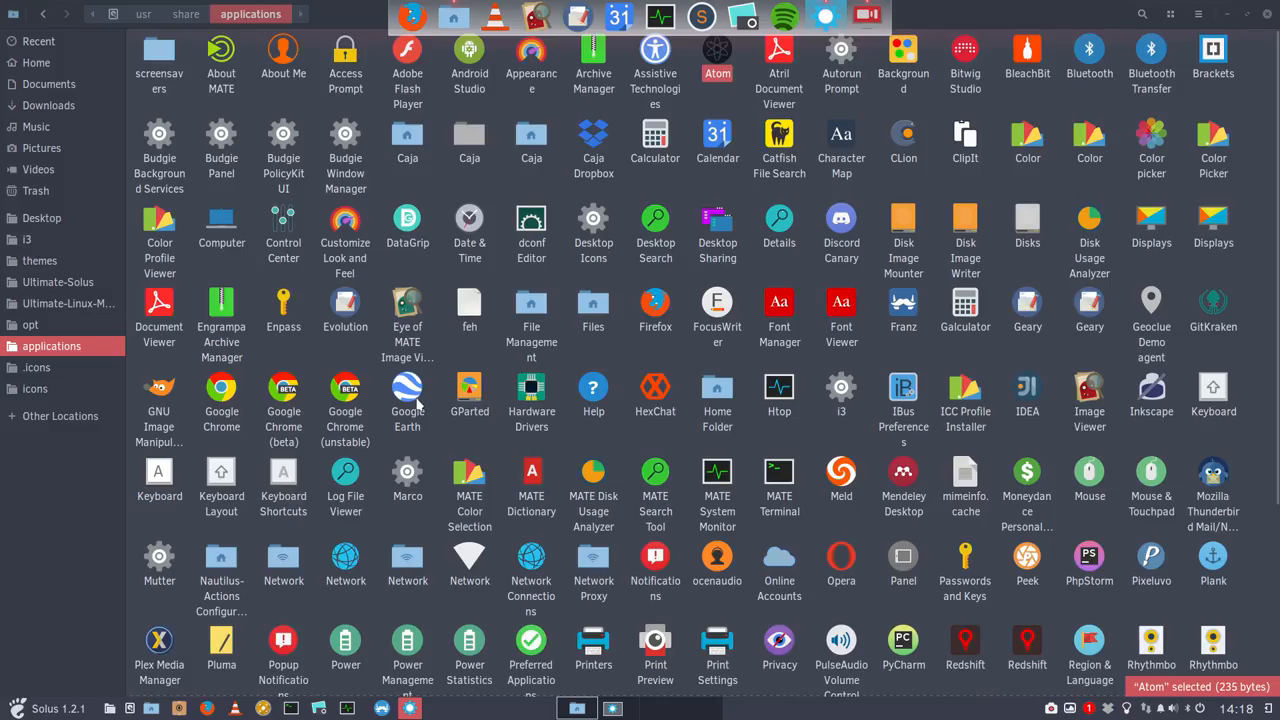
mouse_move(448, 408)
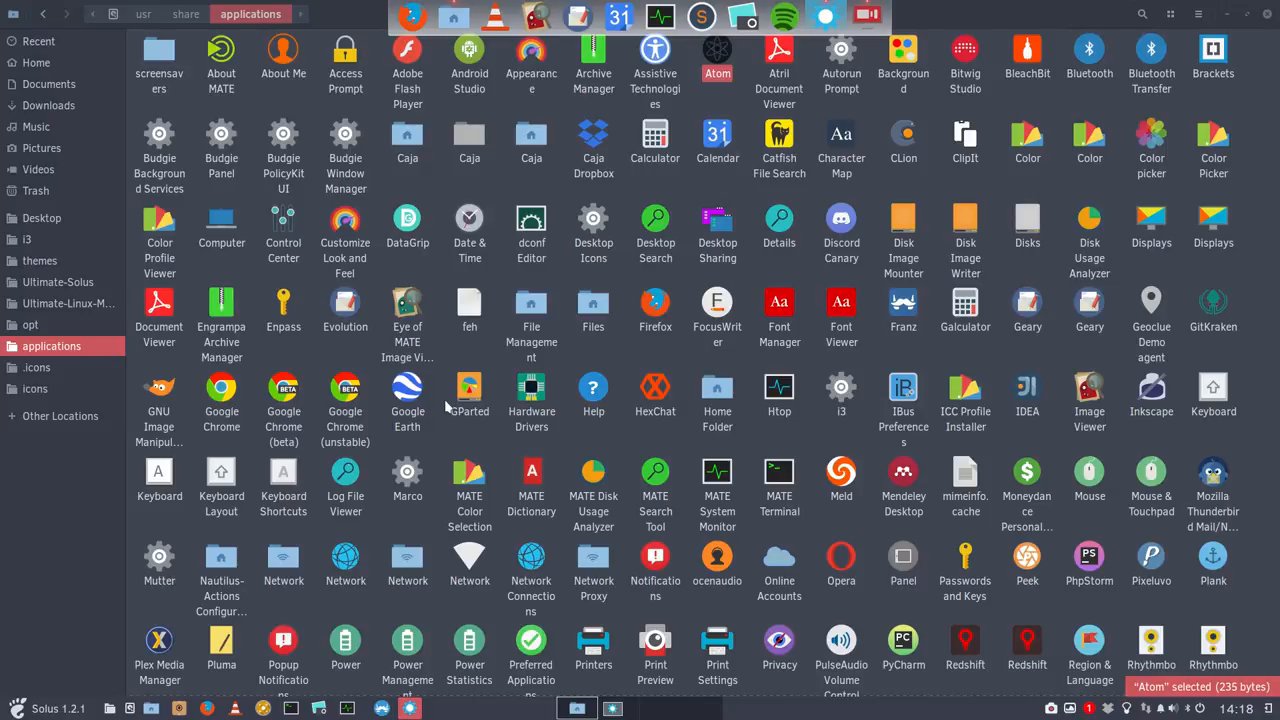
left_click(902, 144)
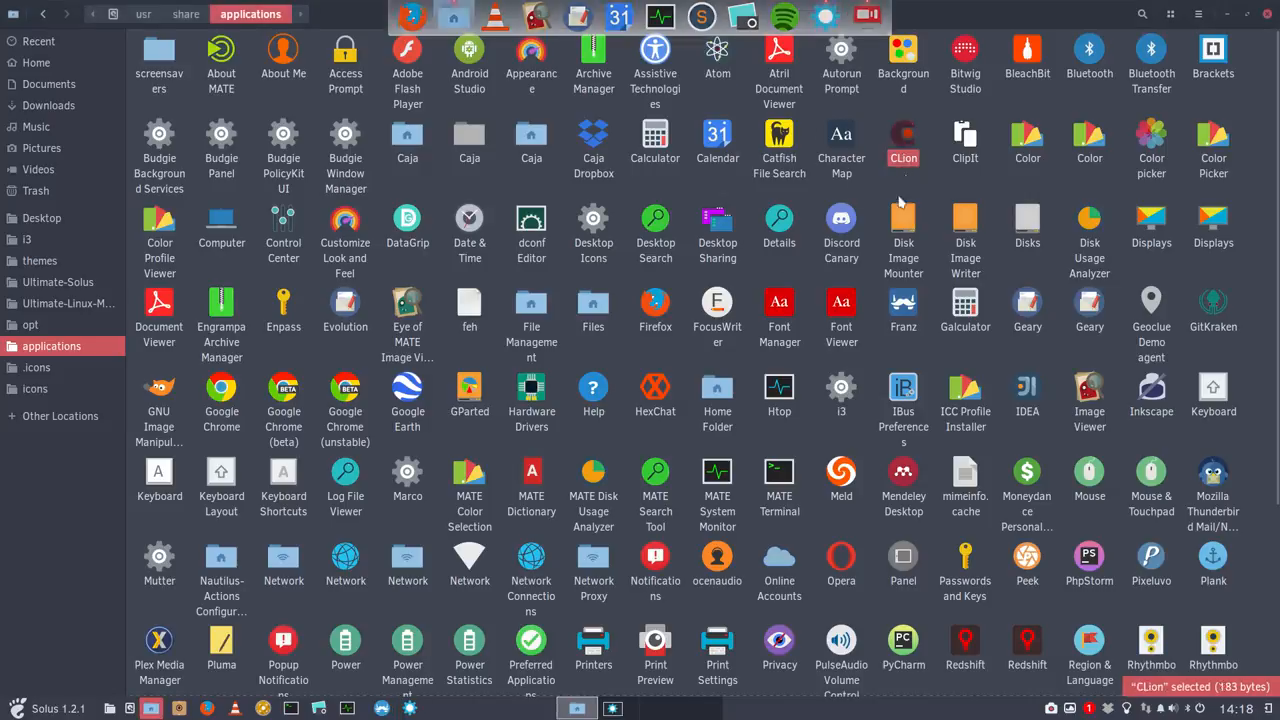
mouse_move(790, 184)
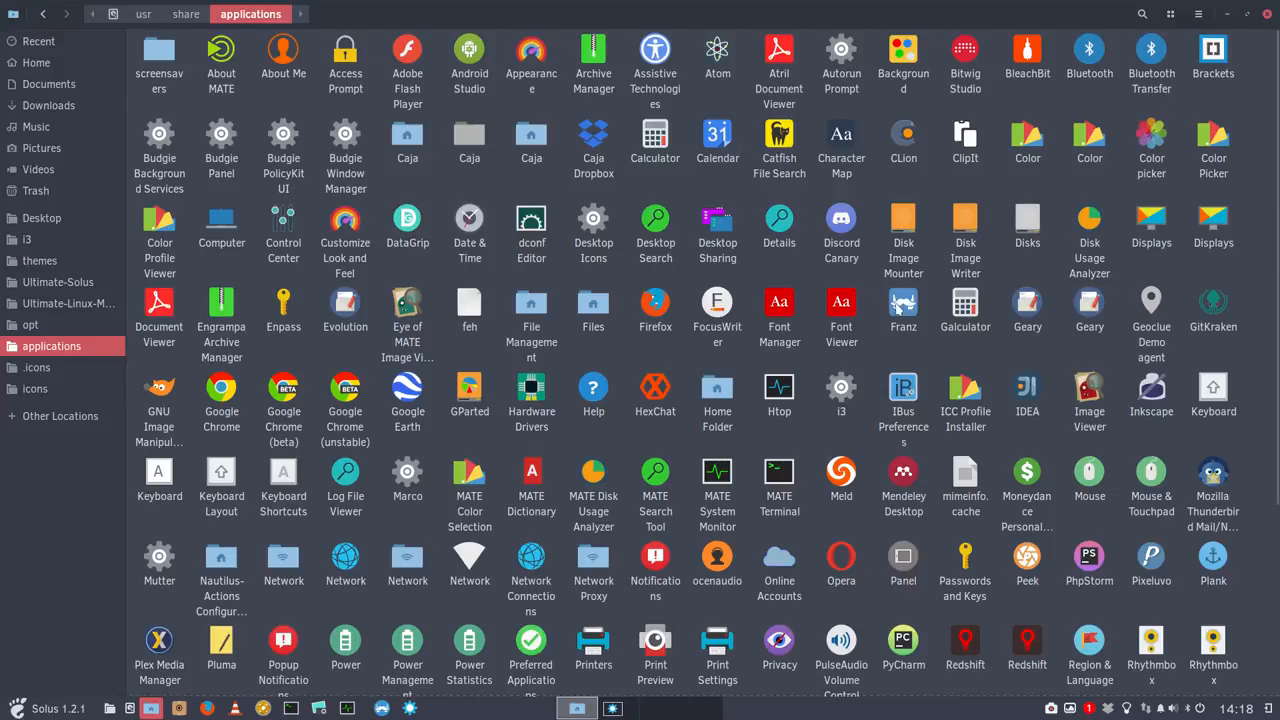
mouse_move(408, 472)
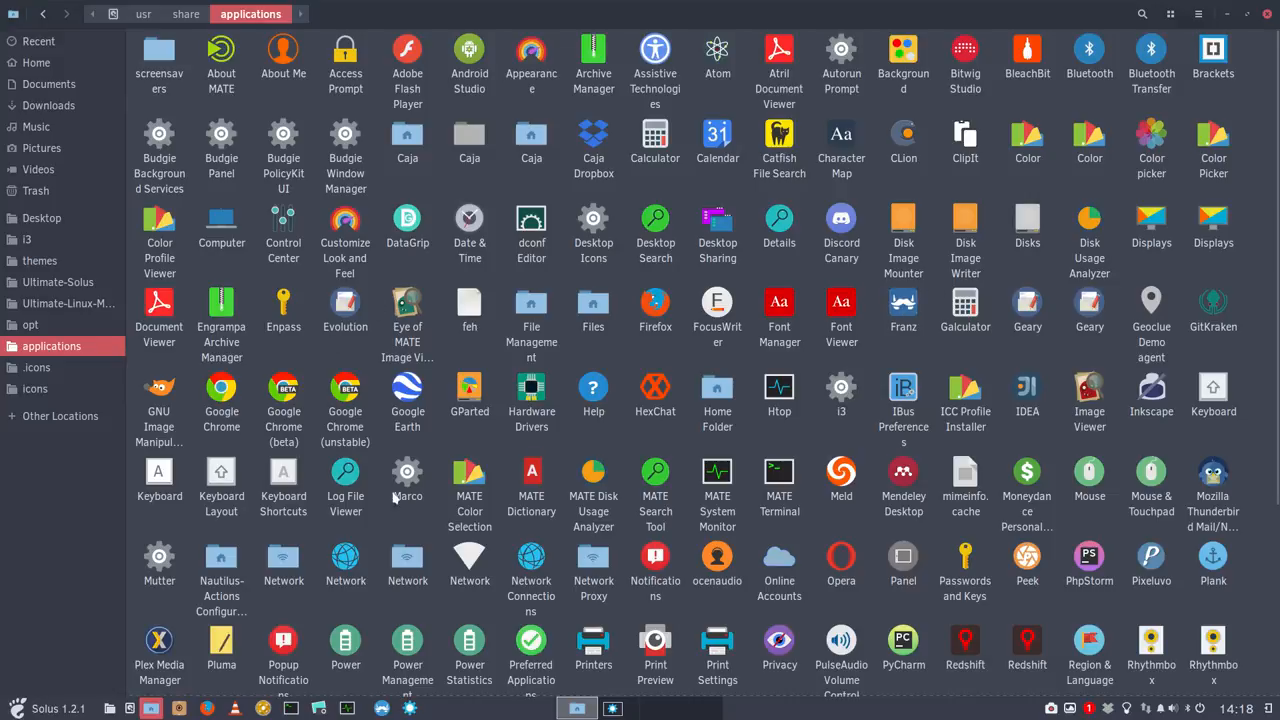
scroll("down", 3)
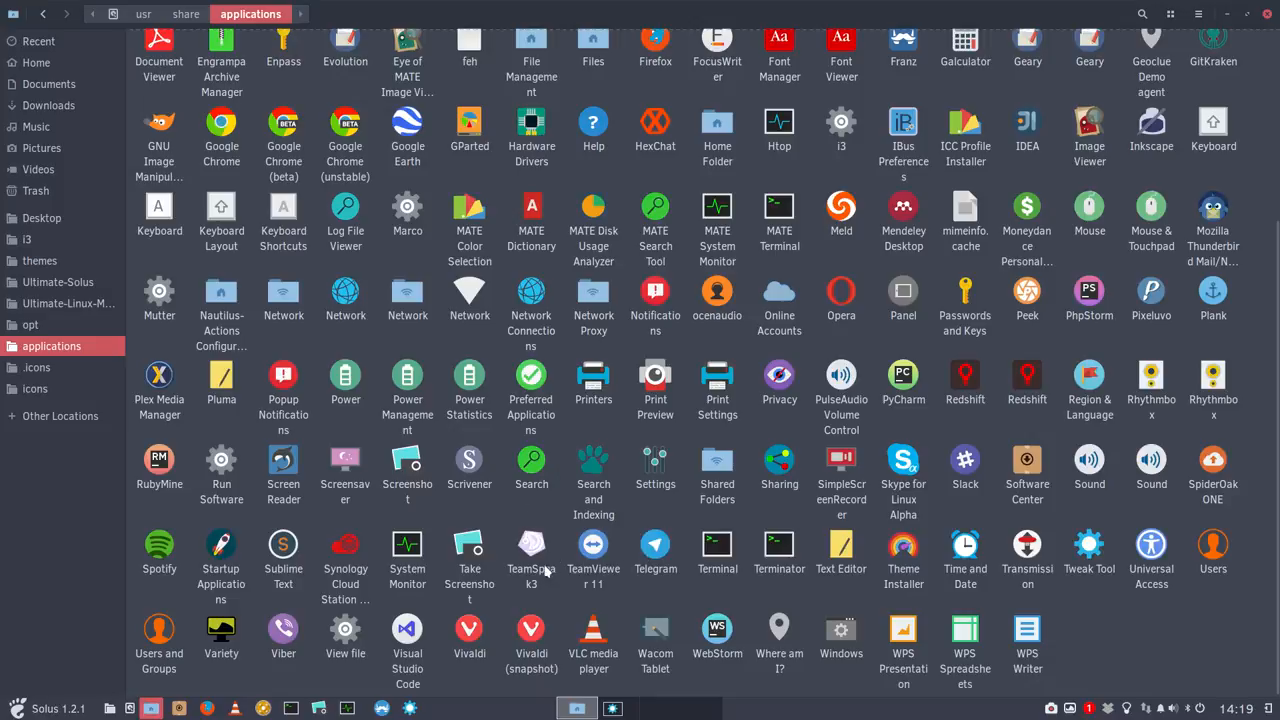
mouse_move(522, 588)
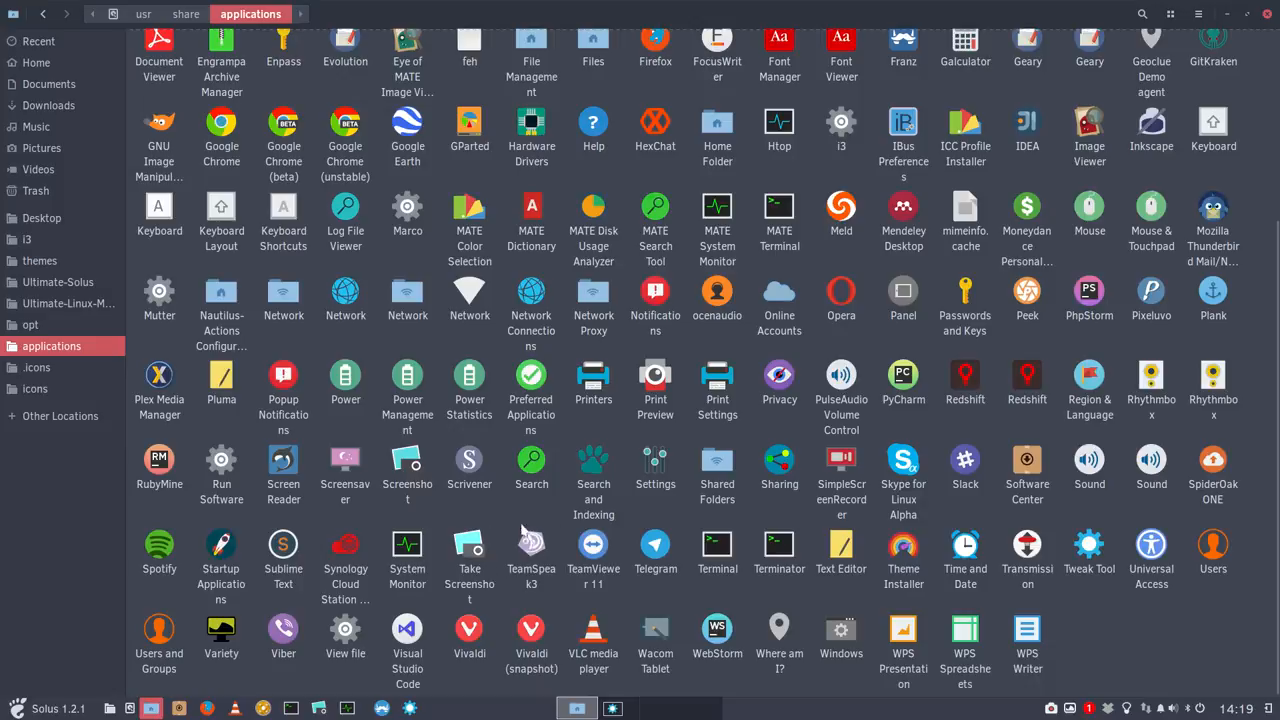
mouse_move(430, 584)
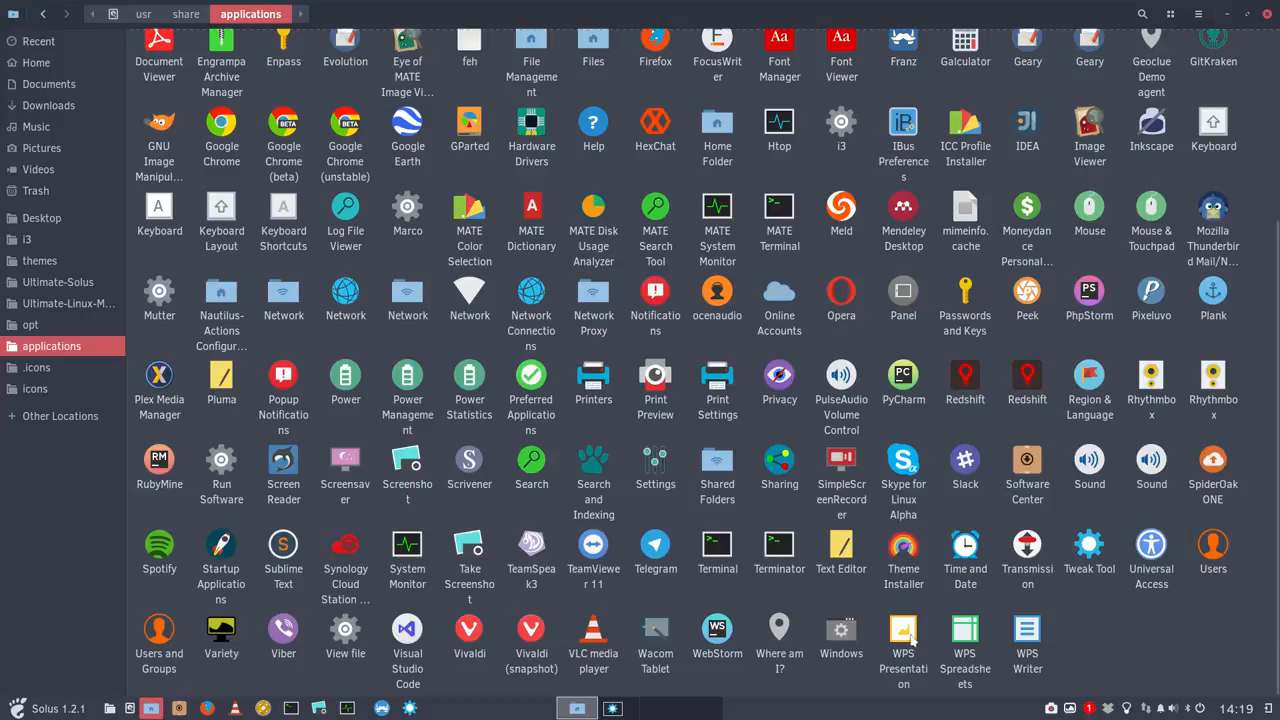
mouse_move(1004, 648)
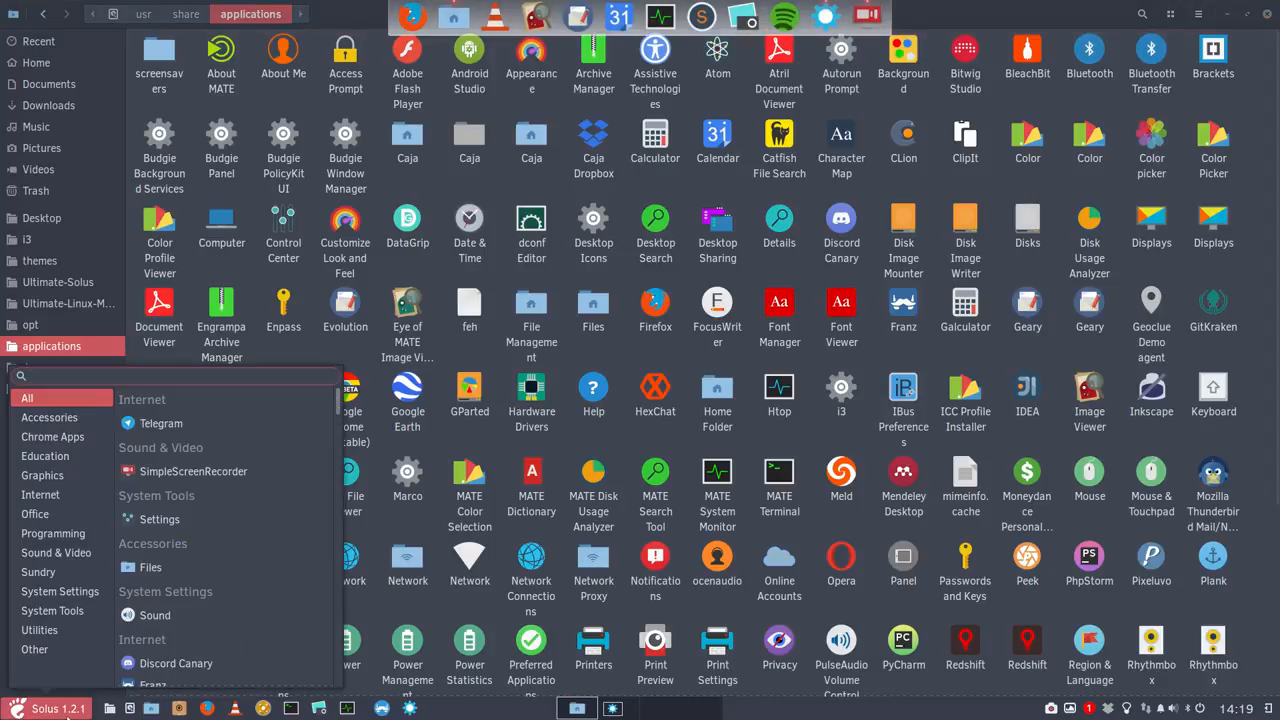
- Show the menu's Internet category and launch the Software Center
left_click(40, 494)
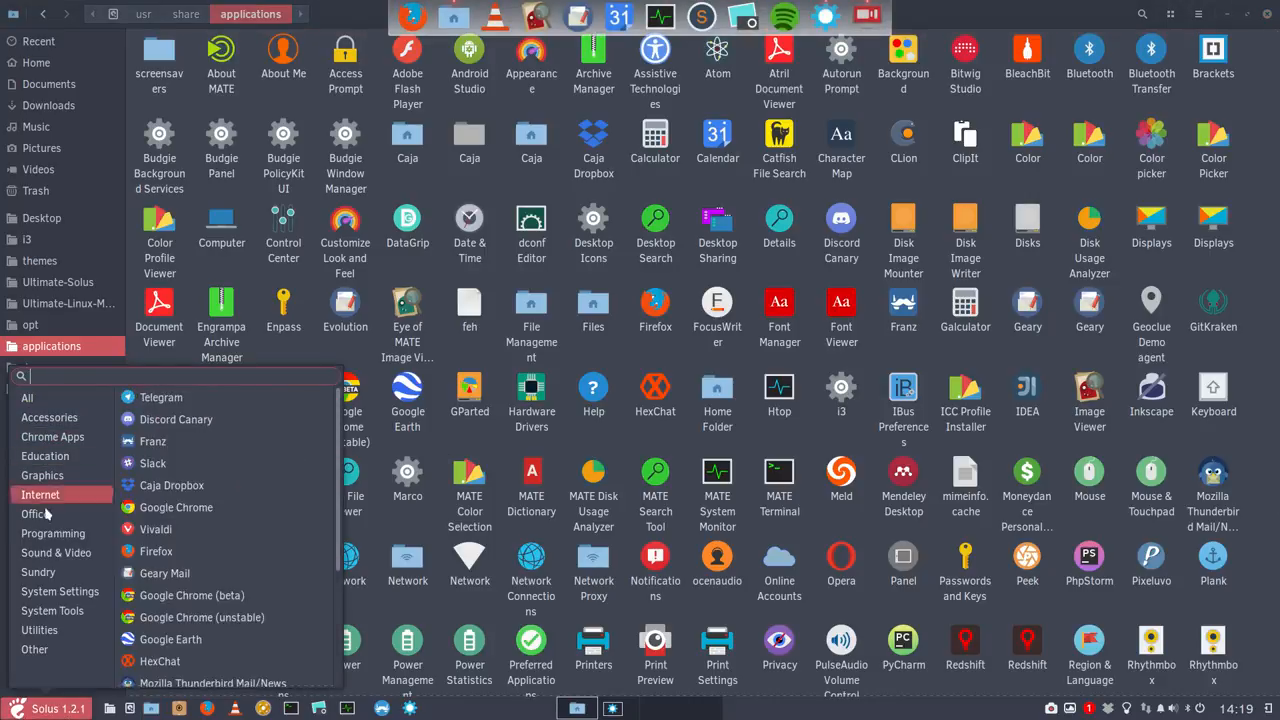
left_click(40, 628)
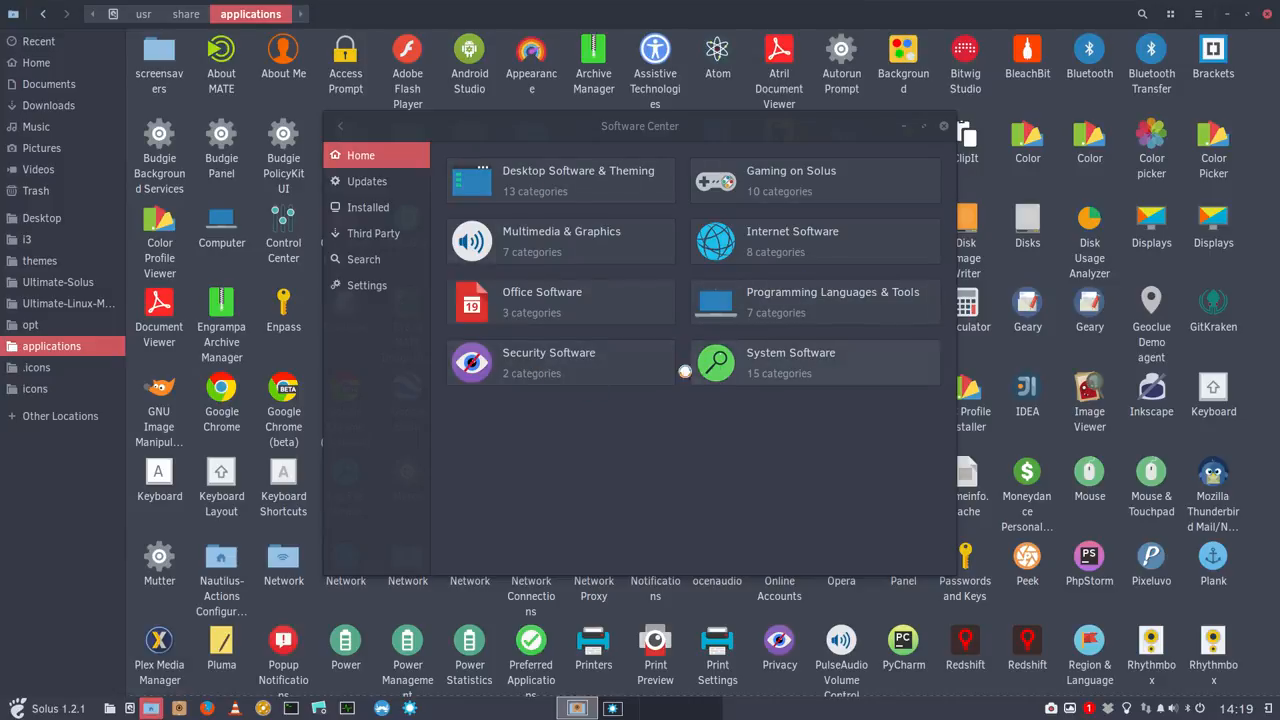
- Browse the Third Party list (Skype, Slack, Spotify, Sublime Text) and close Software Center
left_click(372, 232)
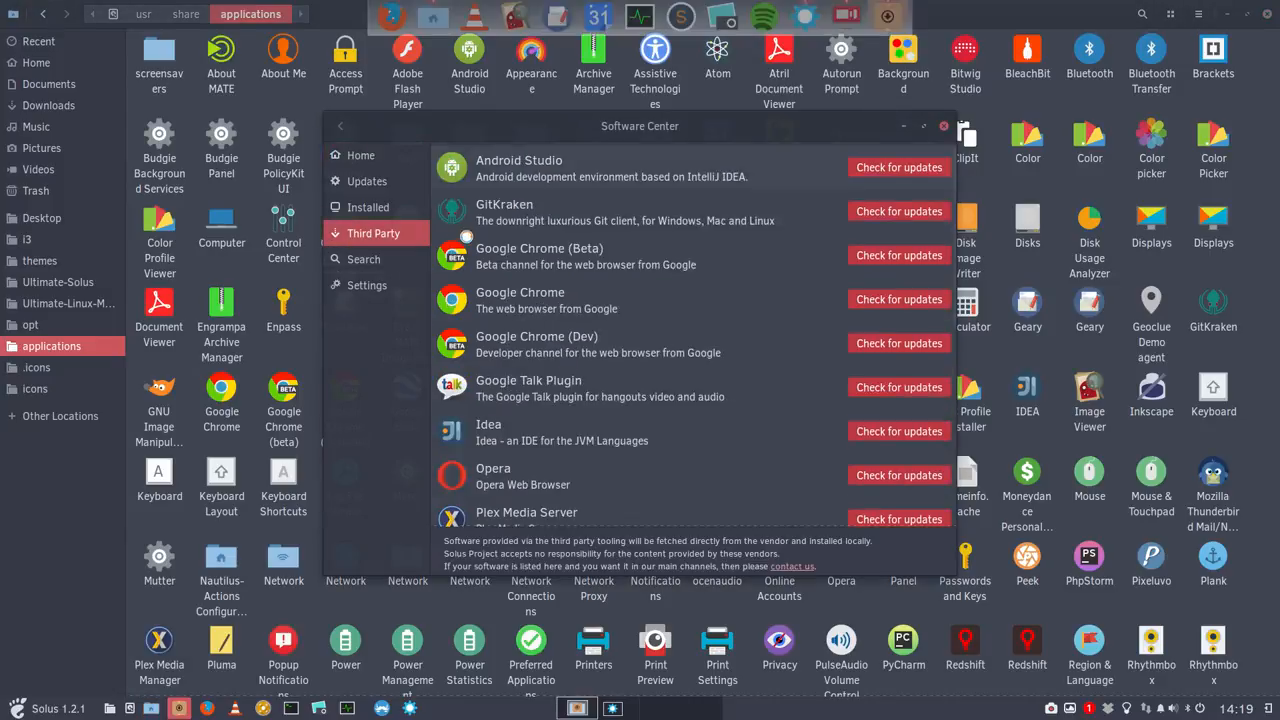
scroll("down", 3)
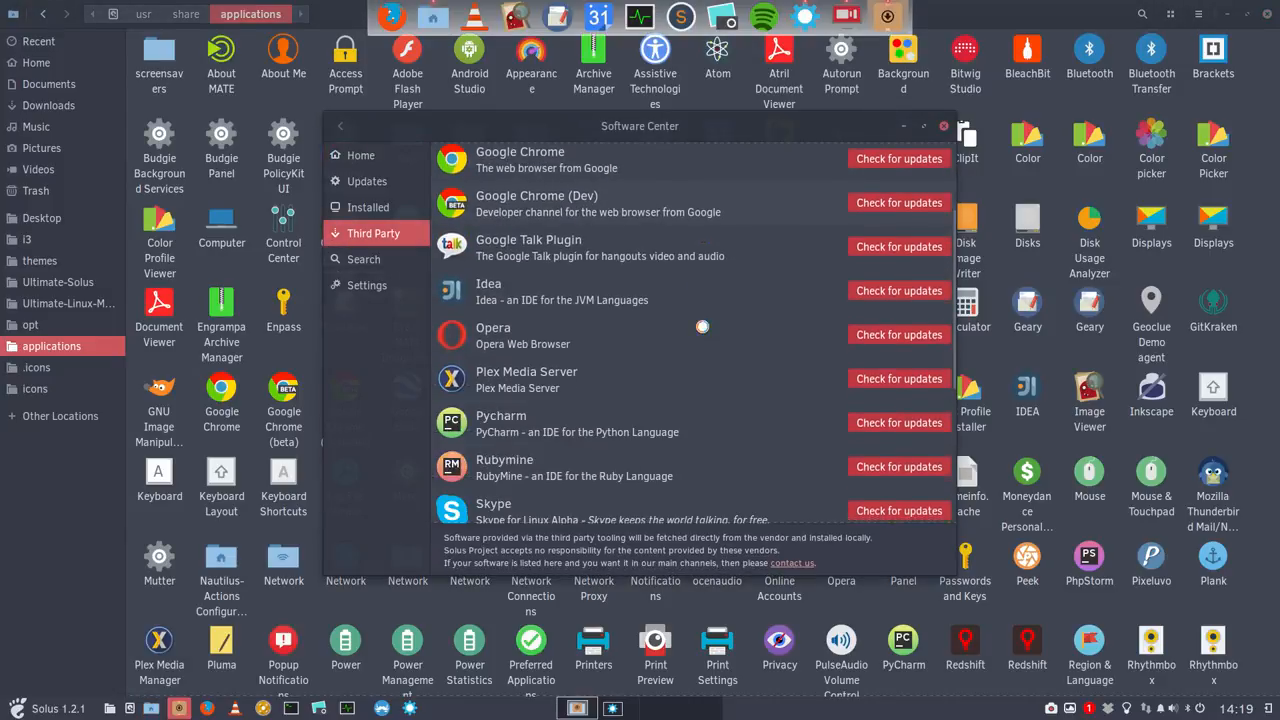
scroll("down", 3)
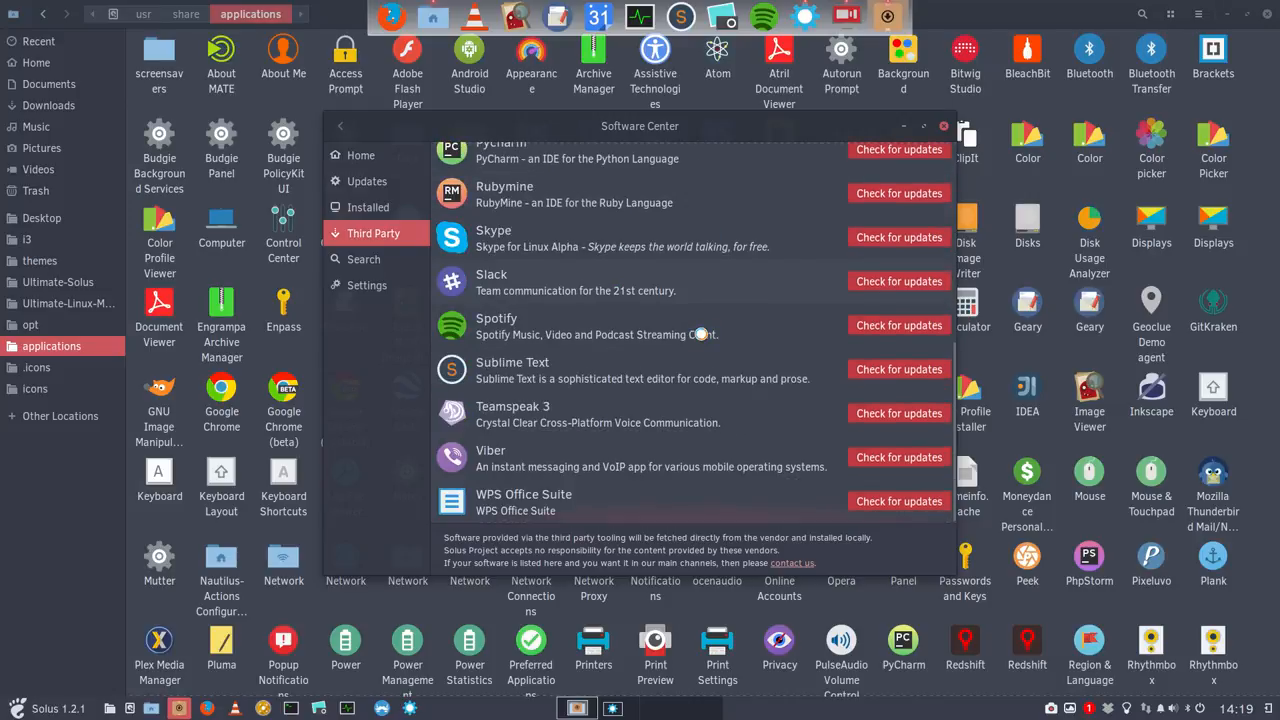
mouse_move(680, 316)
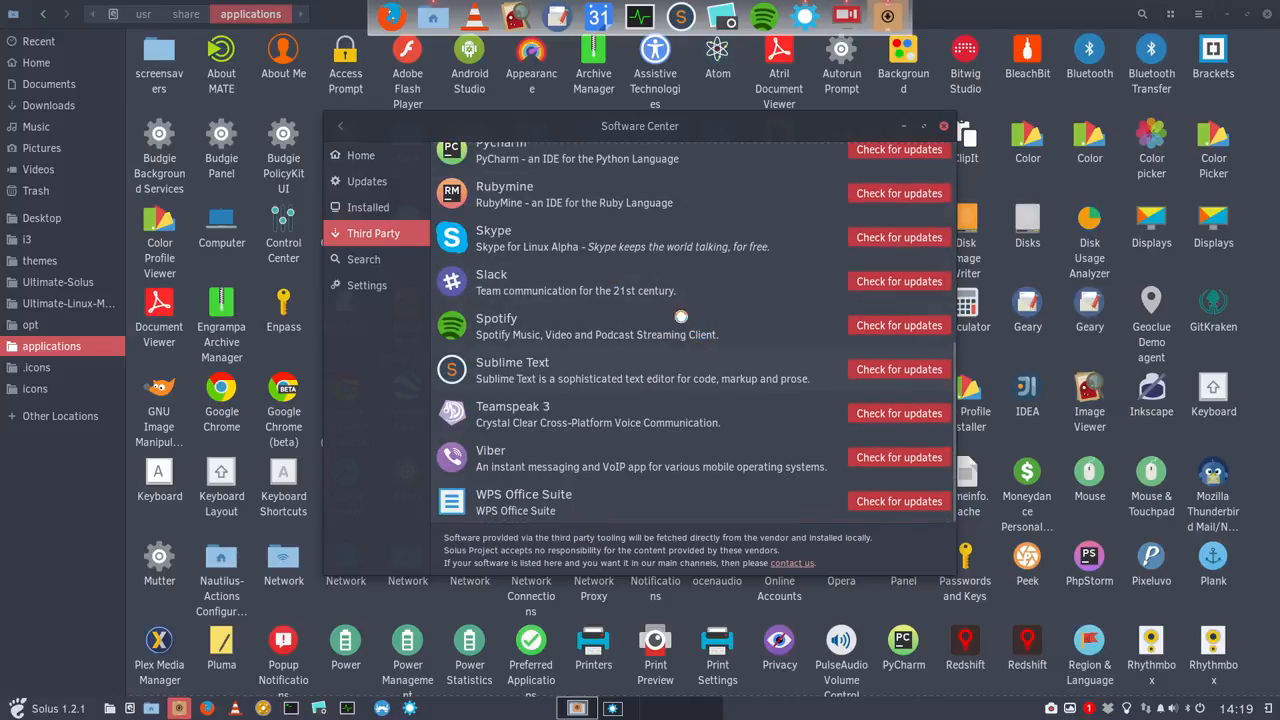
left_click(942, 124)
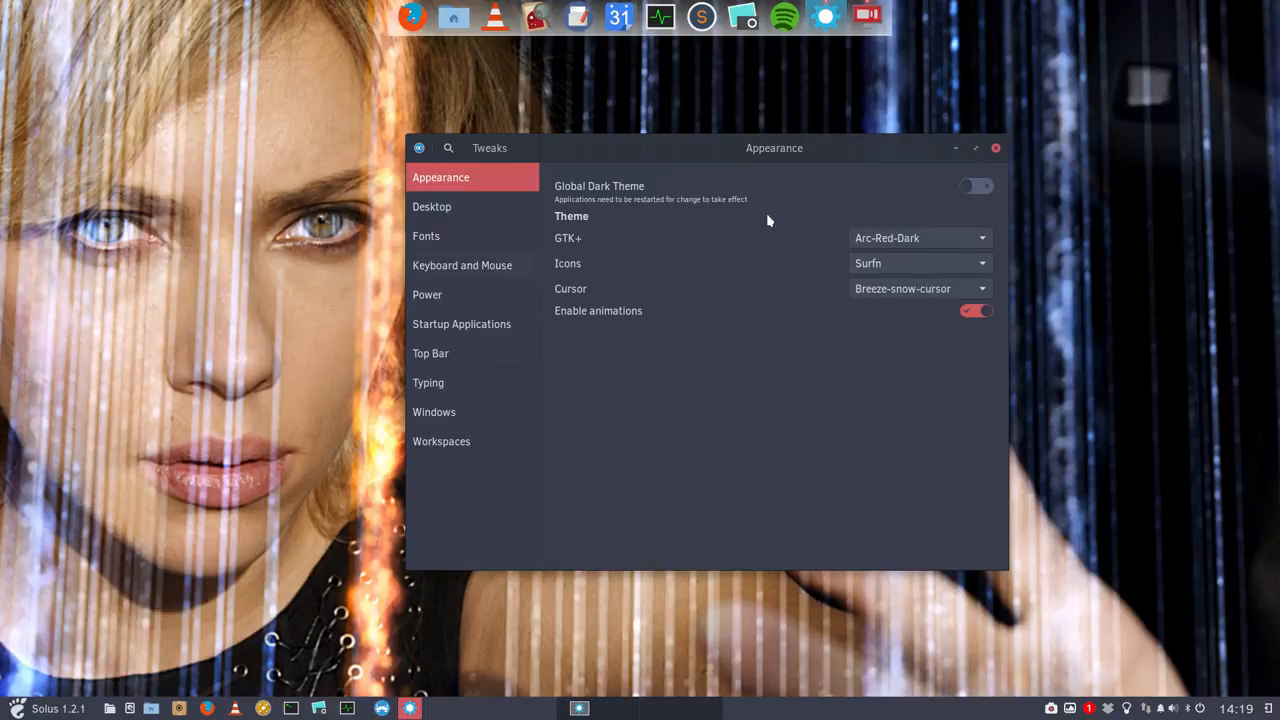
- Close Tweaks and browse the menu's Sound & Video, All and System Settings categories
left_click(996, 148)
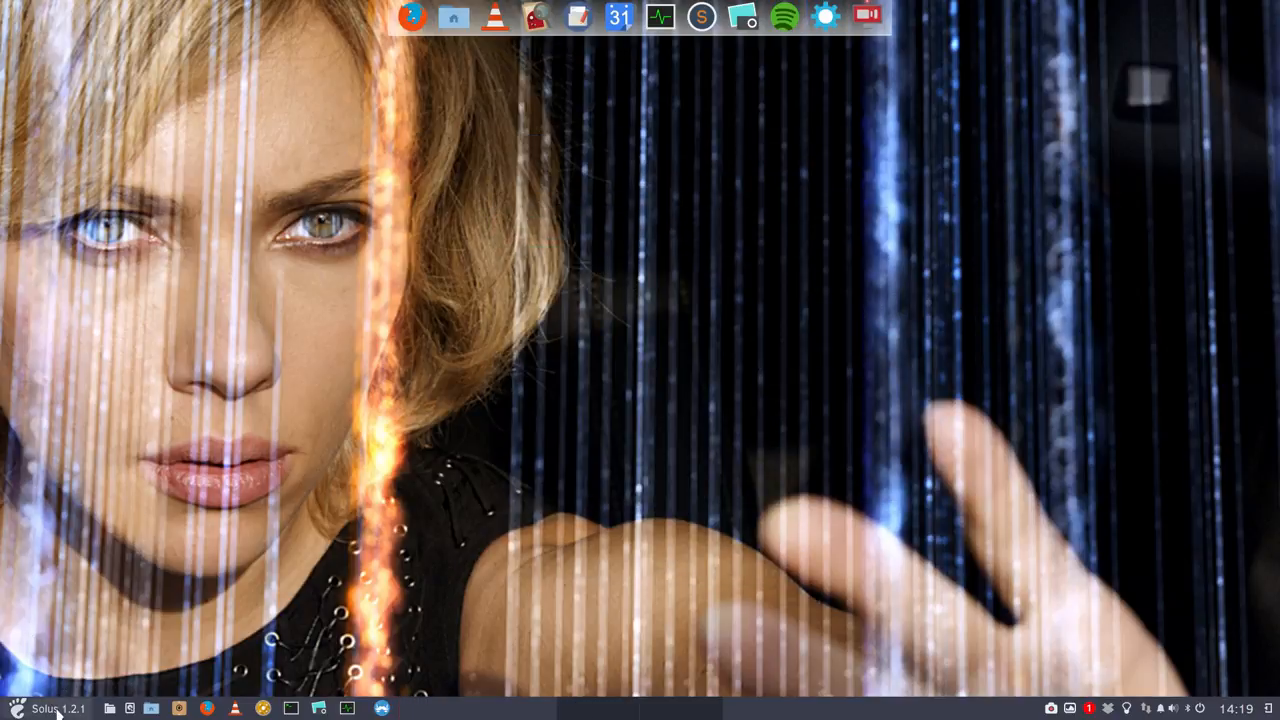
left_click(14, 708)
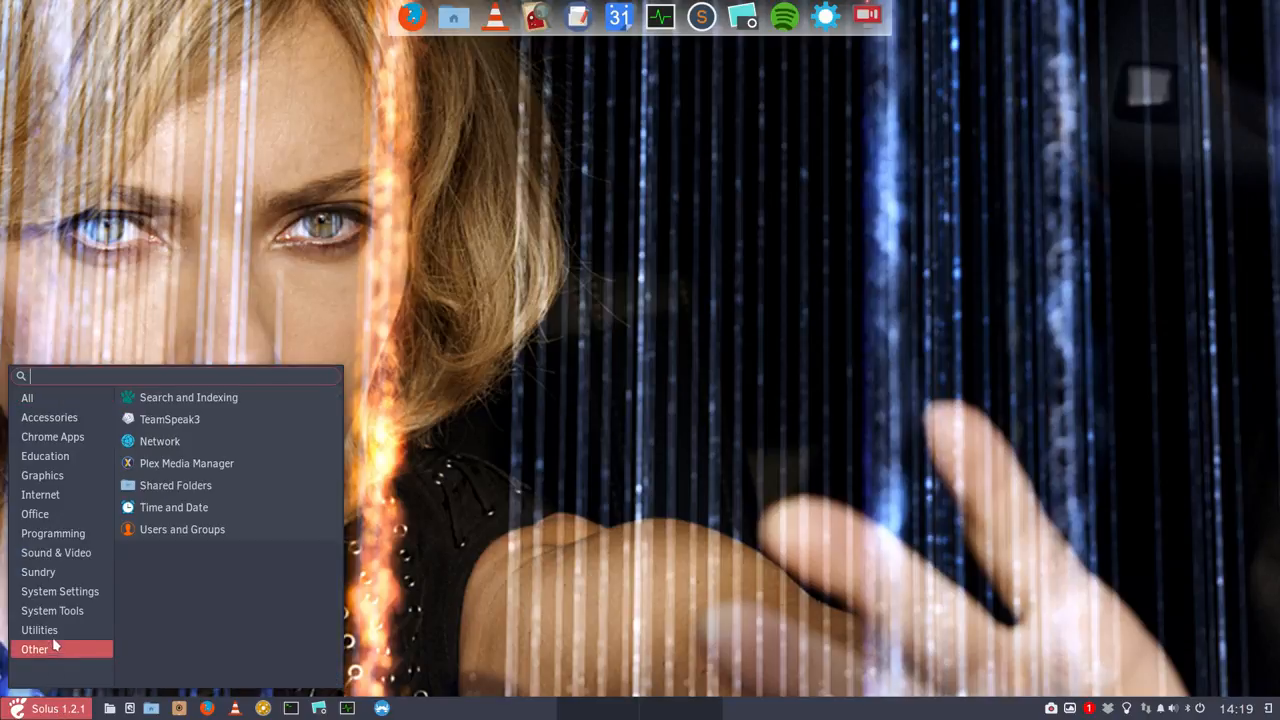
left_click(56, 552)
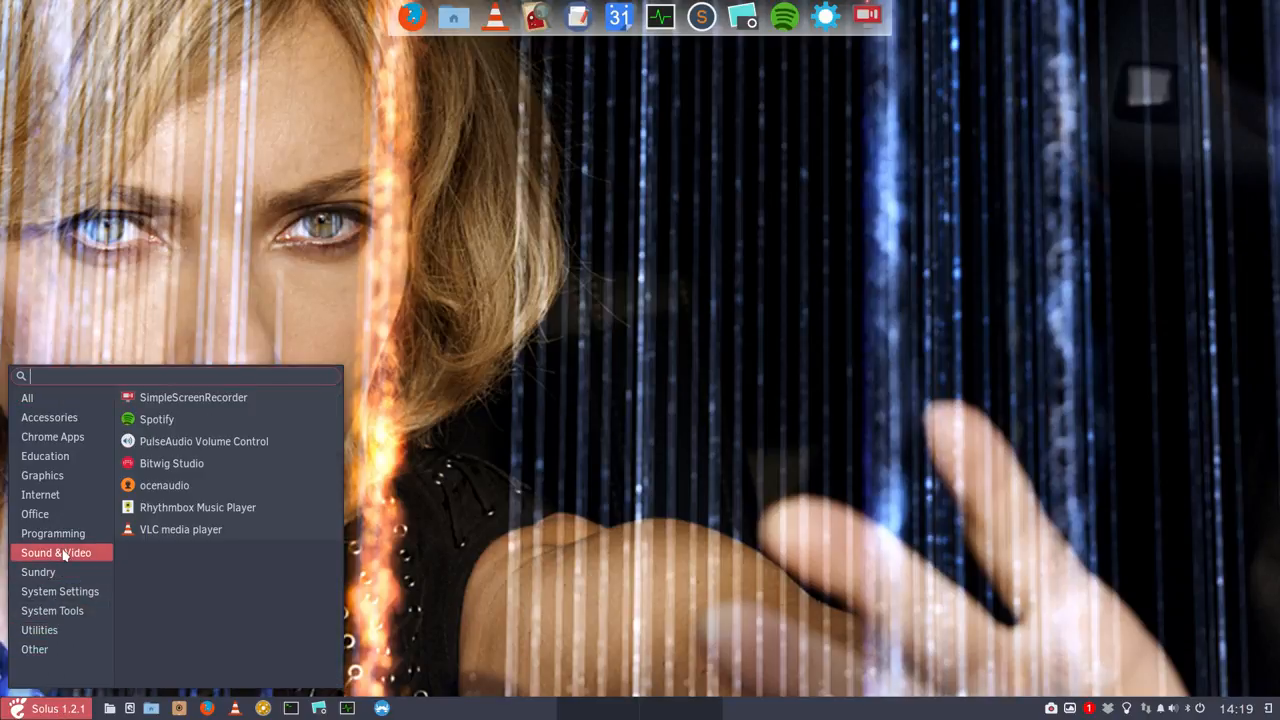
left_click(28, 398)
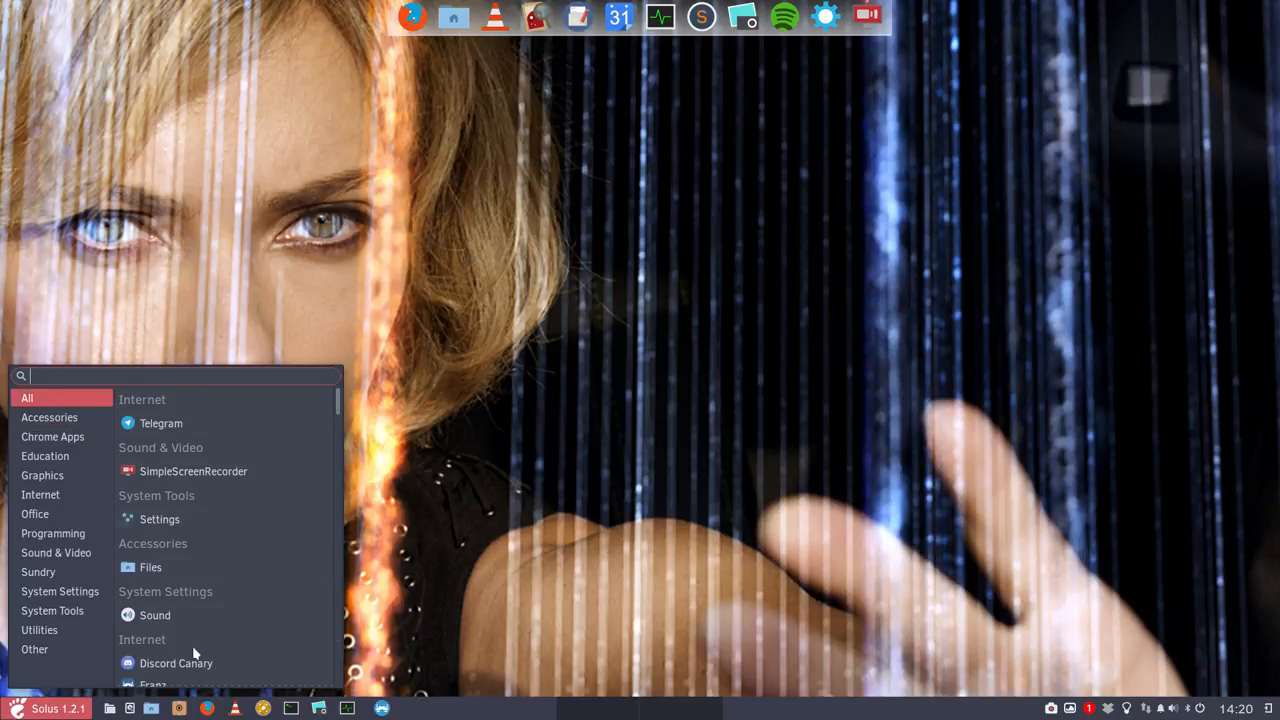
left_click(60, 592)
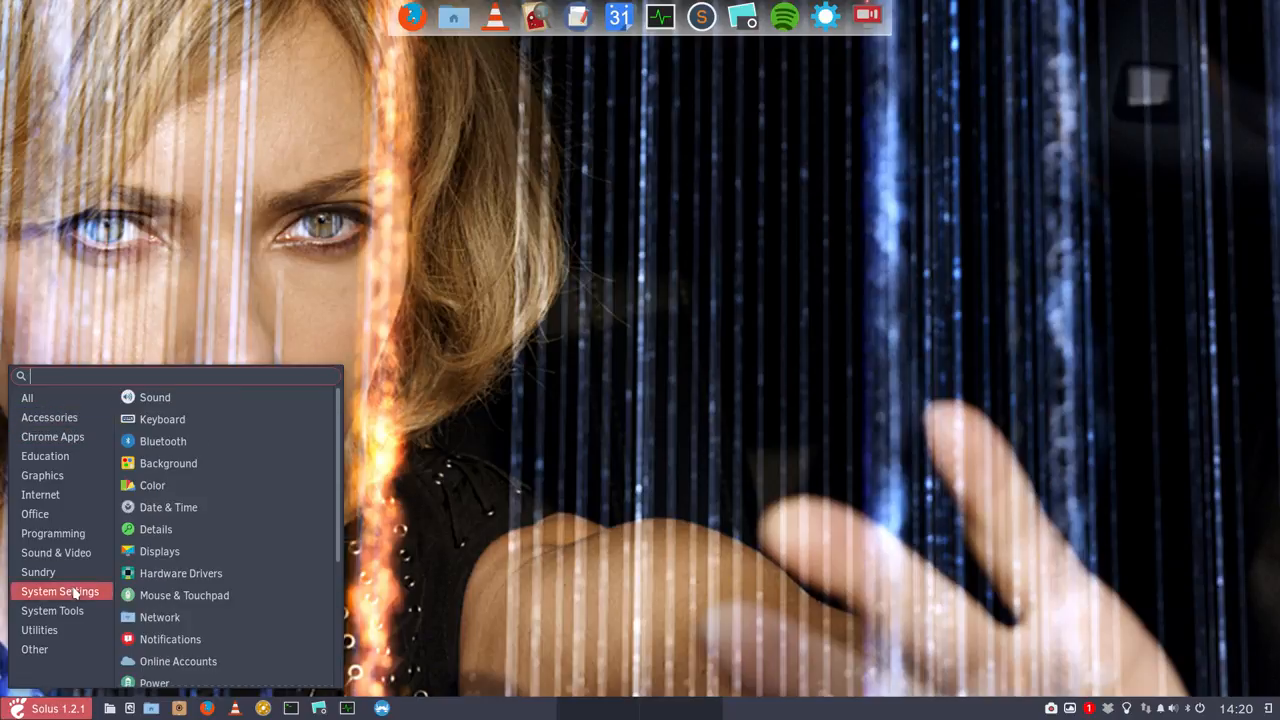
mouse_move(532, 548)
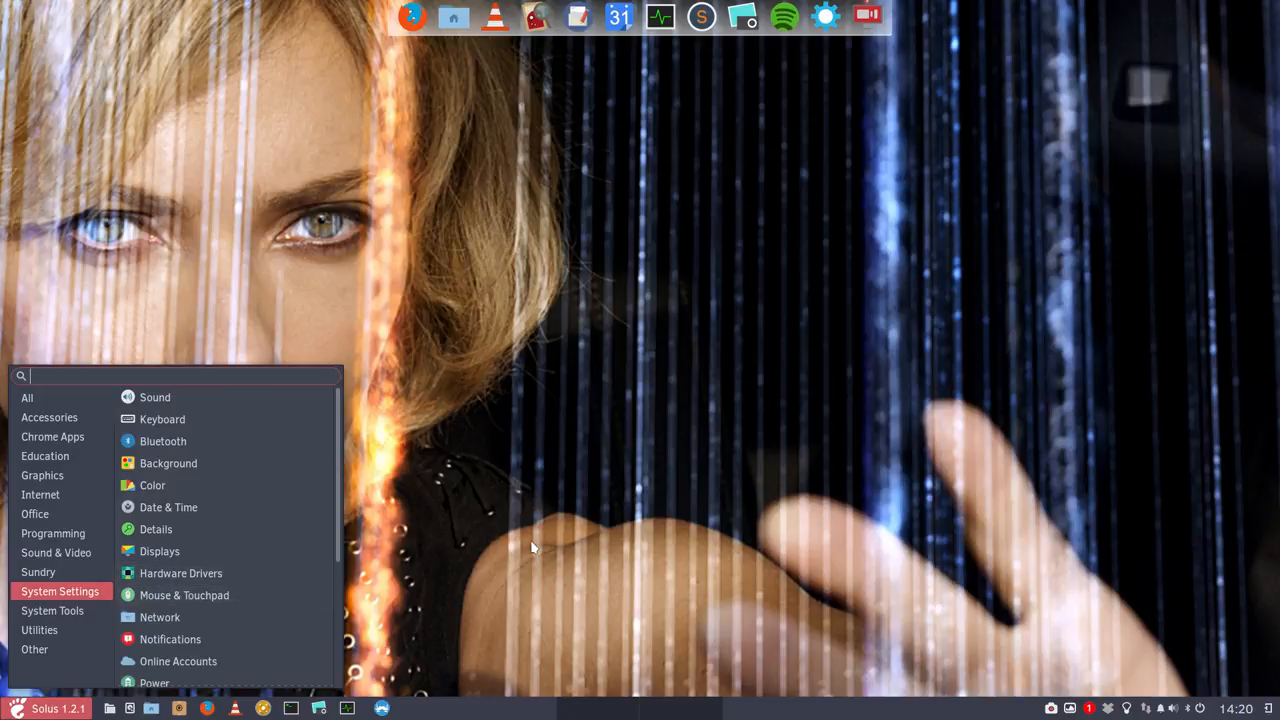